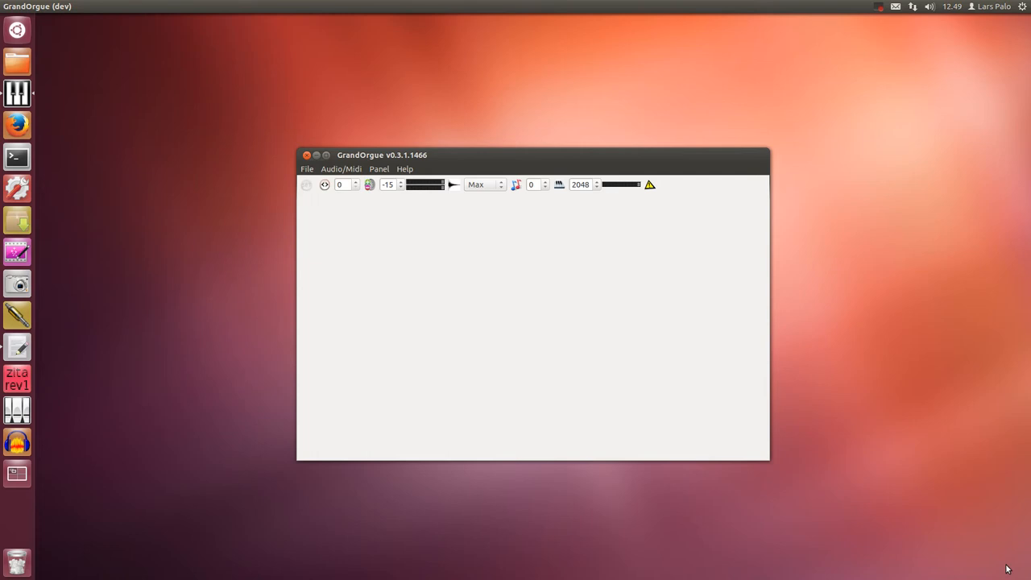
pyautogui.moveTo(358, 198)
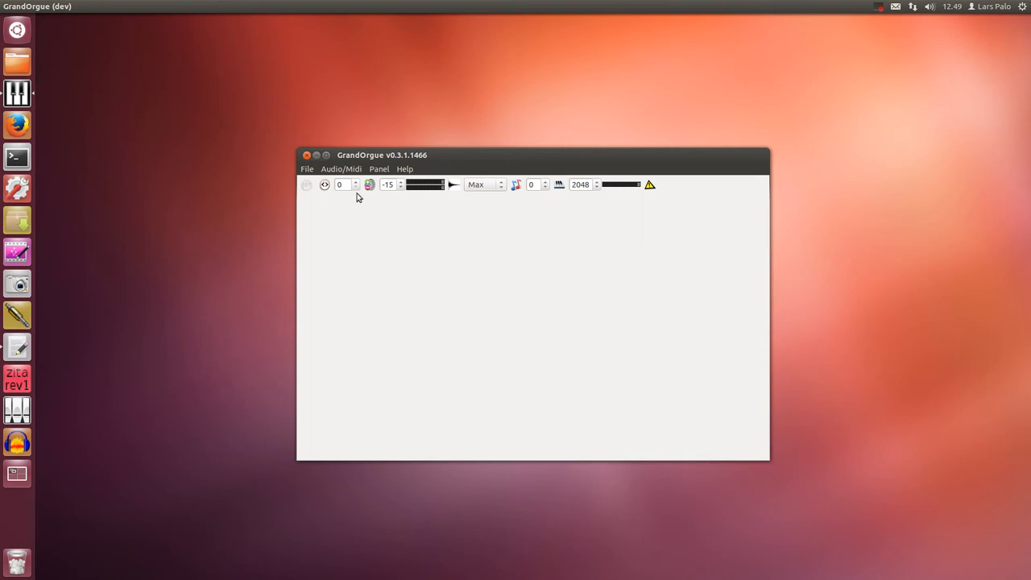
# - Show the Initial MIDI Configuration list in GrandOrgue's Audio/Midi Settings dialog
pyautogui.click(341, 169)
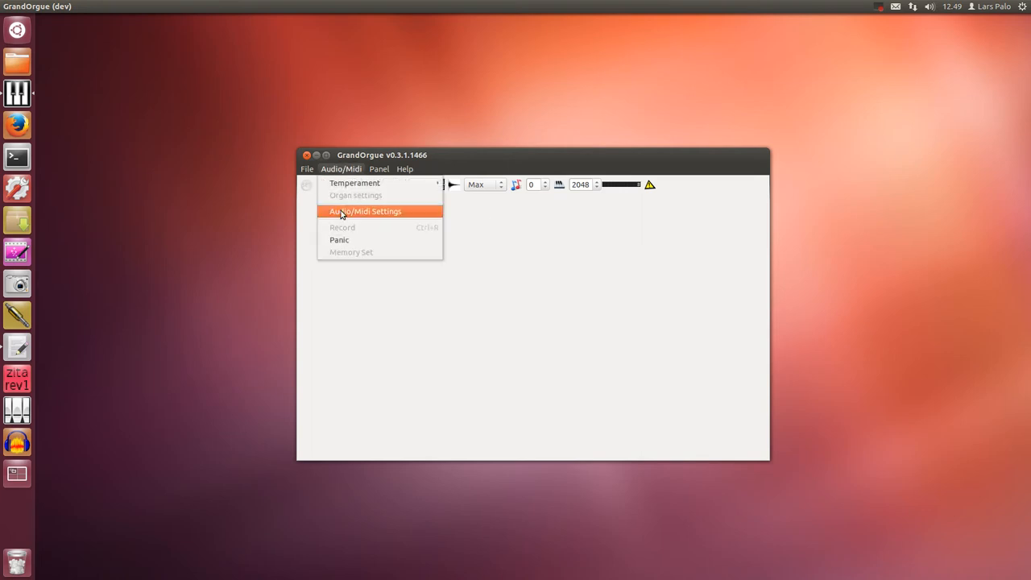
pyautogui.click(364, 212)
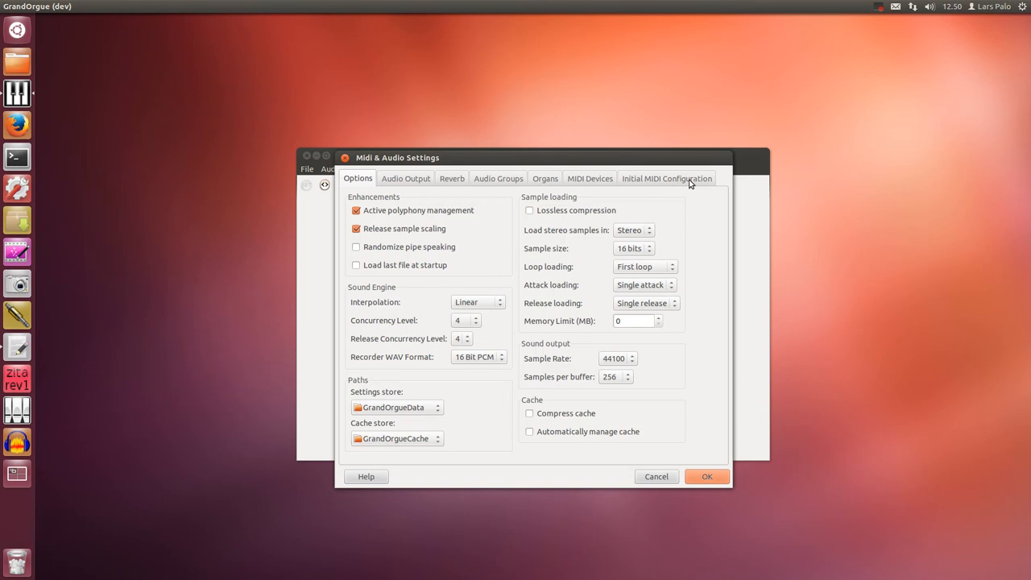
pyautogui.click(667, 177)
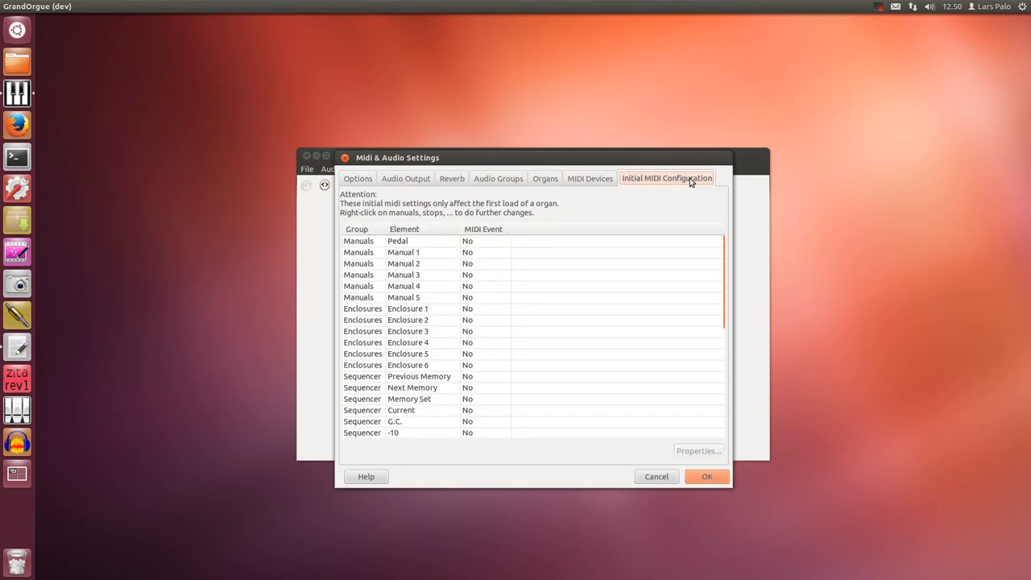
pyautogui.moveTo(461, 251)
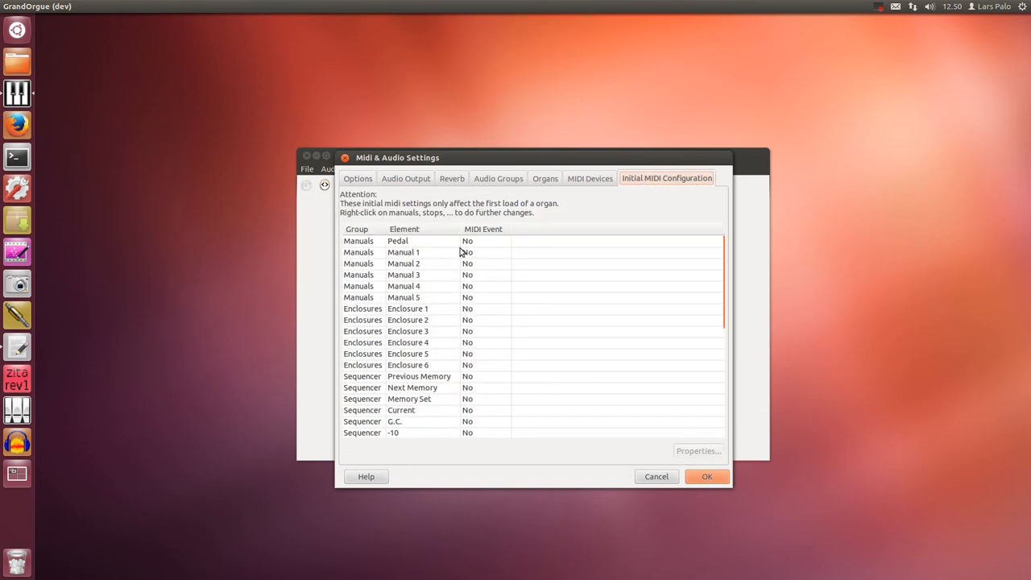
pyautogui.moveTo(448, 248)
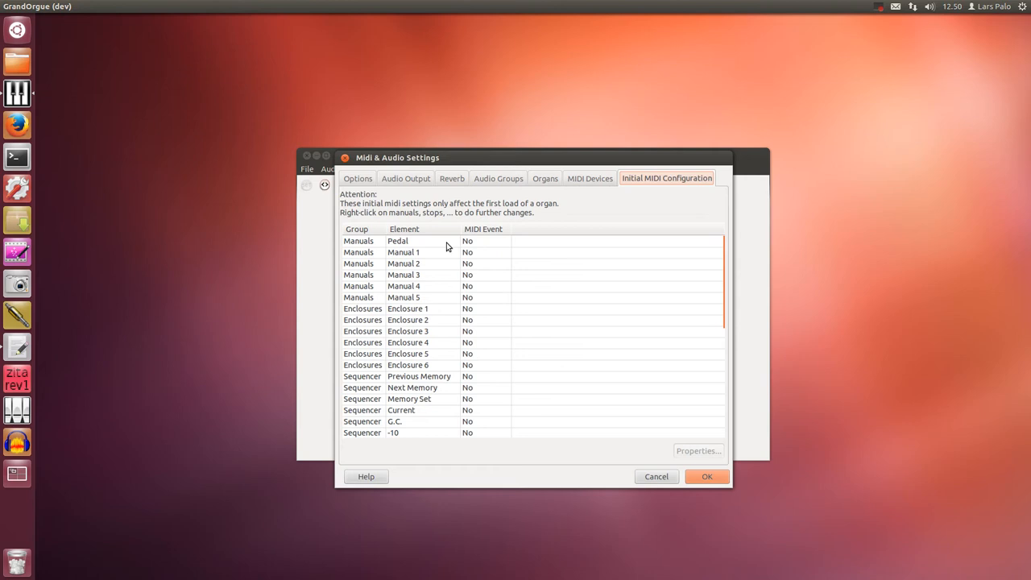
pyautogui.moveTo(459, 262)
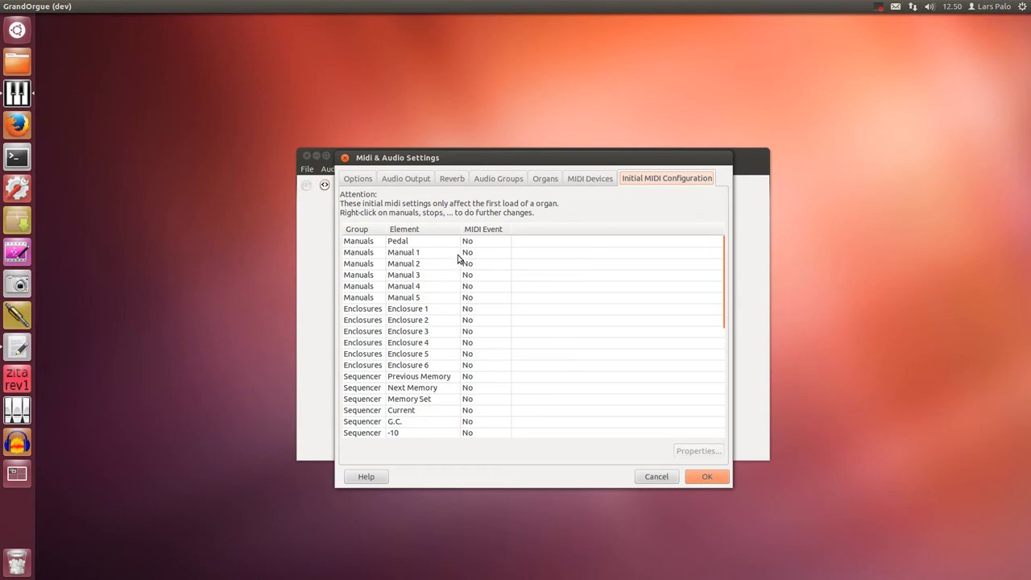
pyautogui.moveTo(508, 247)
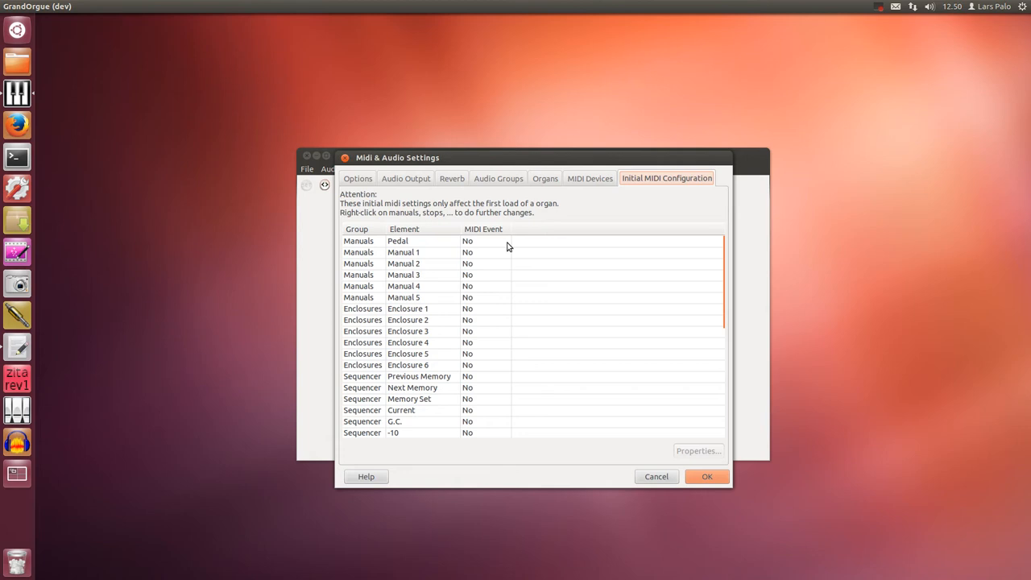
pyautogui.moveTo(487, 248)
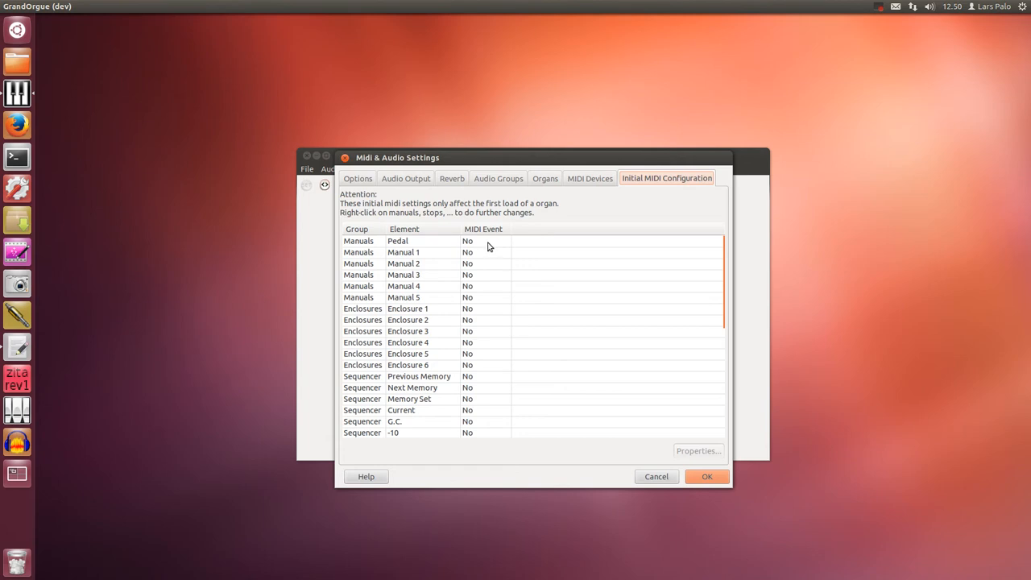
pyautogui.moveTo(433, 245)
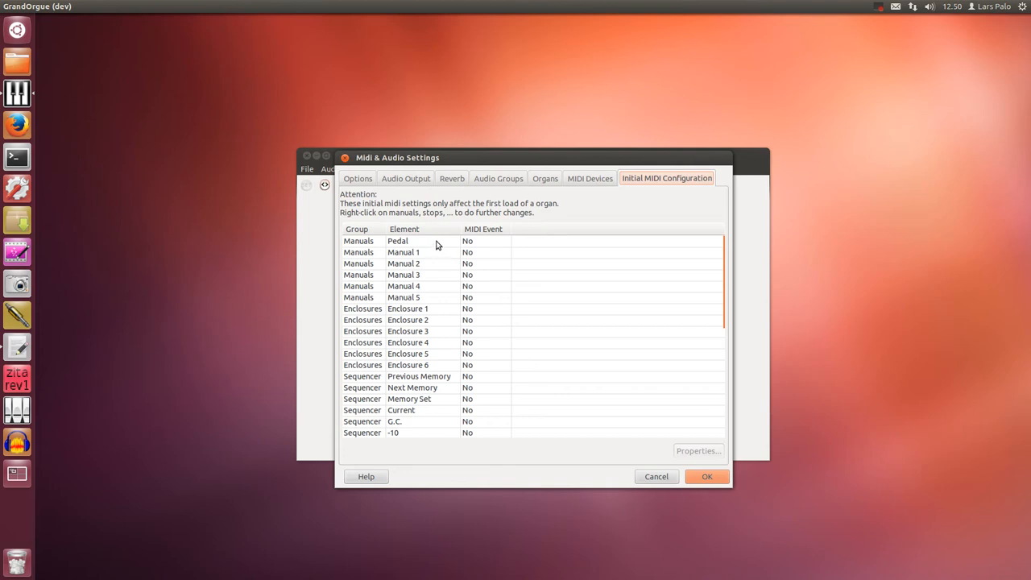
pyautogui.moveTo(451, 242)
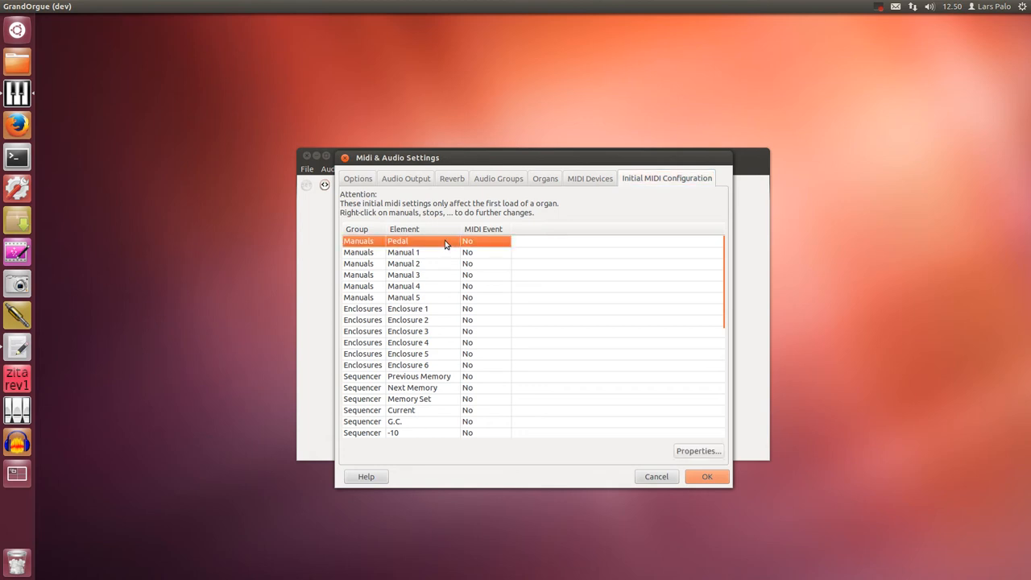
pyautogui.moveTo(513, 248)
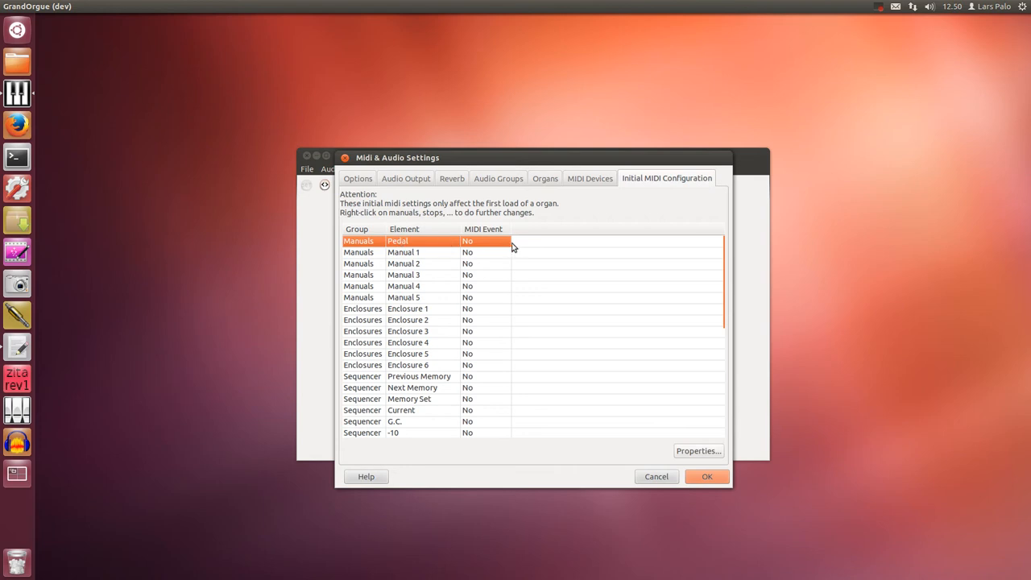
pyautogui.moveTo(697, 451)
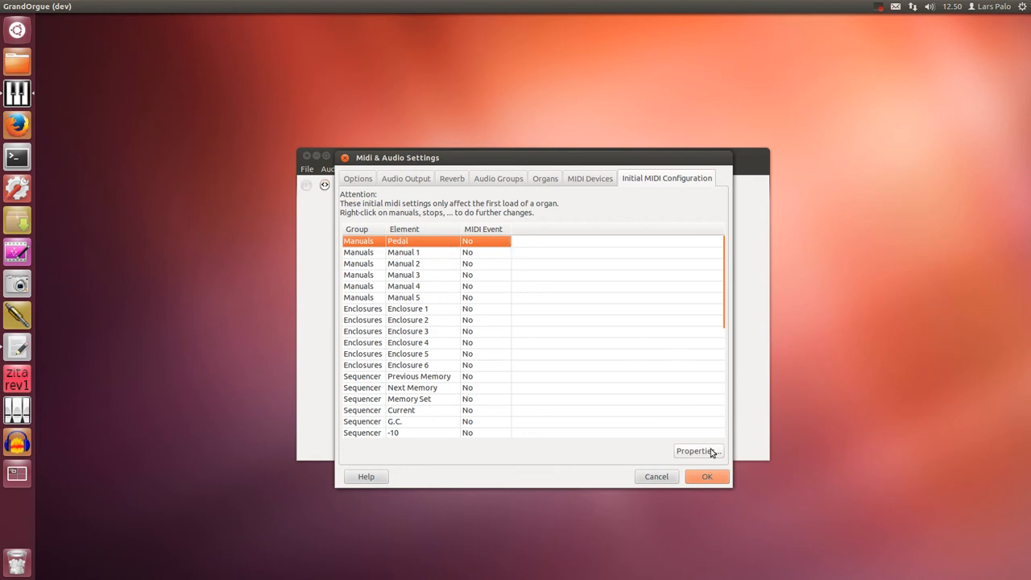
# - Learn the Pedal's MIDI note event from the Ploytec USB MIDI device and confirm it
pyautogui.click(696, 452)
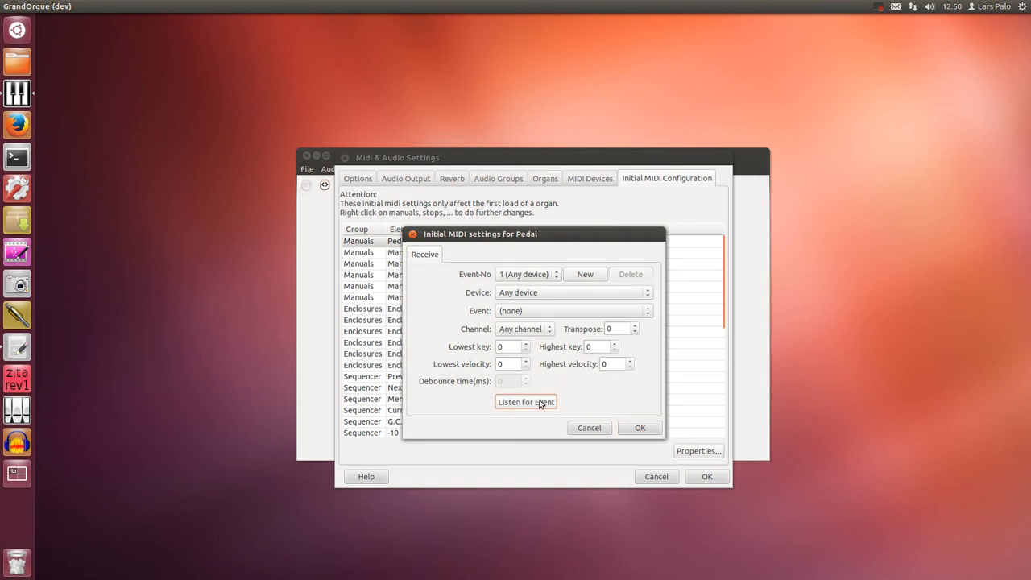
pyautogui.click(525, 402)
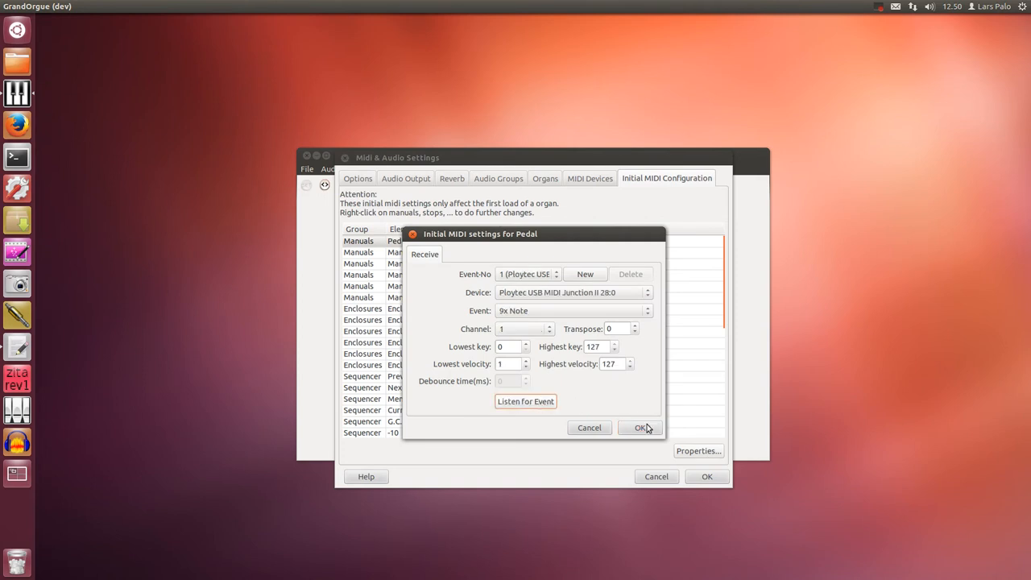
pyautogui.moveTo(648, 432)
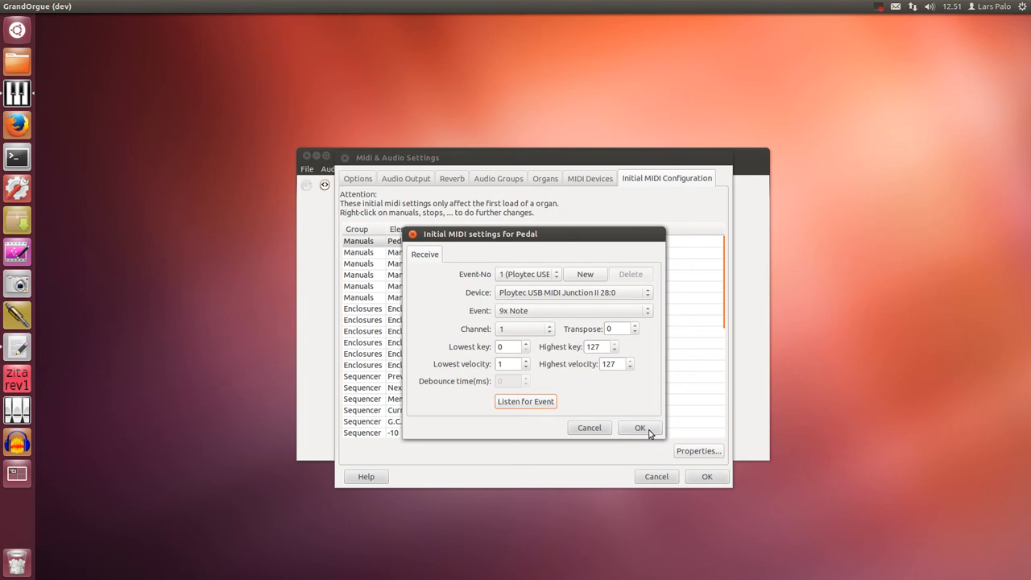
pyautogui.click(640, 427)
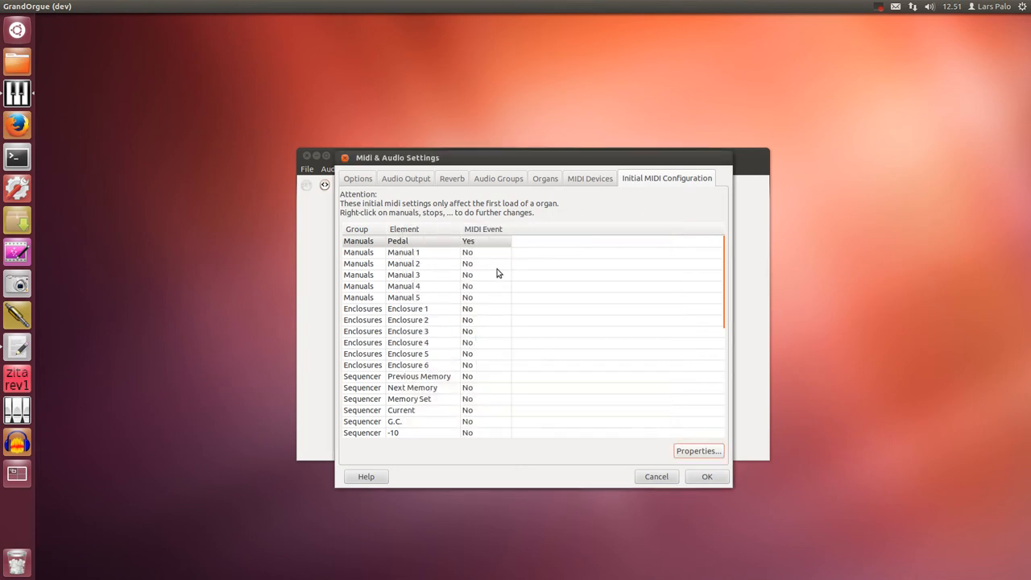
pyautogui.moveTo(490, 248)
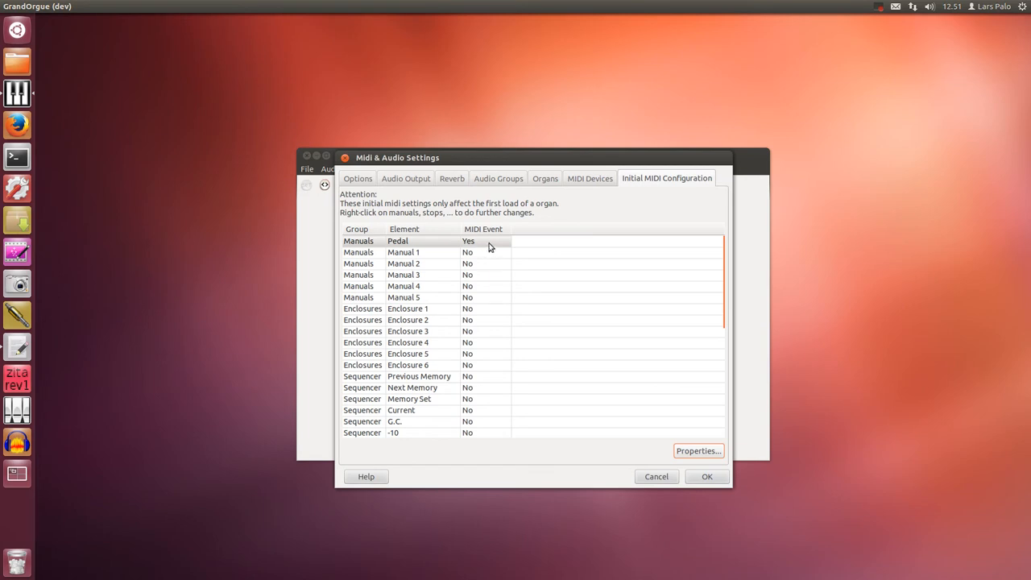
# - Learn MIDI note events for Manual 1 and Manual 2 from the keyboard
pyautogui.click(403, 251)
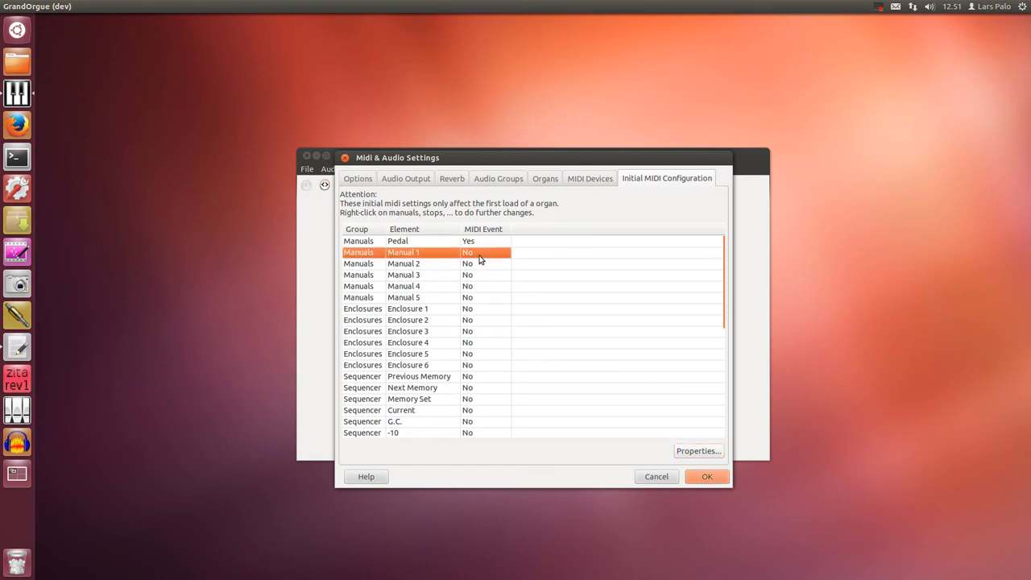
pyautogui.click(697, 451)
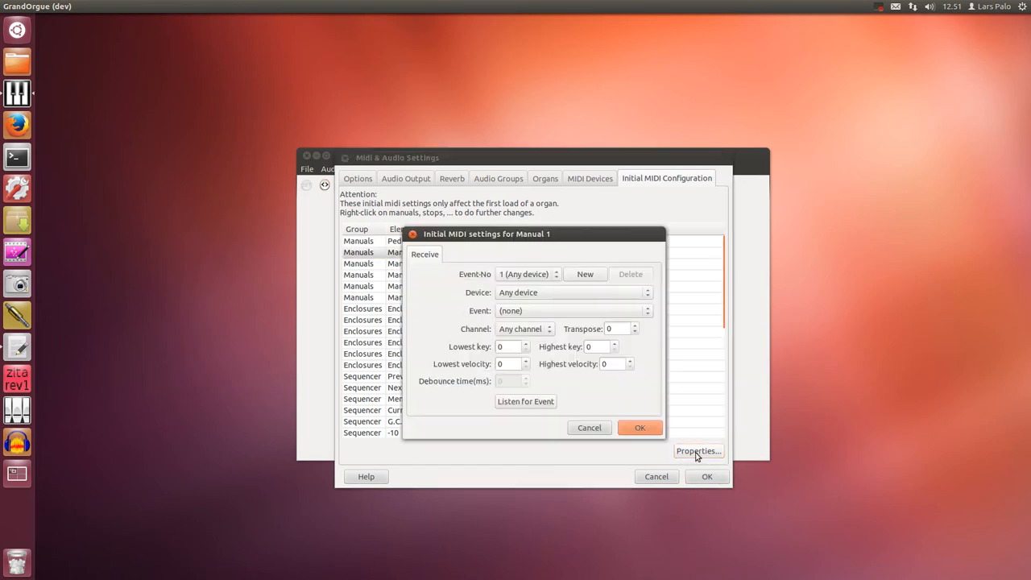
pyautogui.moveTo(509, 403)
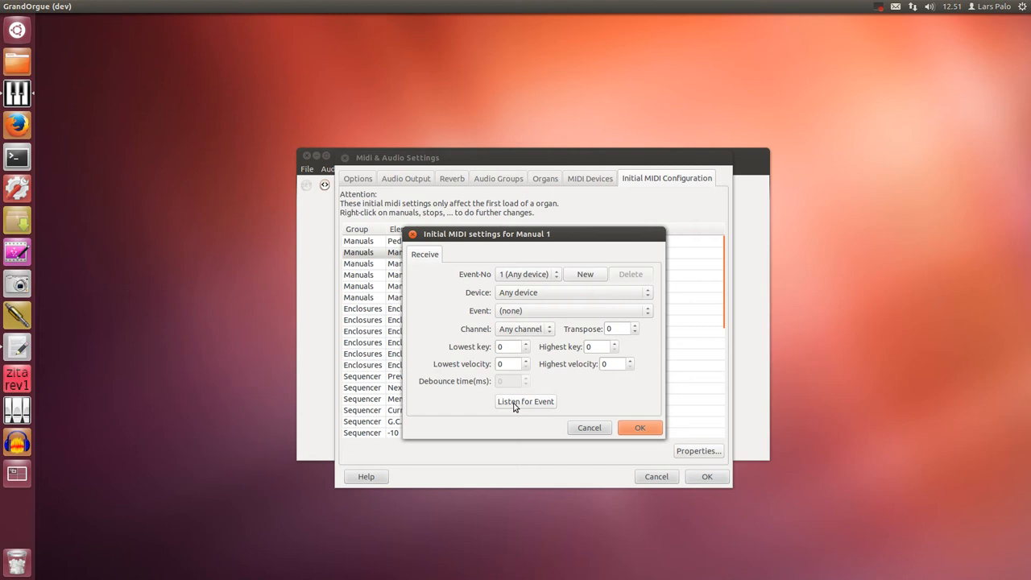
pyautogui.click(525, 401)
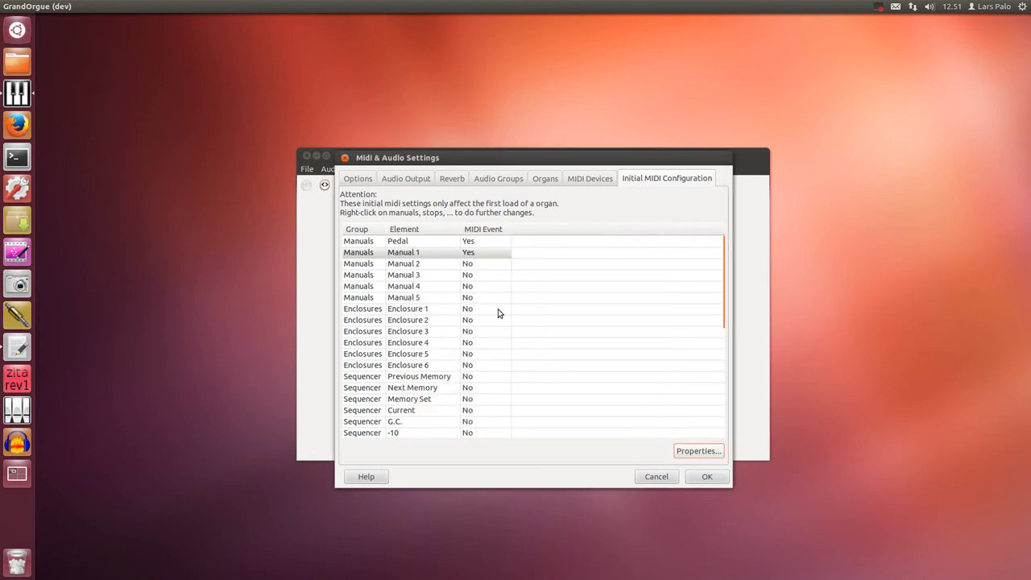
pyautogui.click(697, 451)
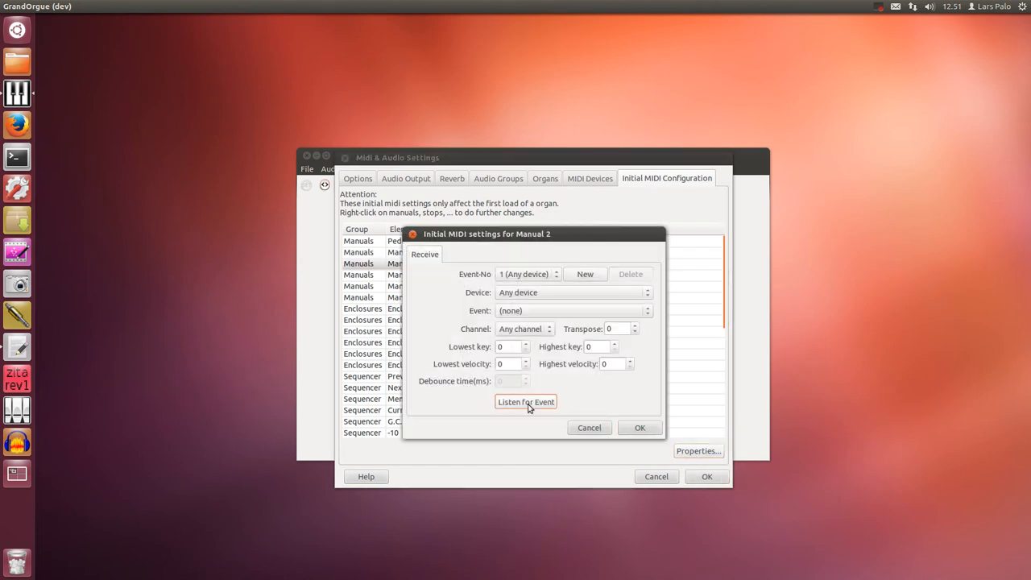
pyautogui.click(526, 401)
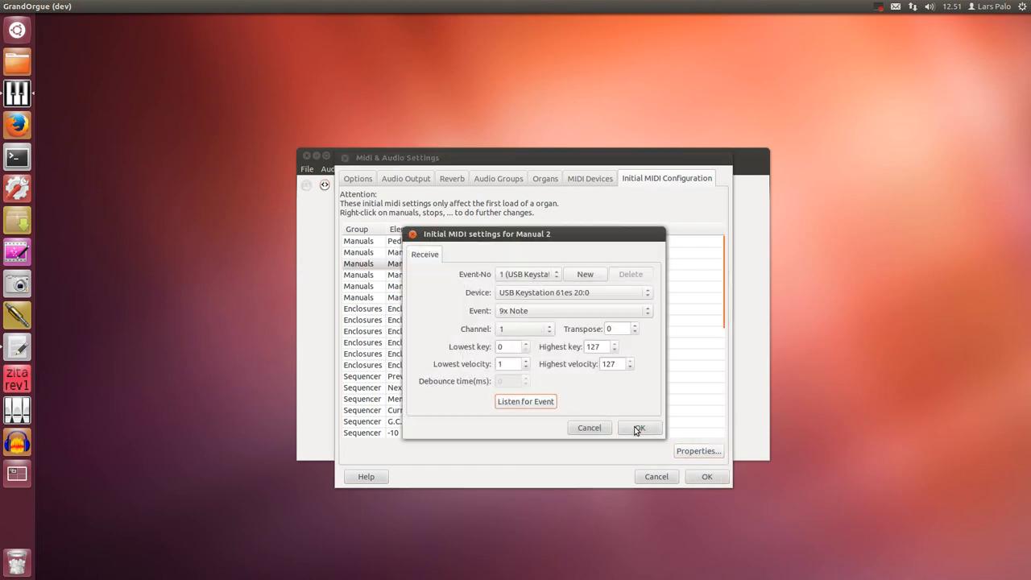
pyautogui.click(638, 429)
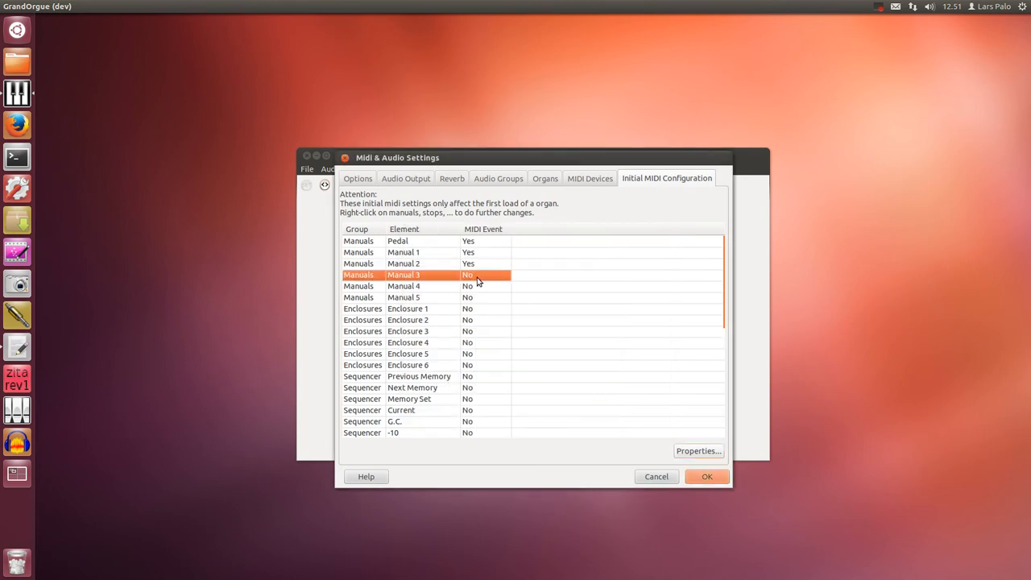
# - Learn Manual 3's MIDI note event from the USB Keystation and confirm it
pyautogui.doubleClick(403, 274)
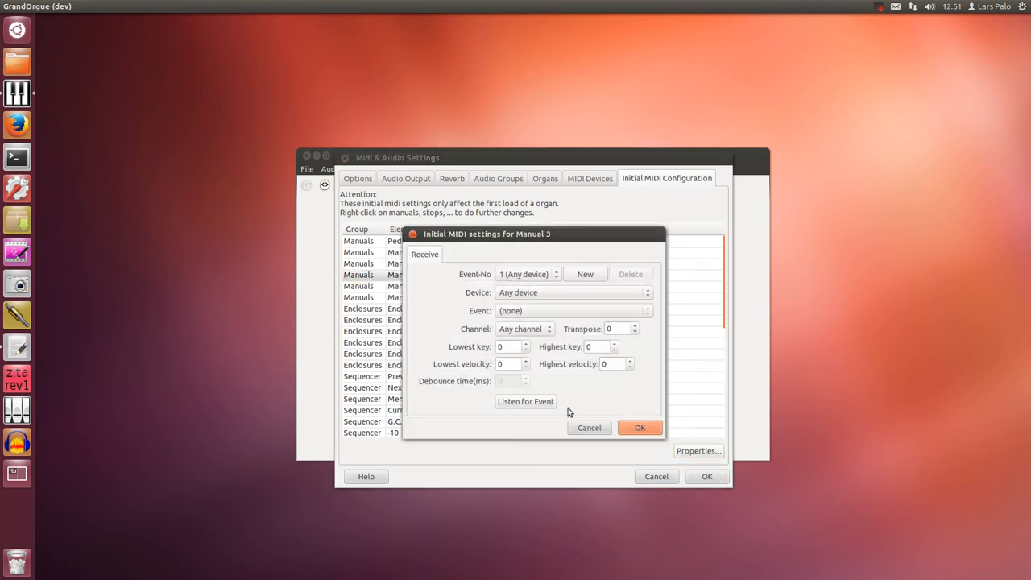
pyautogui.click(526, 402)
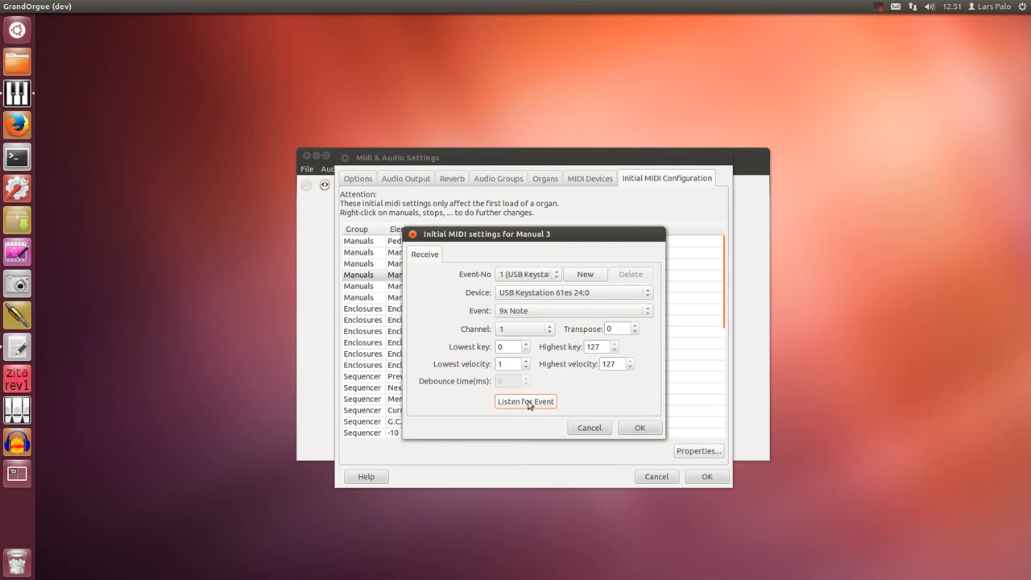
pyautogui.moveTo(642, 429)
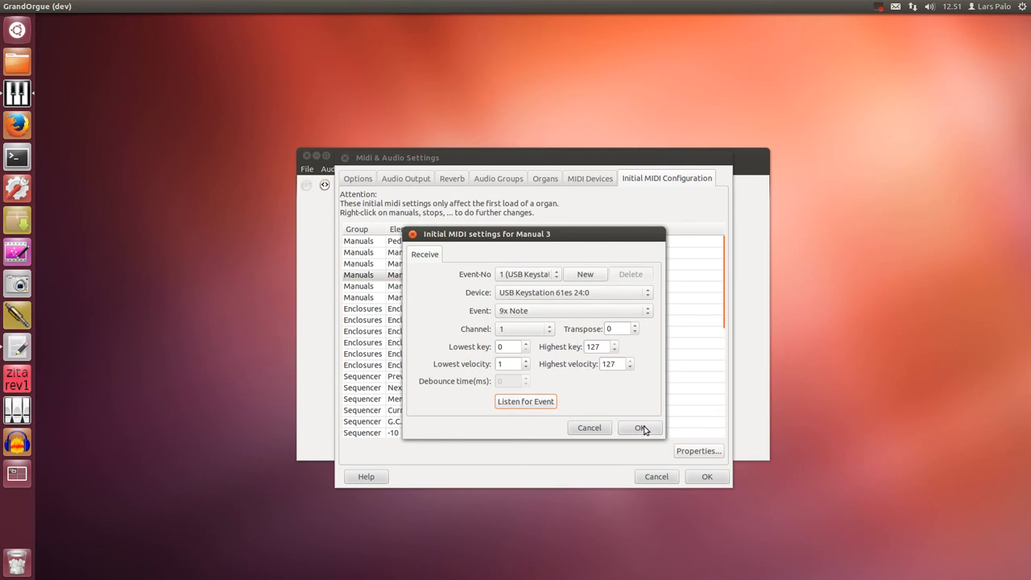
pyautogui.click(641, 429)
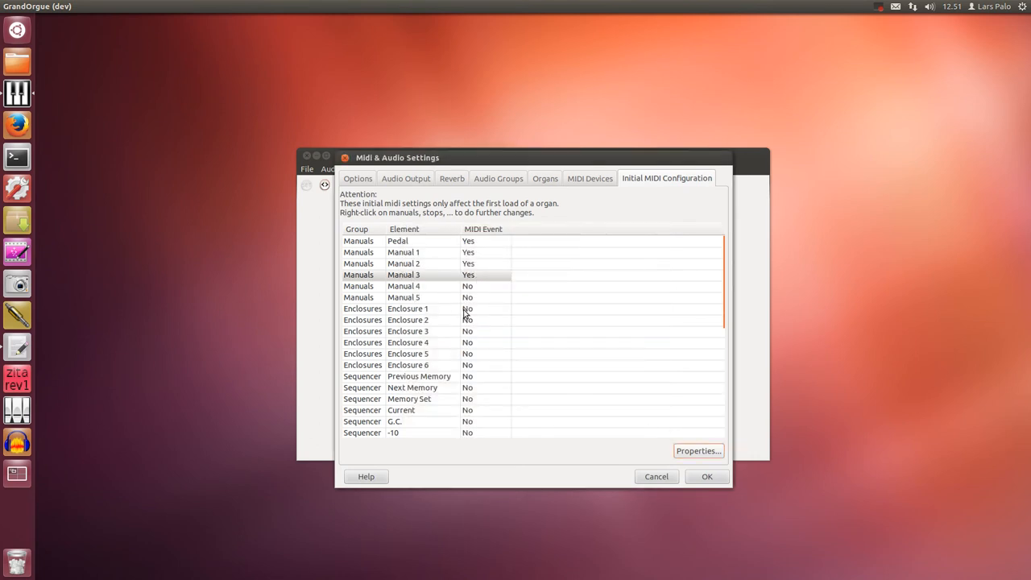
# - Learn Ploytec controller events for Enclosure 1 and Enclosure 2 so both show Yes
pyautogui.click(406, 310)
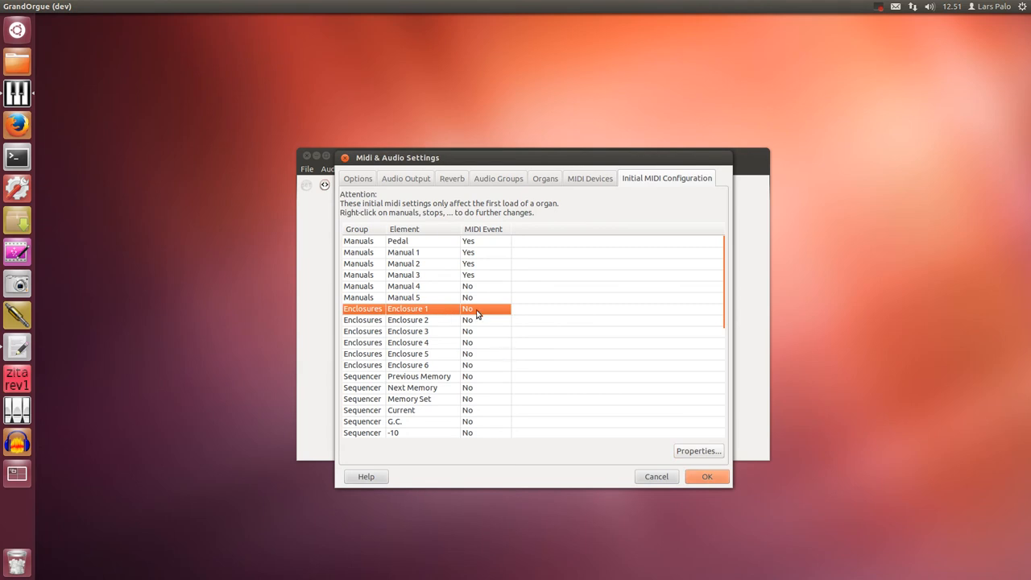
pyautogui.click(698, 451)
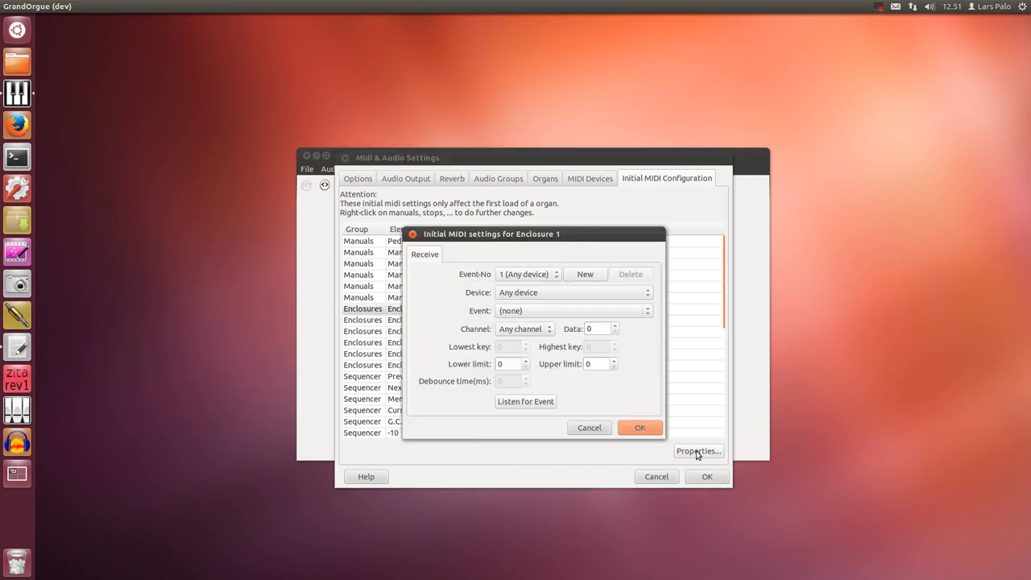
pyautogui.click(526, 401)
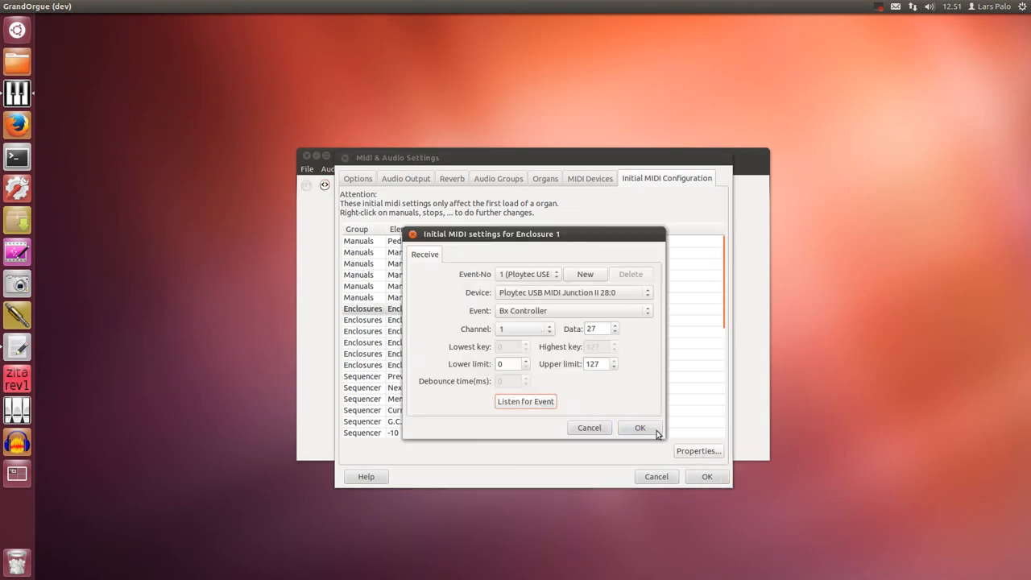
pyautogui.click(640, 429)
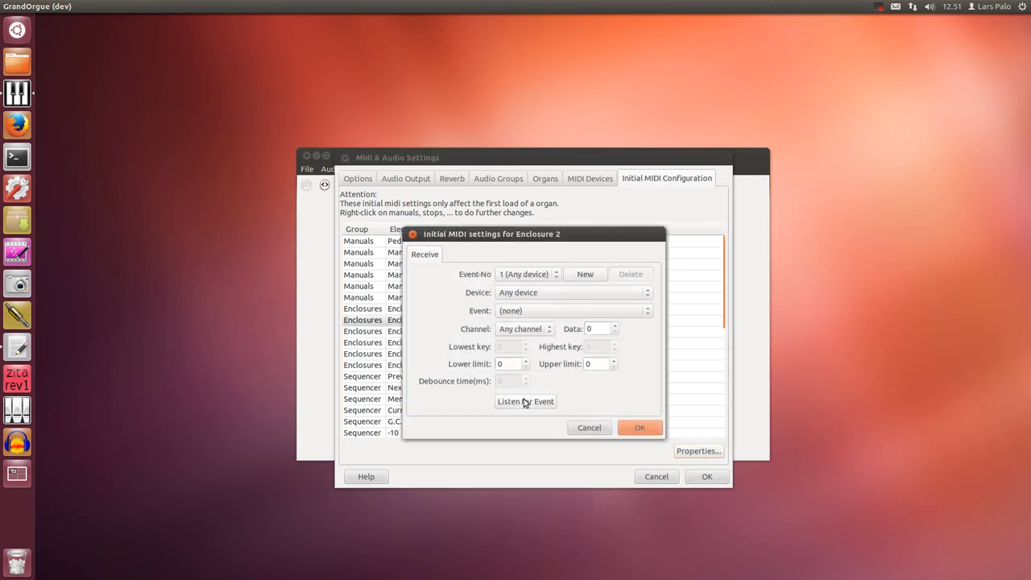
pyautogui.click(525, 402)
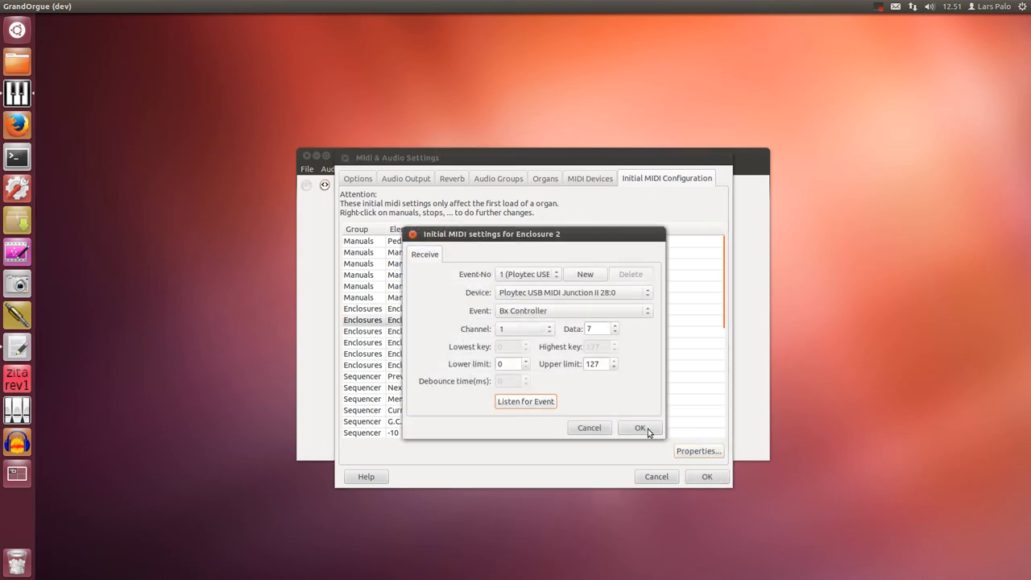
pyautogui.click(642, 429)
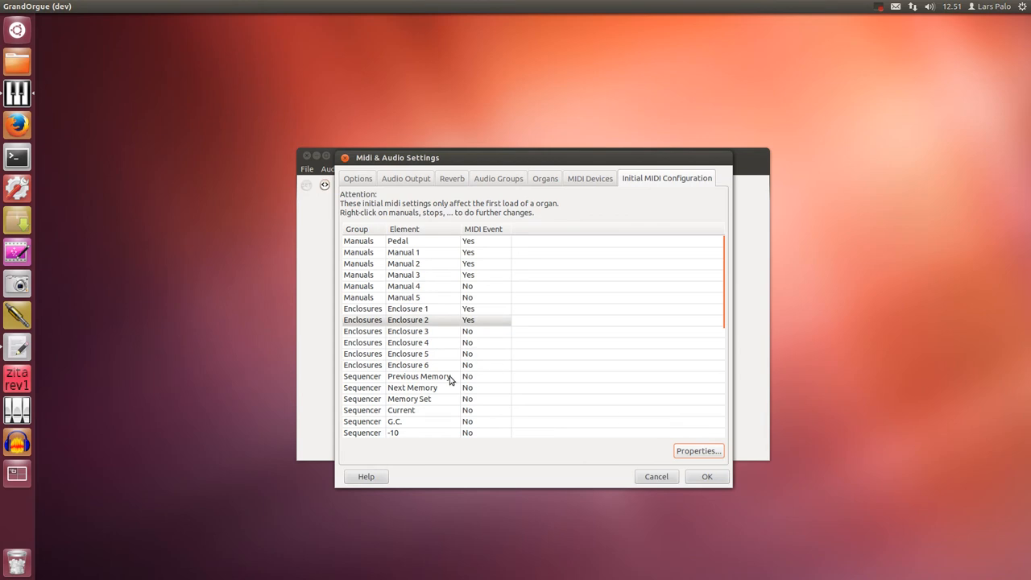
# - Learn MIDI note events for the Previous Memory and Next Memory controls
pyautogui.click(419, 377)
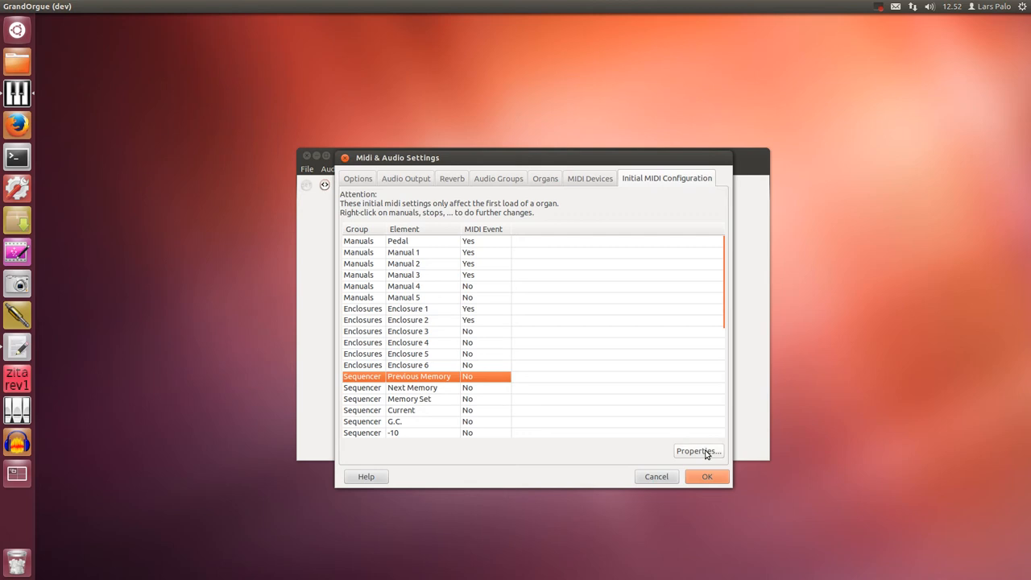
pyautogui.moveTo(690, 456)
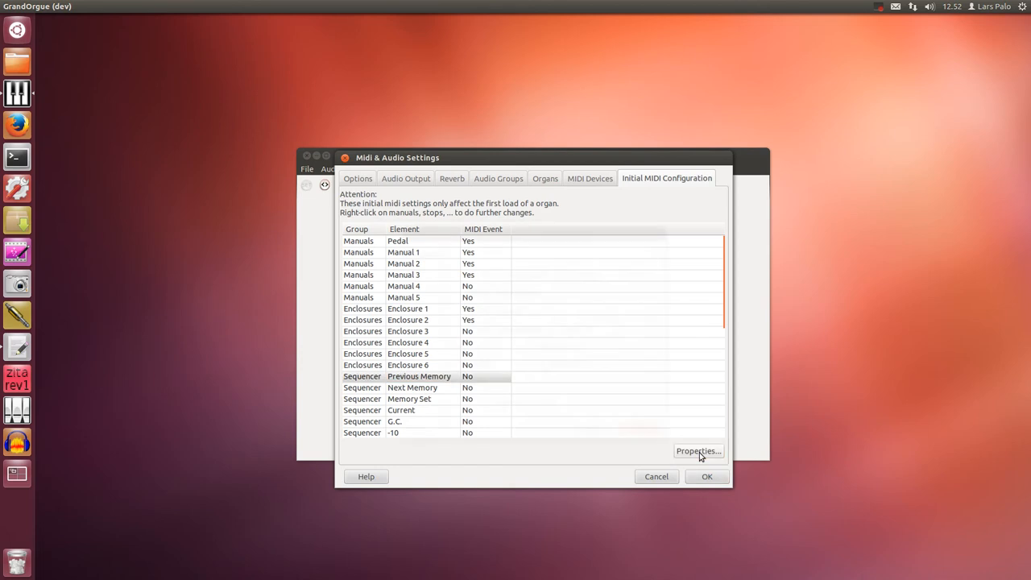
pyautogui.click(698, 451)
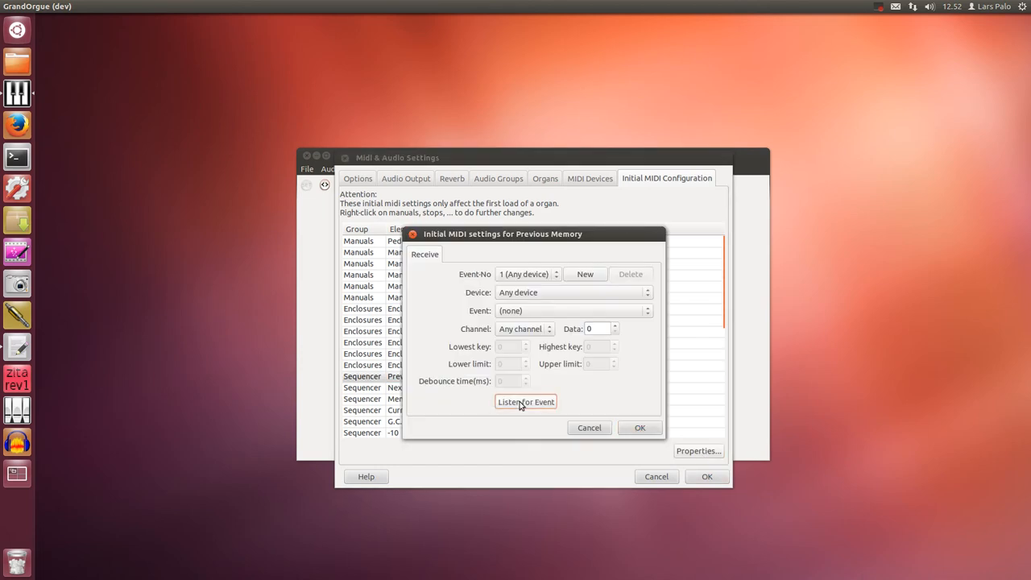
pyautogui.click(525, 401)
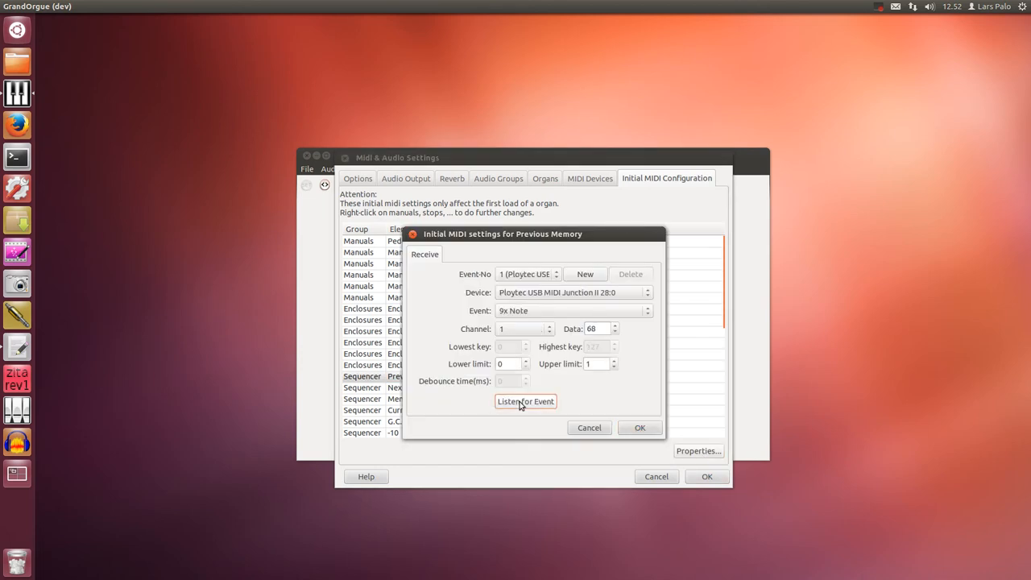
pyautogui.moveTo(649, 424)
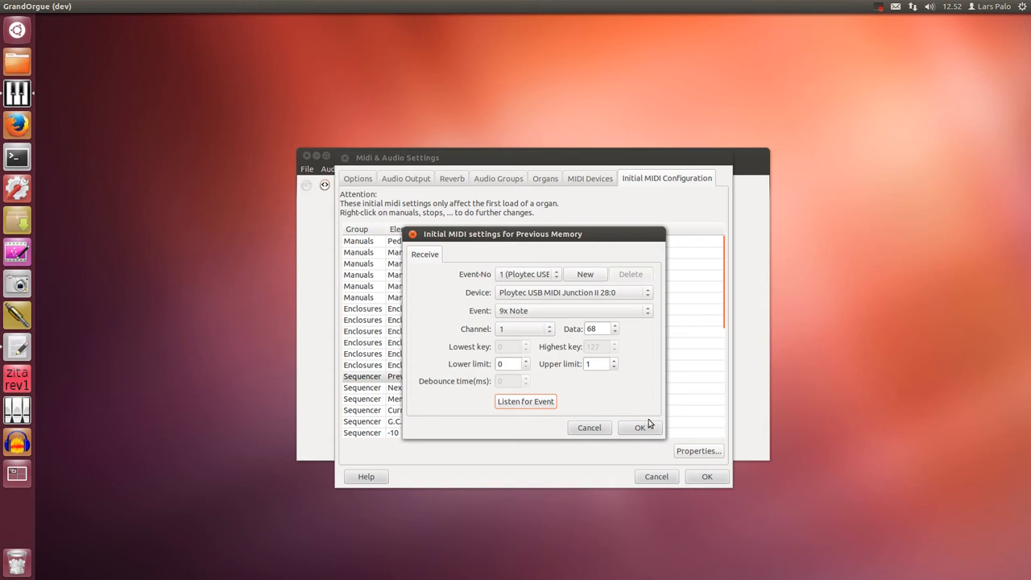
pyautogui.click(640, 427)
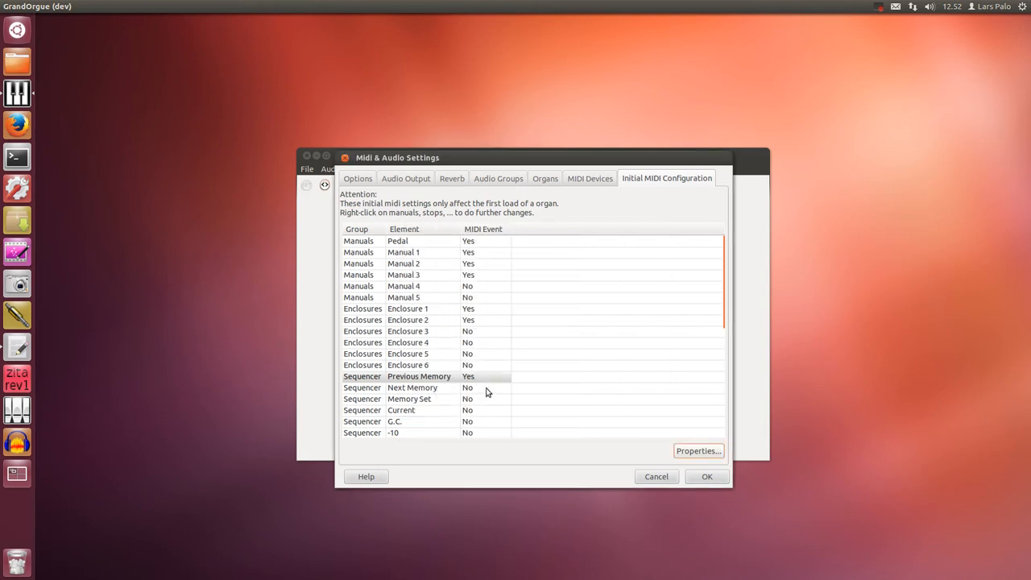
pyautogui.click(413, 387)
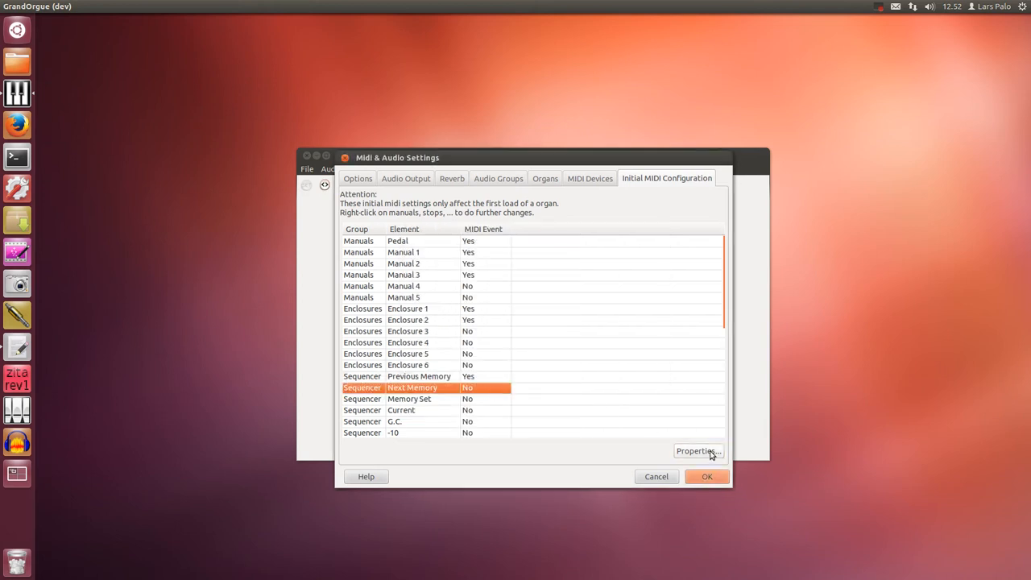
pyautogui.click(696, 452)
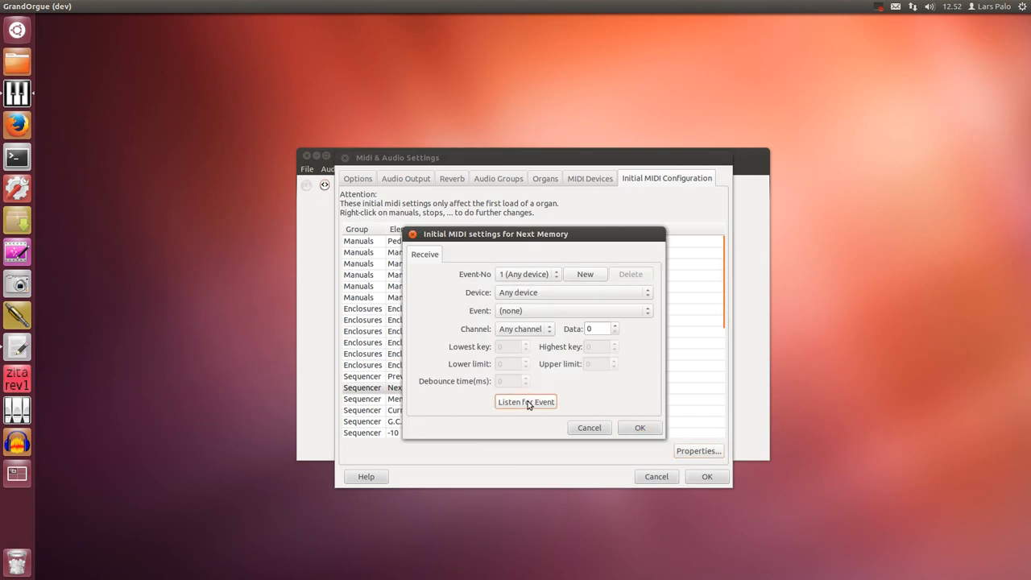
pyautogui.click(526, 401)
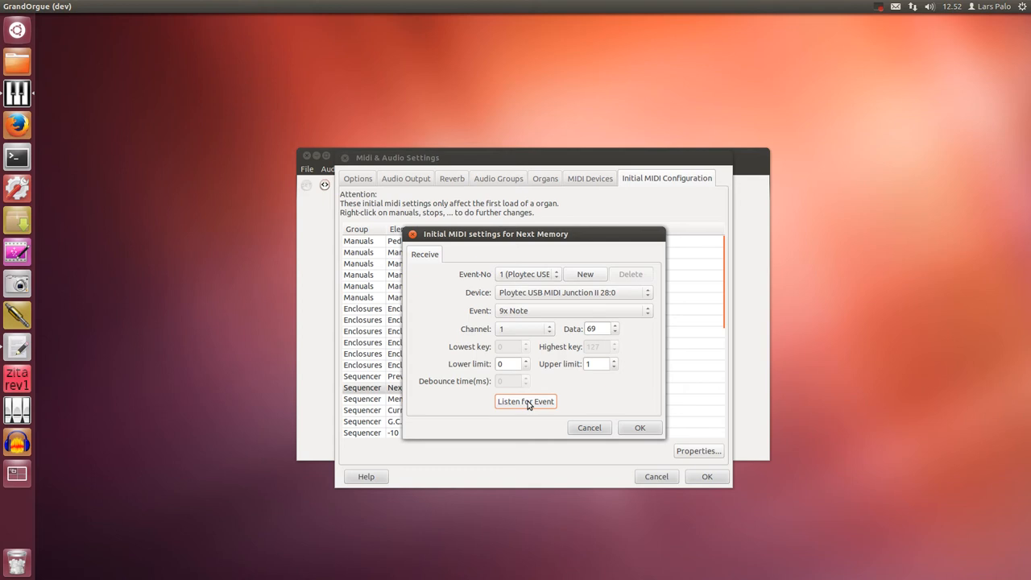
pyautogui.click(640, 427)
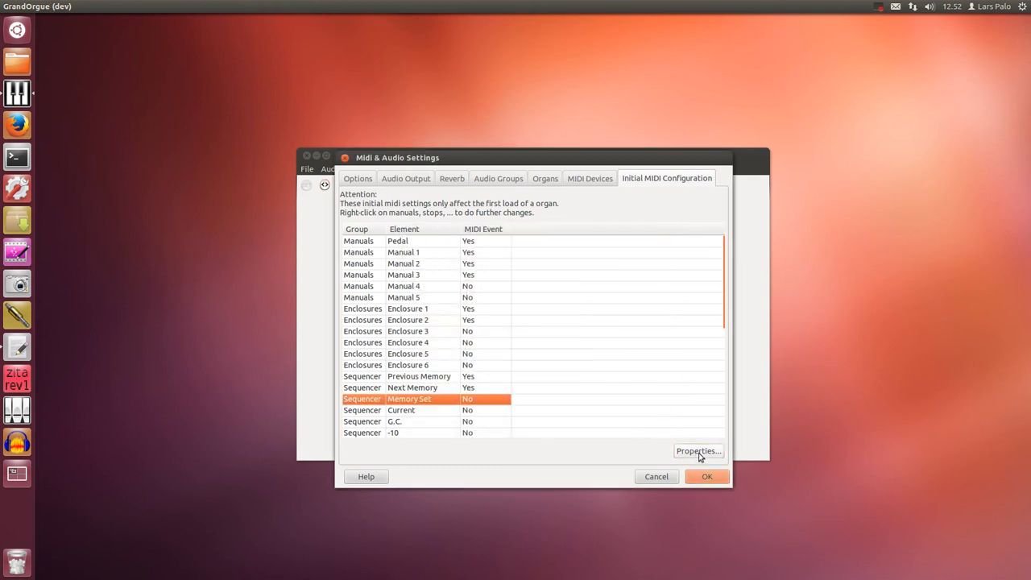
# - Start capturing a Ploytec controller event for the Memory Set control
pyautogui.click(697, 451)
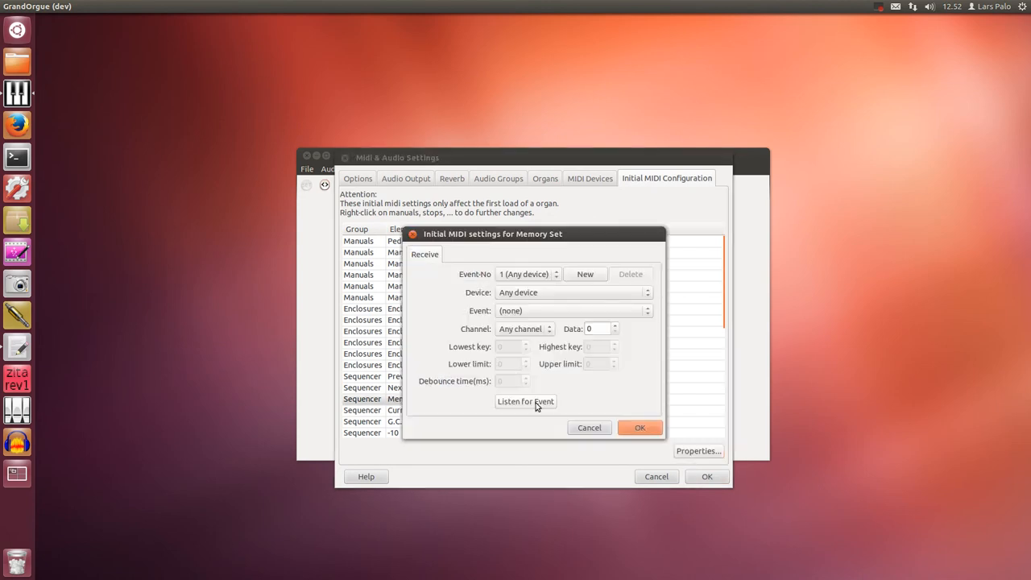
pyautogui.click(526, 402)
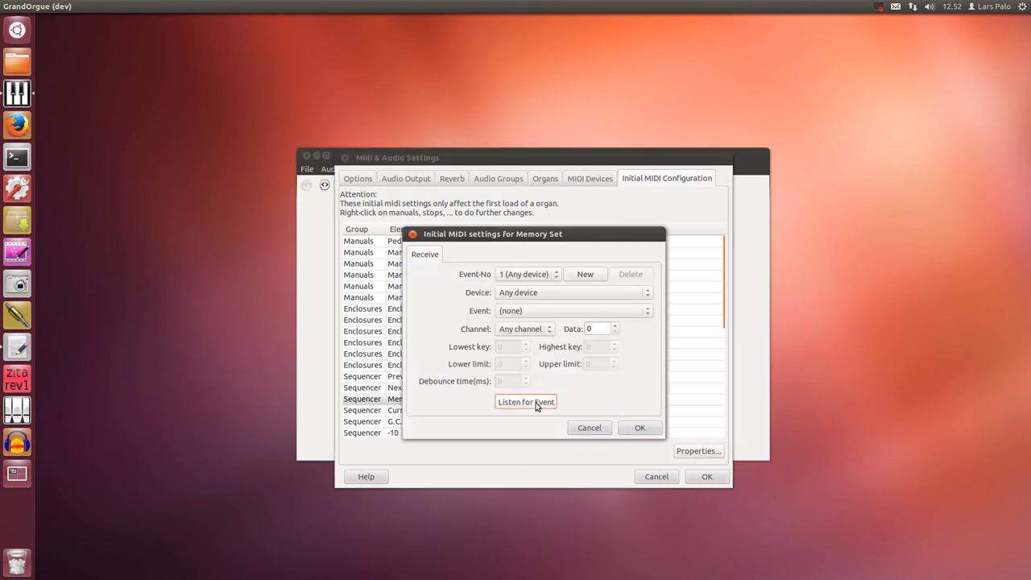
pyautogui.click(525, 402)
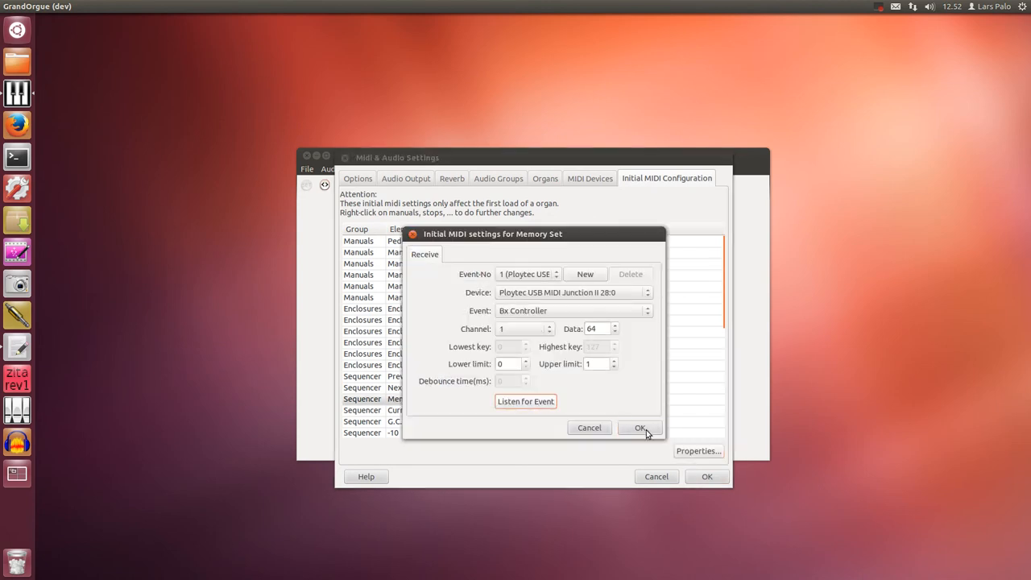
# - Confirm Memory Set's event and learn a Ploytec note event for the G.C. control
pyautogui.click(639, 429)
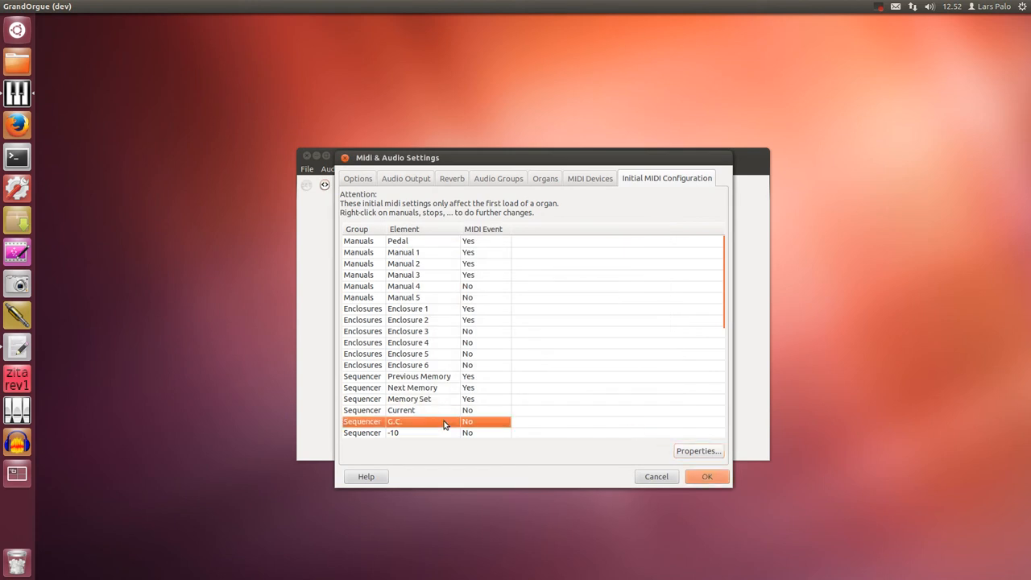
pyautogui.moveTo(700, 454)
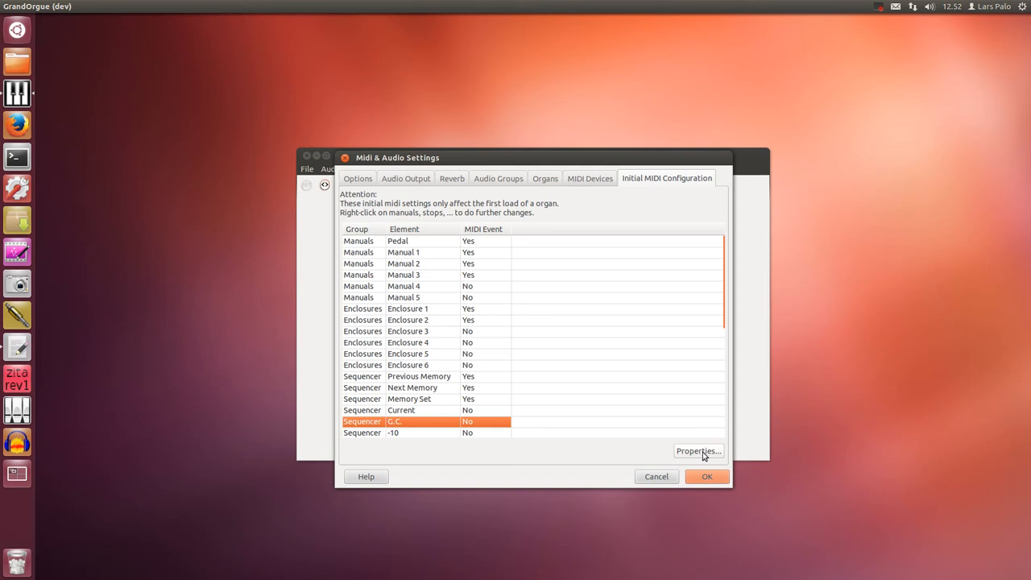
pyautogui.click(698, 451)
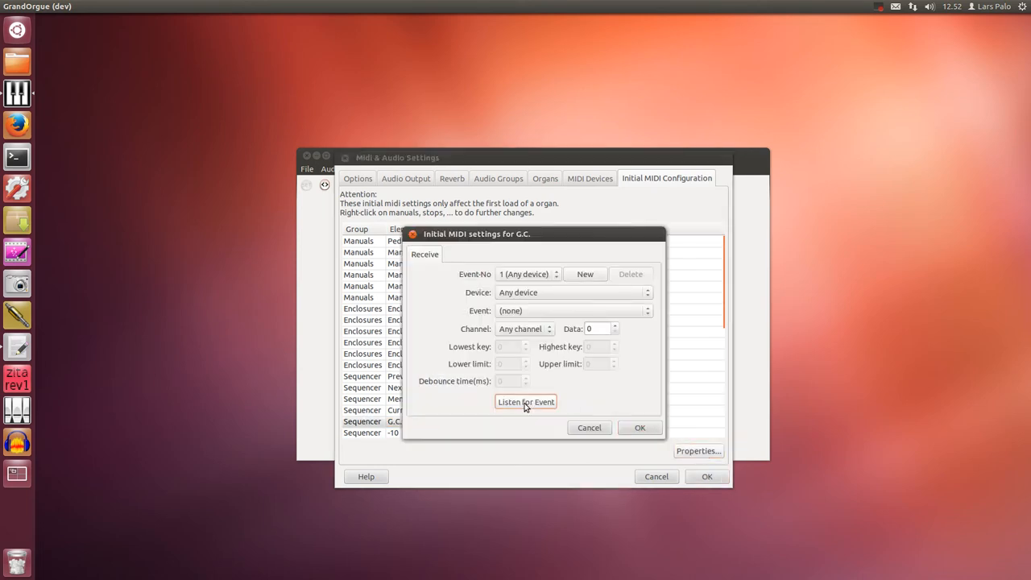
pyautogui.click(526, 401)
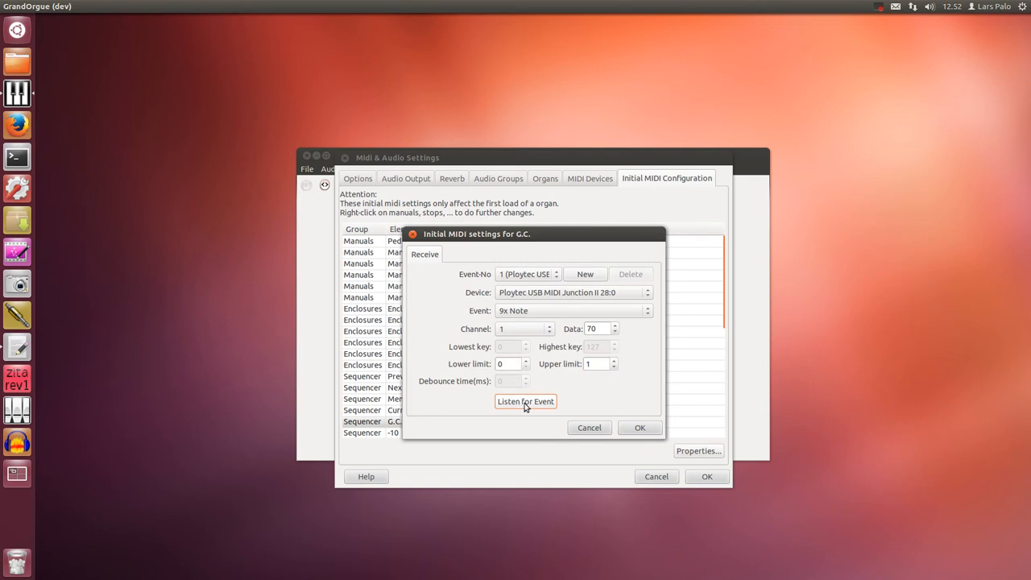
pyautogui.moveTo(642, 429)
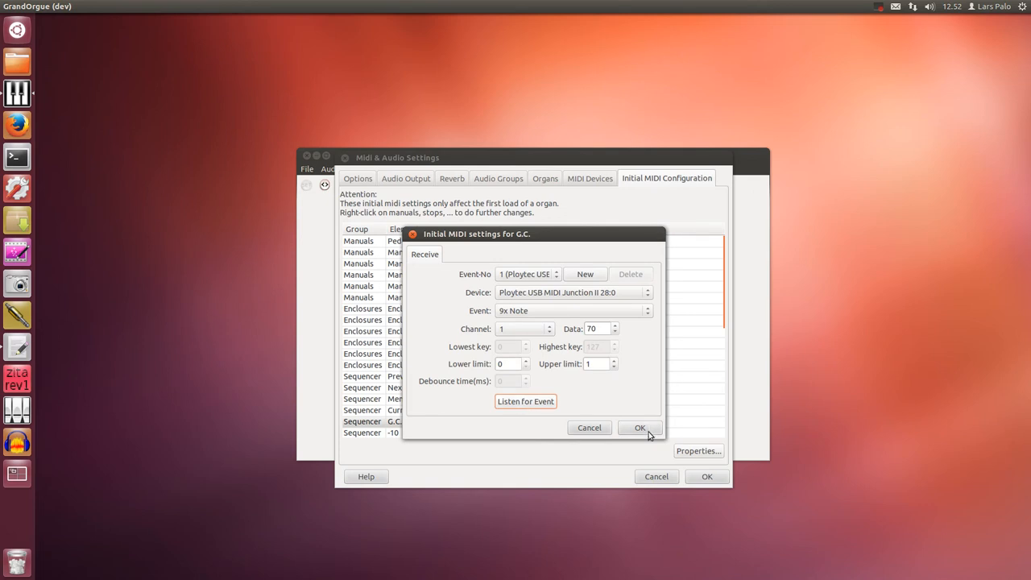
pyautogui.click(640, 427)
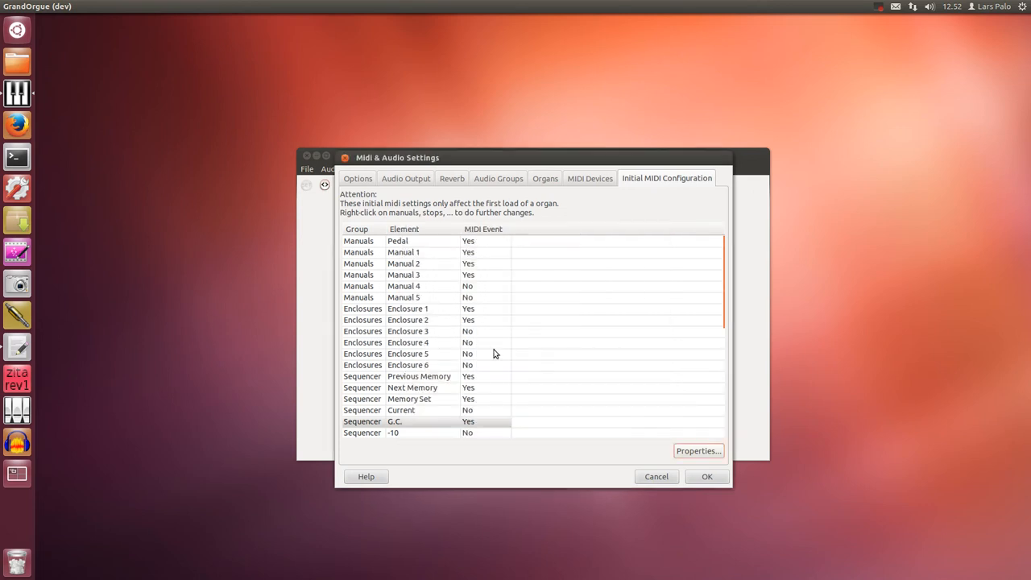
# - Learn a Ploytec program change (channel 1, data 10) for sequencer element __0
pyautogui.scroll(-3)
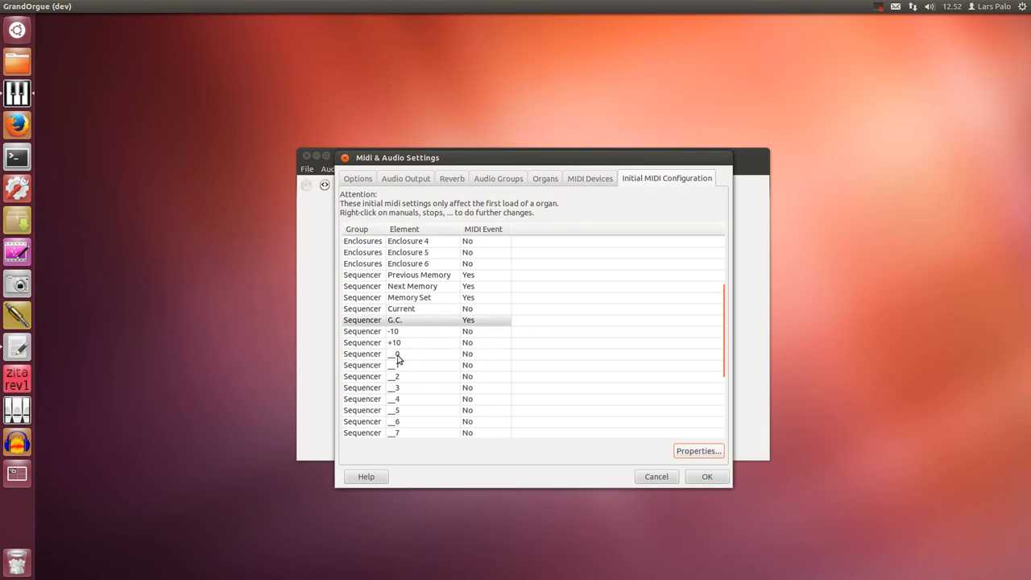
pyautogui.scroll(-3)
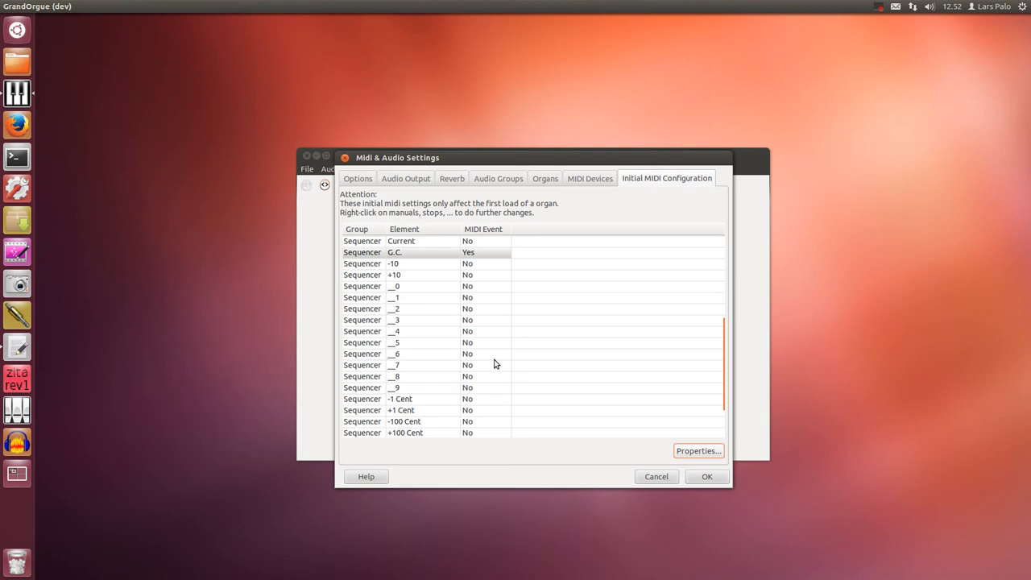
pyautogui.moveTo(401, 290)
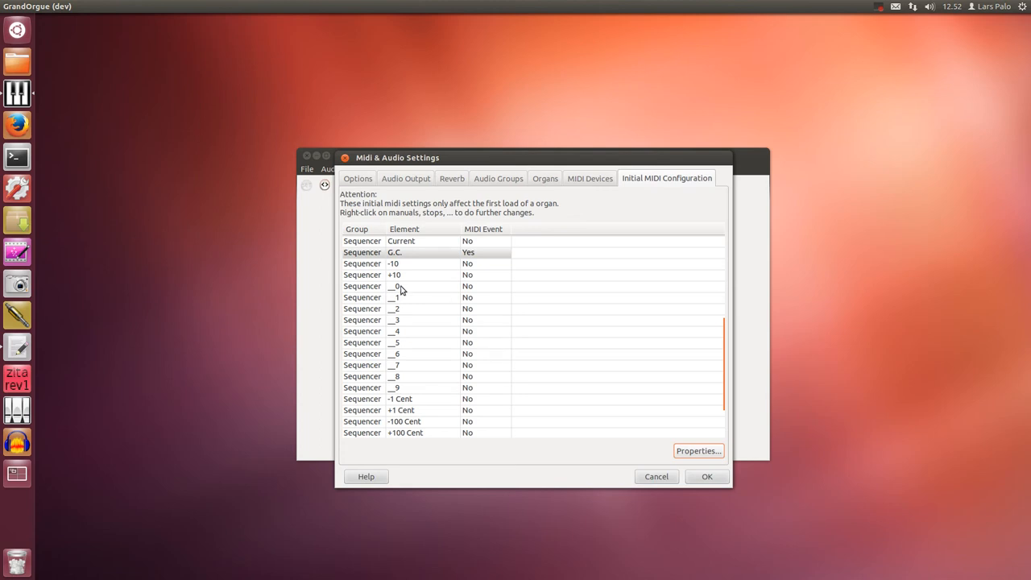
pyautogui.click(400, 287)
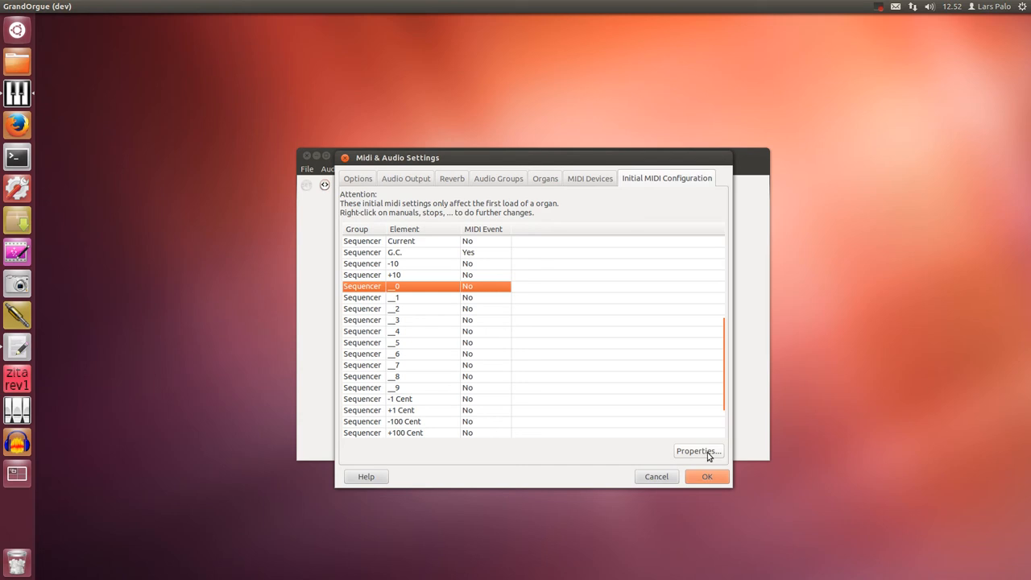
pyautogui.click(697, 451)
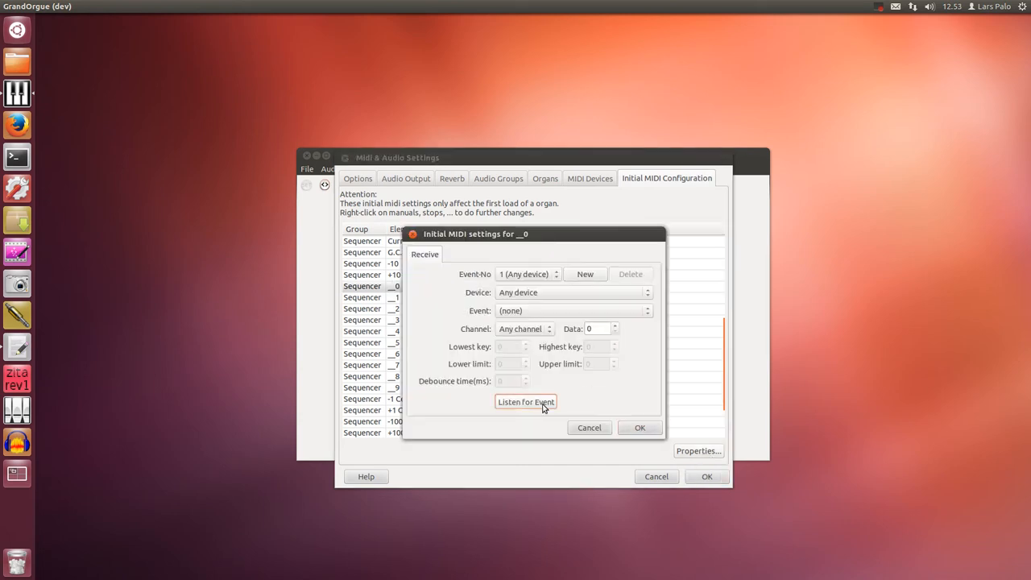
pyautogui.click(525, 401)
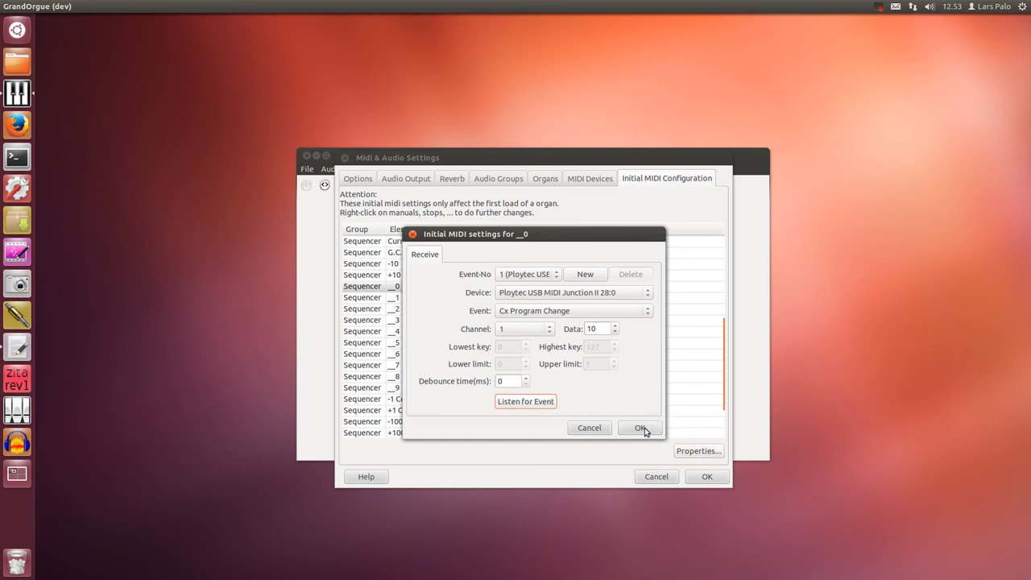
pyautogui.click(642, 429)
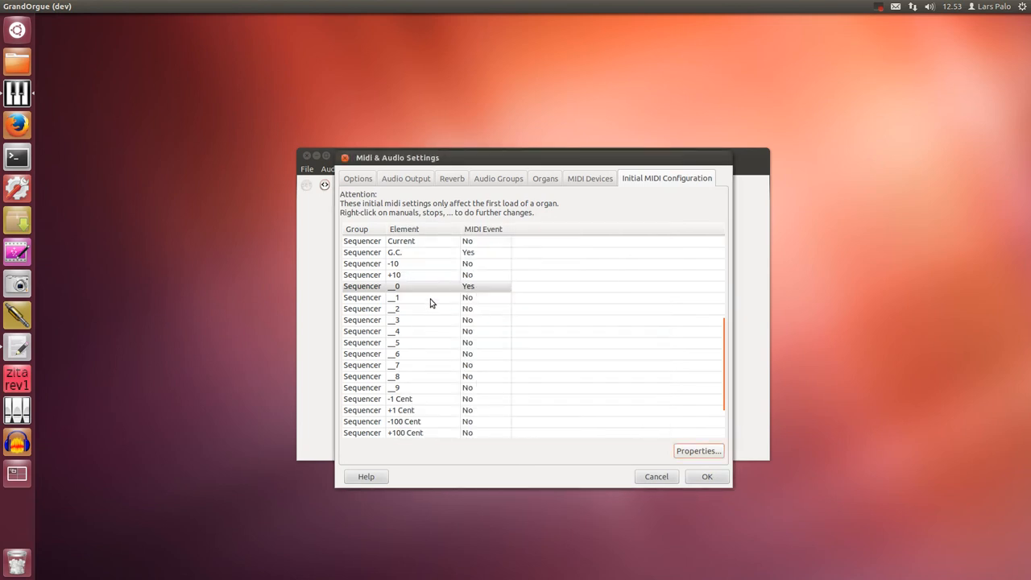
# - Learn Ploytec program change events for sequencer elements __1, __2 and __3
pyautogui.click(698, 452)
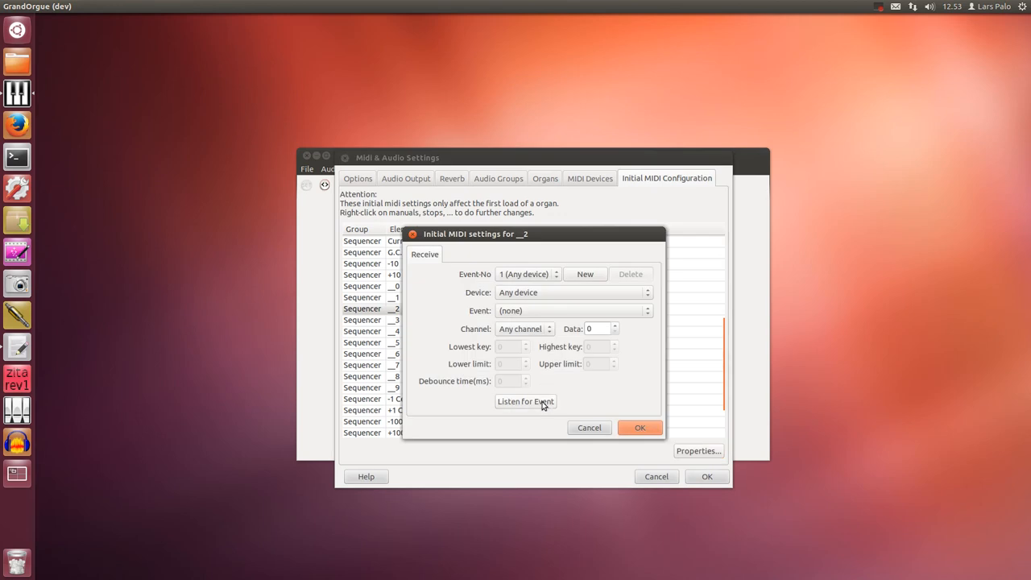
pyautogui.click(640, 427)
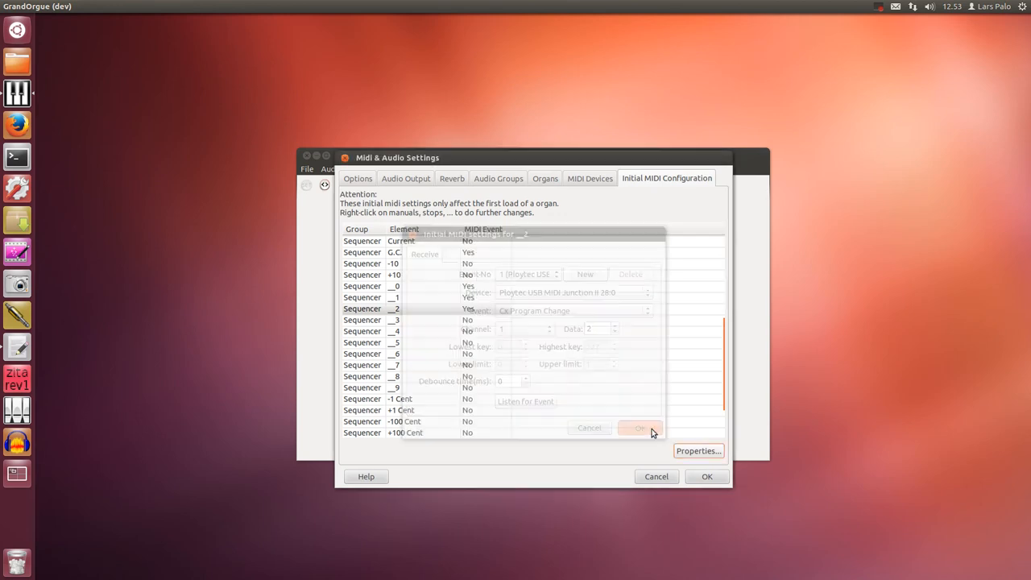
pyautogui.click(642, 429)
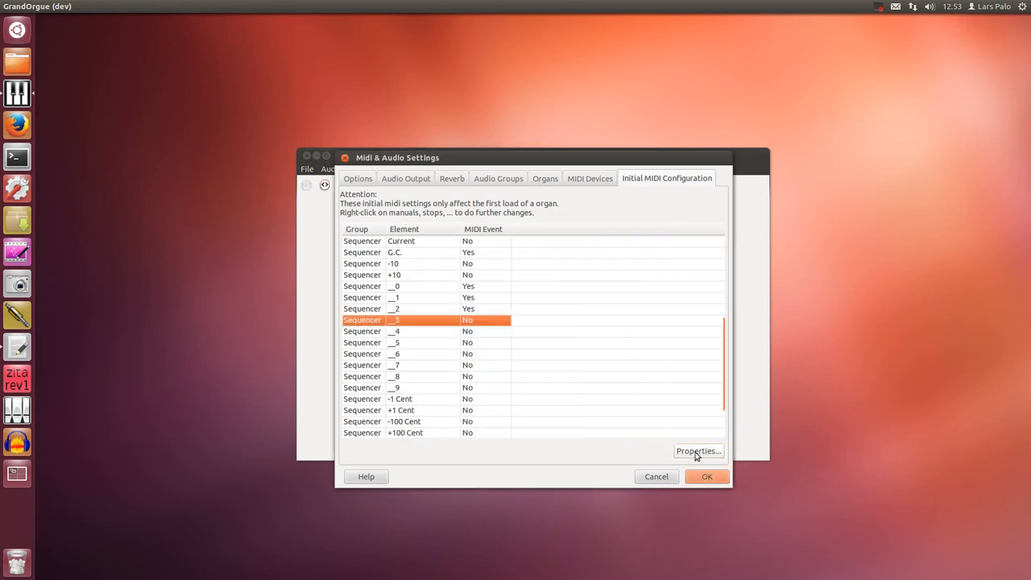
pyautogui.click(698, 452)
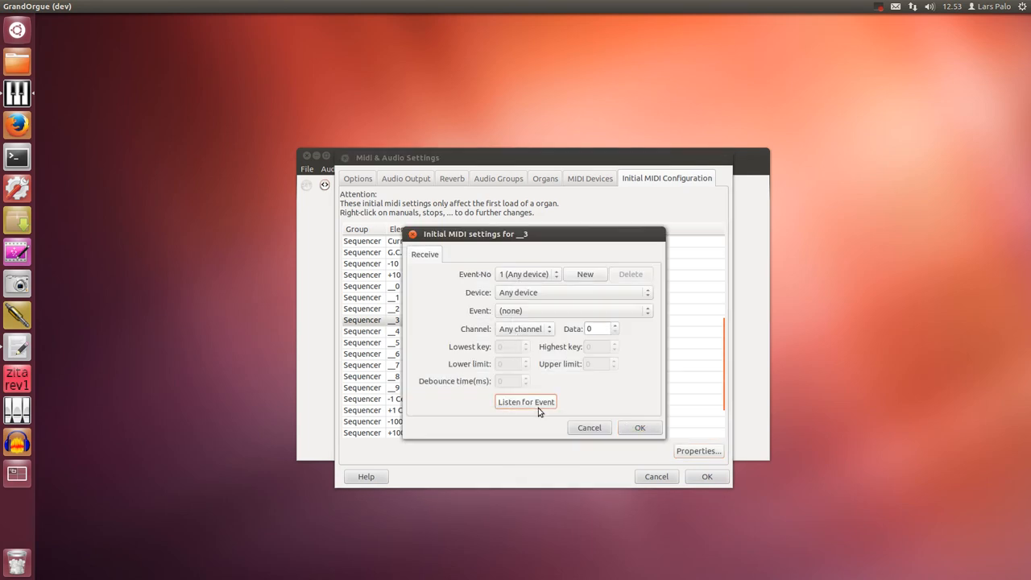
pyautogui.click(590, 429)
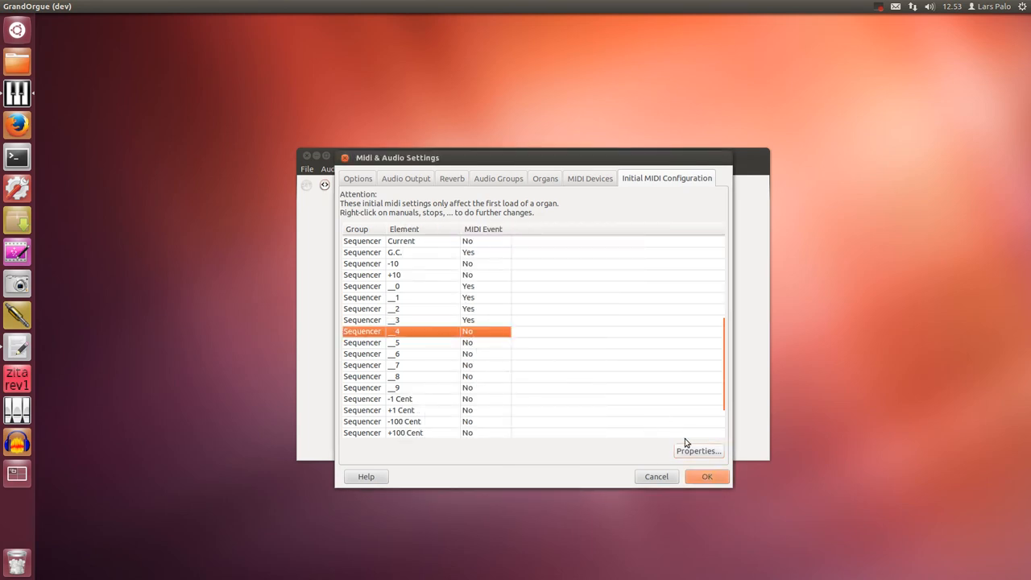
# - Learn Ploytec program change events for sequencer elements __4 and __5
pyautogui.click(698, 451)
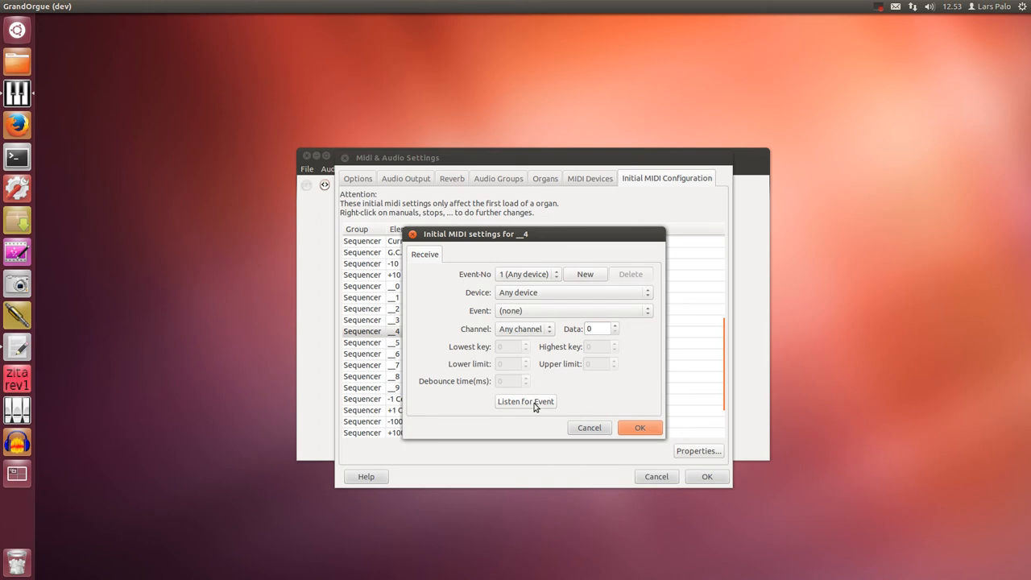
pyautogui.click(525, 401)
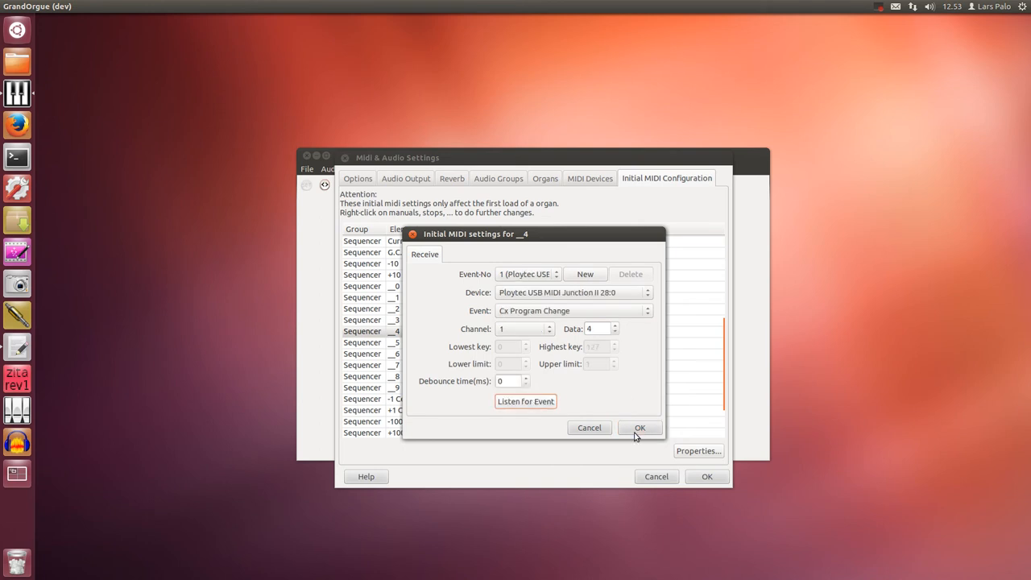
pyautogui.click(640, 427)
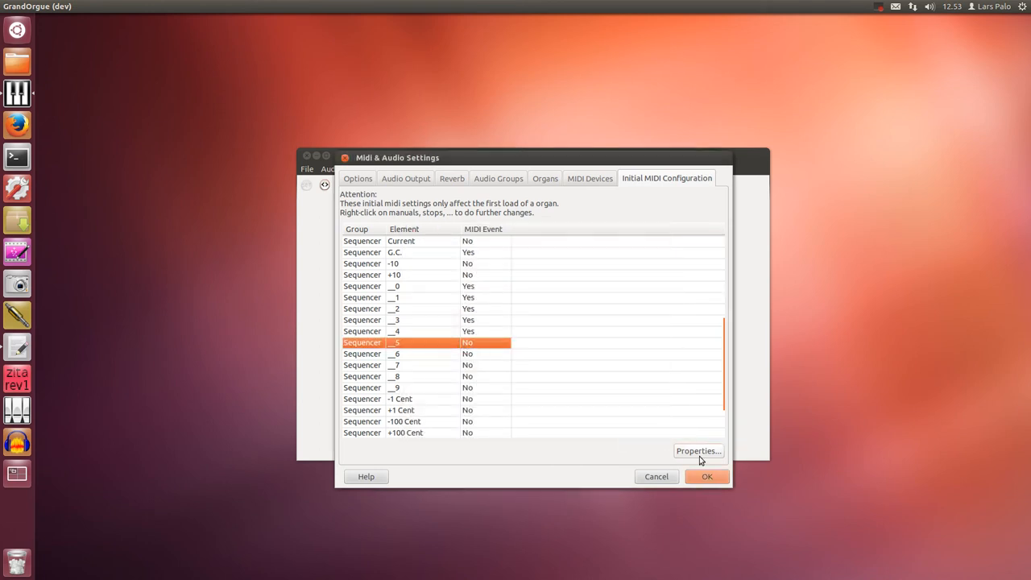
pyautogui.click(698, 451)
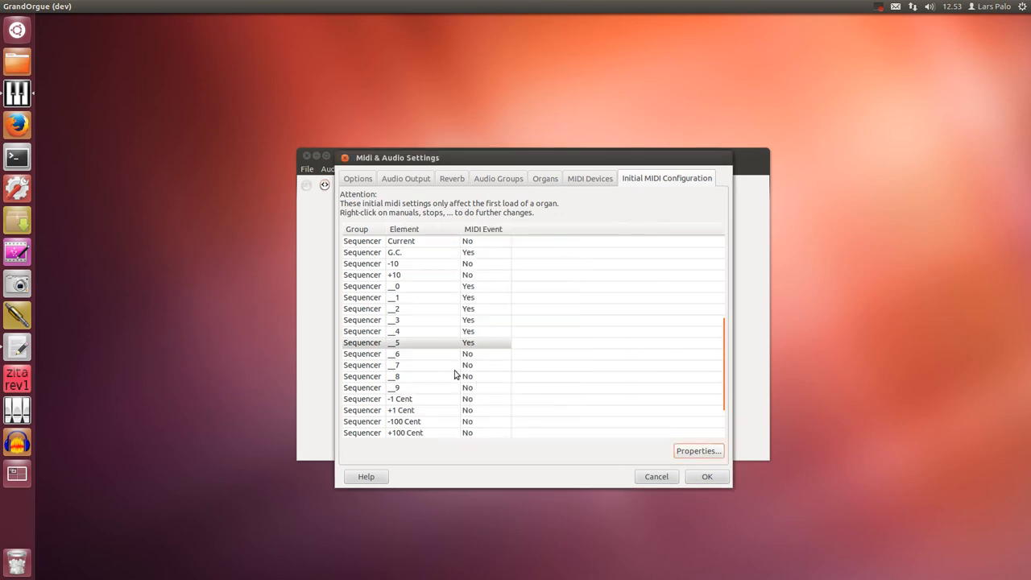
# - Learn MIDI program change events for sequencer elements __6 through __9
pyautogui.click(425, 355)
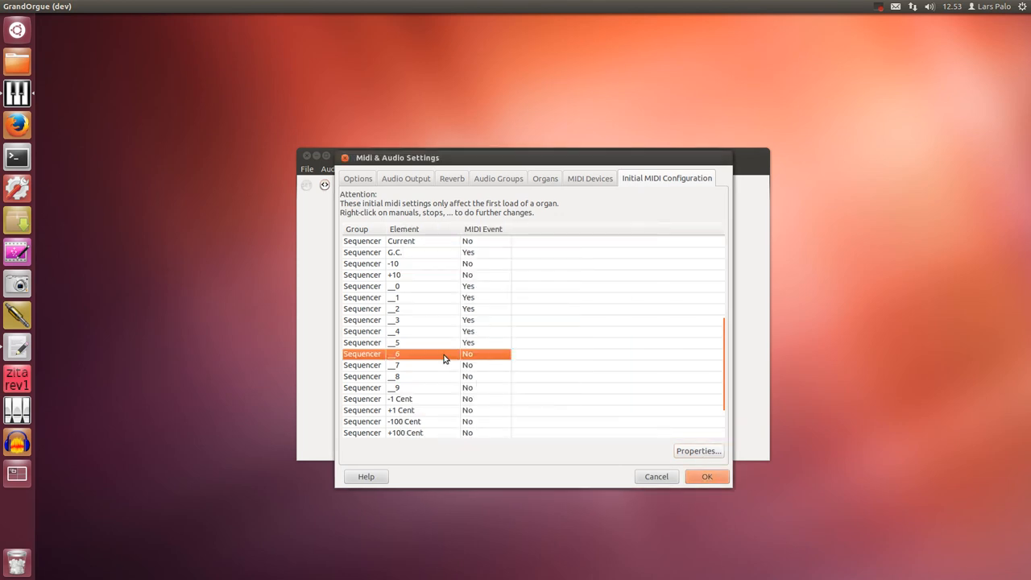
pyautogui.moveTo(673, 448)
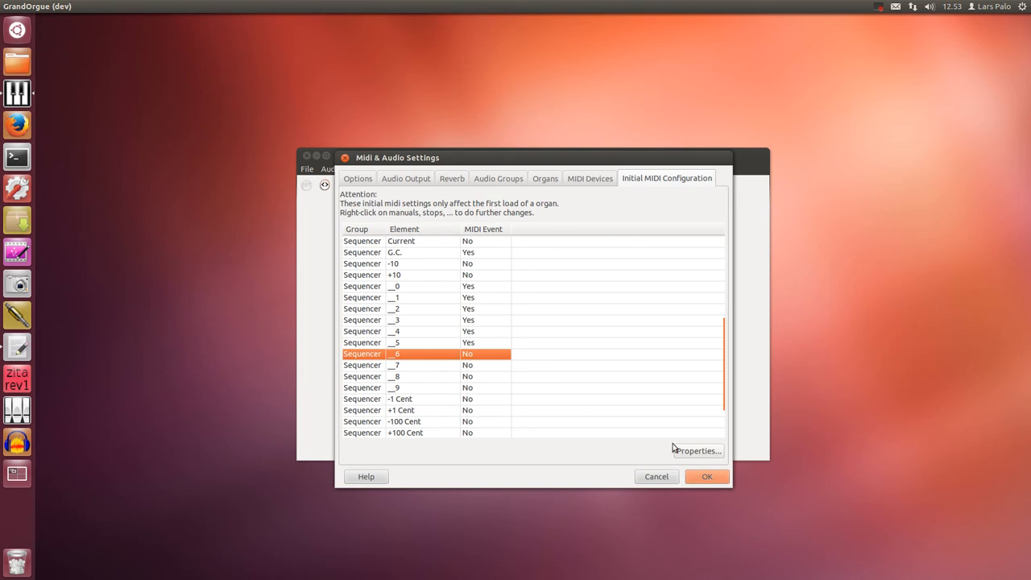
pyautogui.click(697, 451)
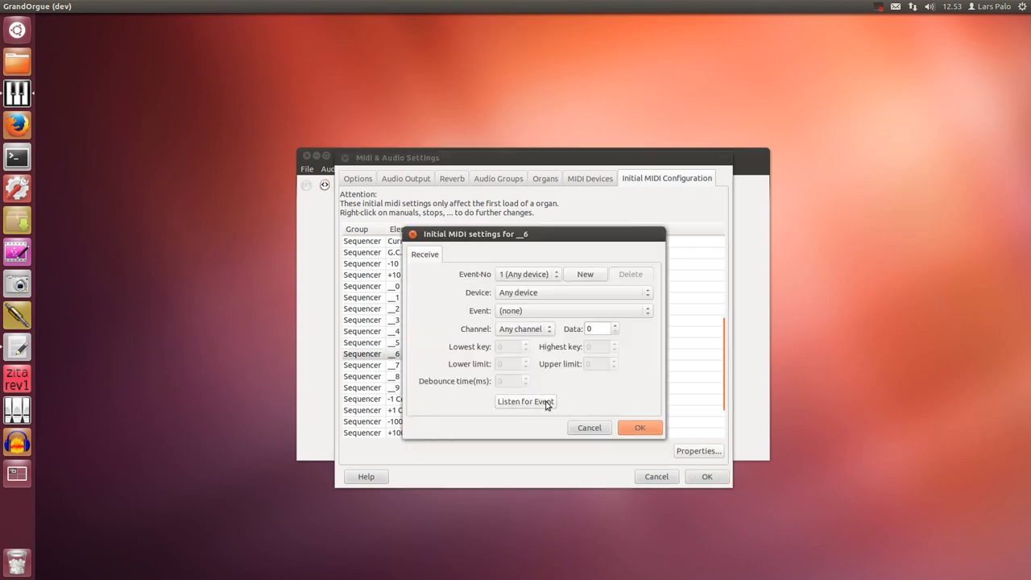
pyautogui.click(525, 401)
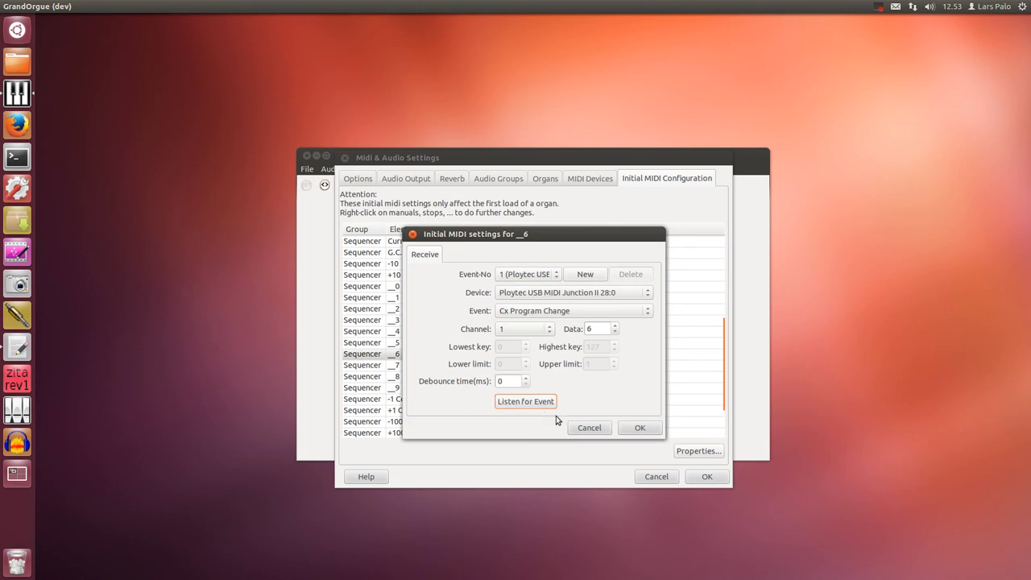
pyautogui.click(639, 427)
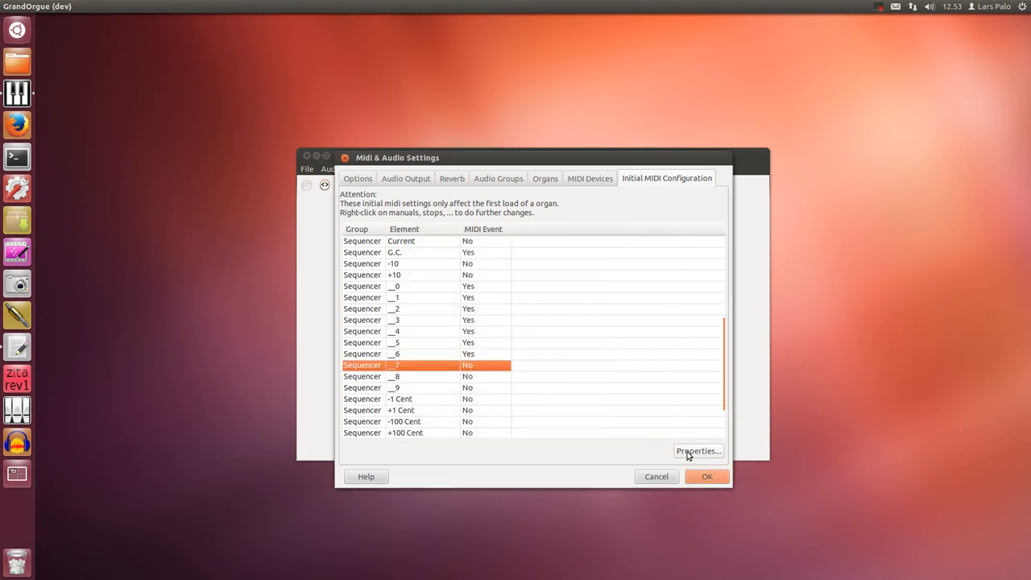
pyautogui.click(698, 451)
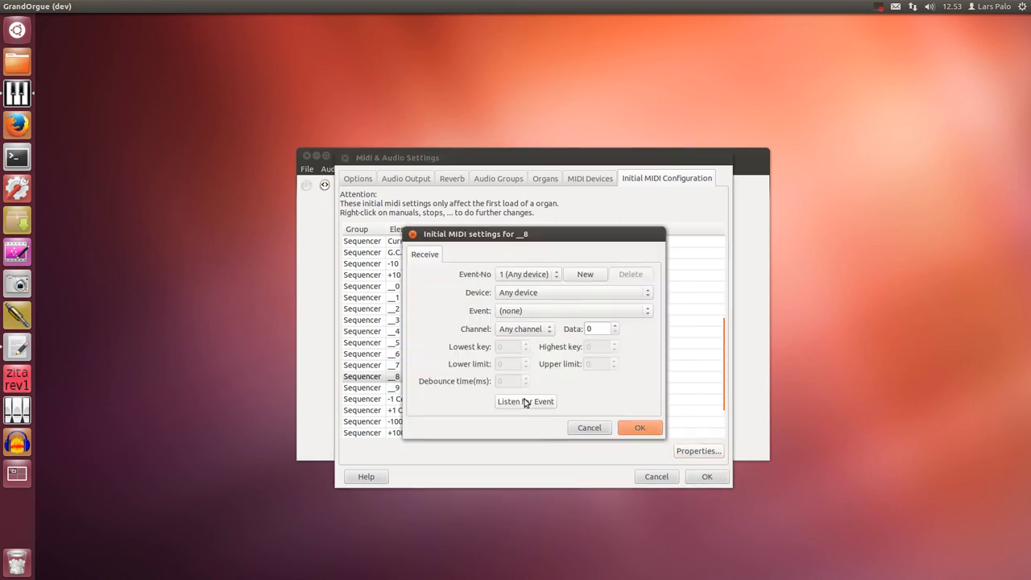
pyautogui.click(639, 427)
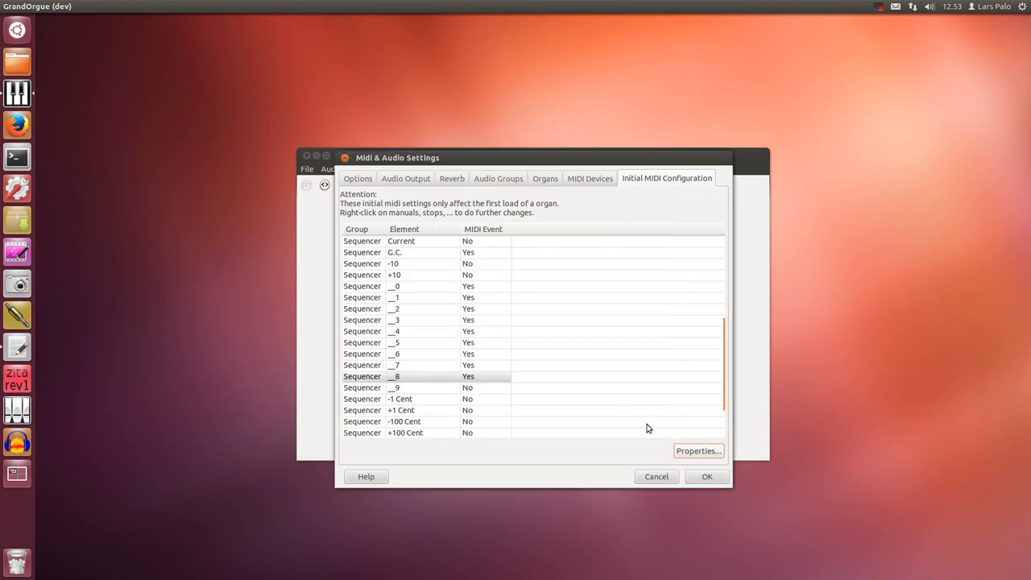
pyautogui.click(698, 451)
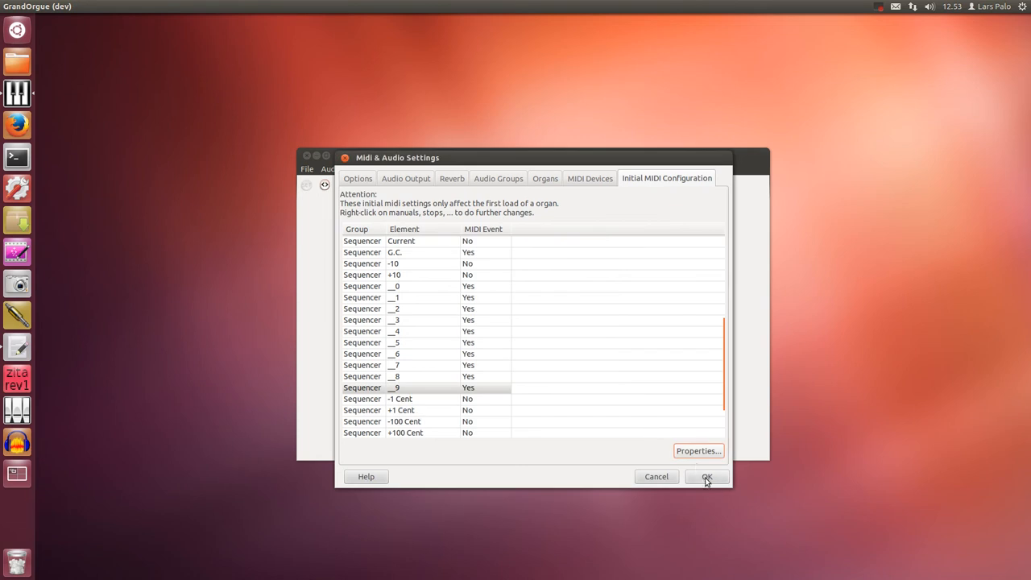
# - Close the Midi & Audio Settings dialog with OK, keeping the assignments
pyautogui.click(705, 477)
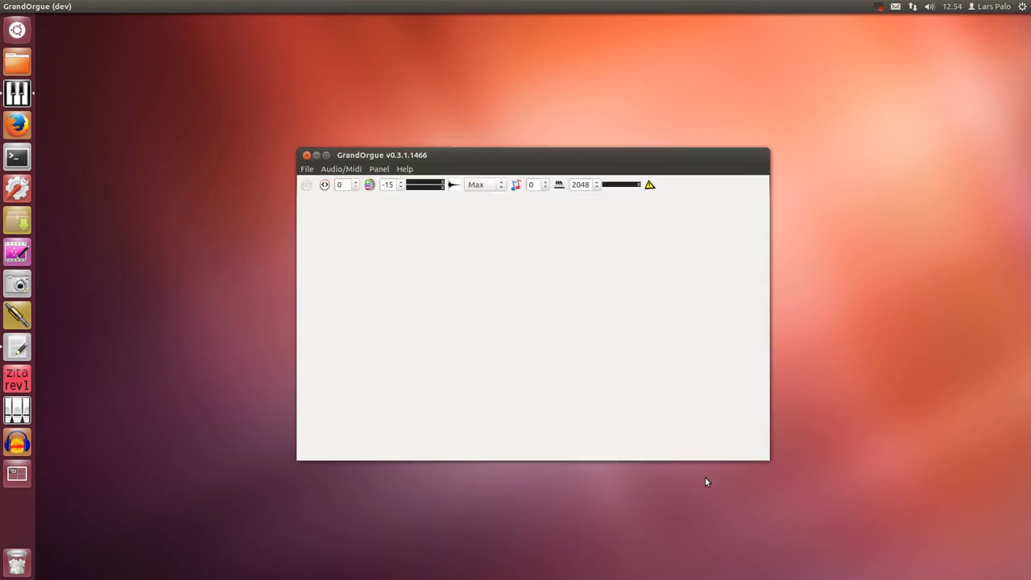
# - Load the Bureå Gravkapell (Original) organ from the recent files list
pyautogui.click(306, 169)
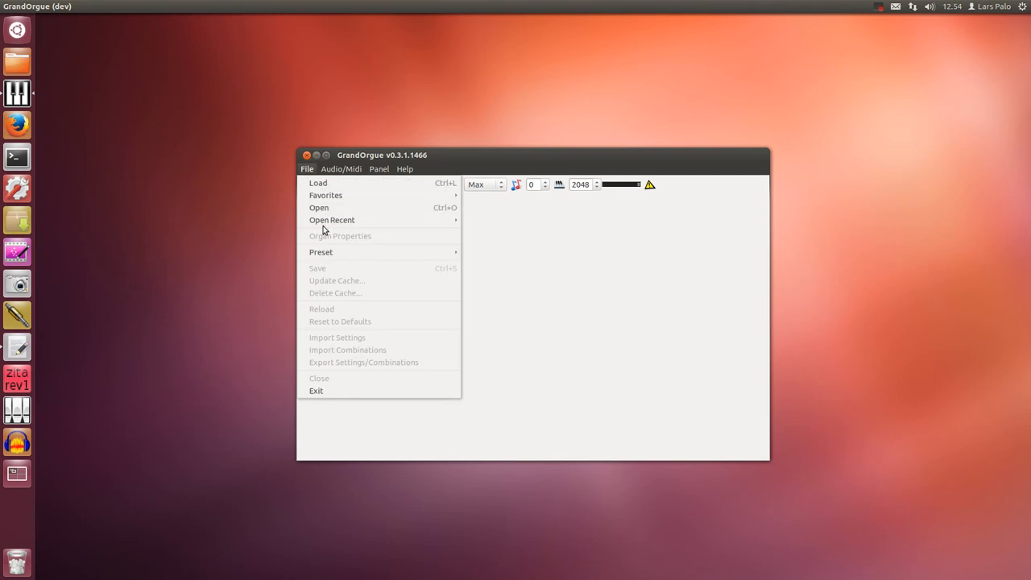
pyautogui.click(332, 219)
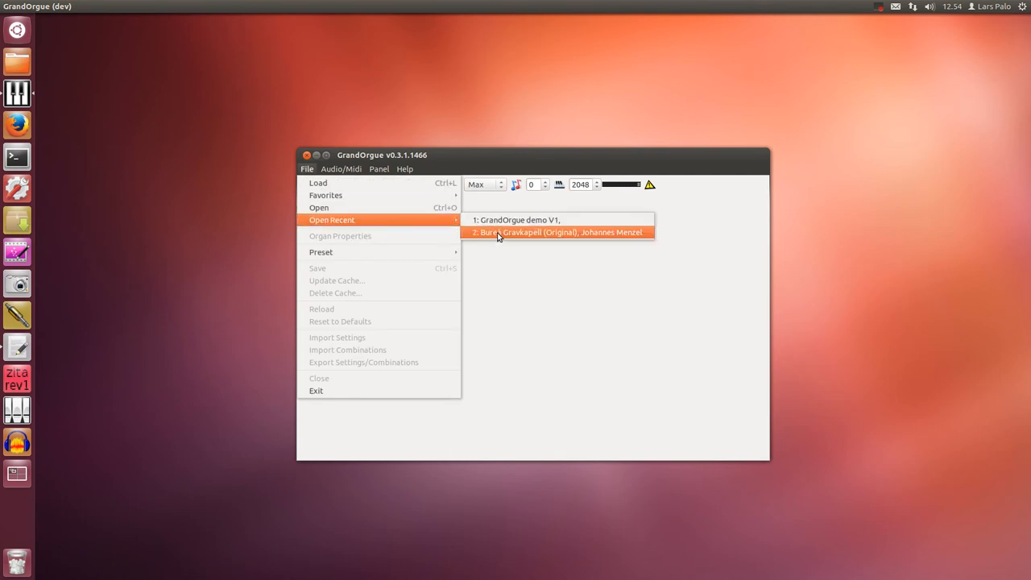
pyautogui.click(558, 232)
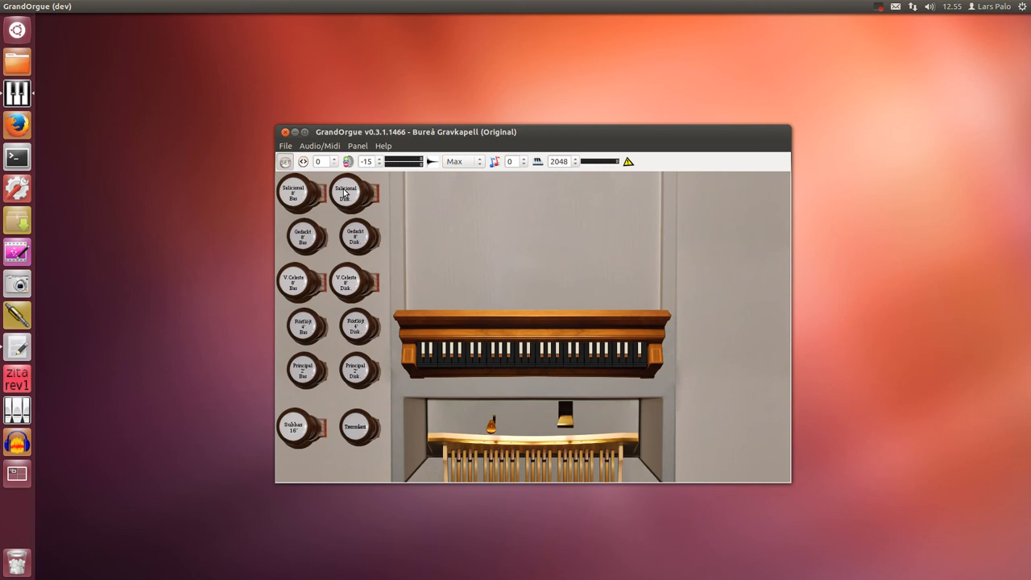
# - Toggle stops on the Bureå Gravkapell console and step the sequencer memory from 0 to 1
pyautogui.click(303, 160)
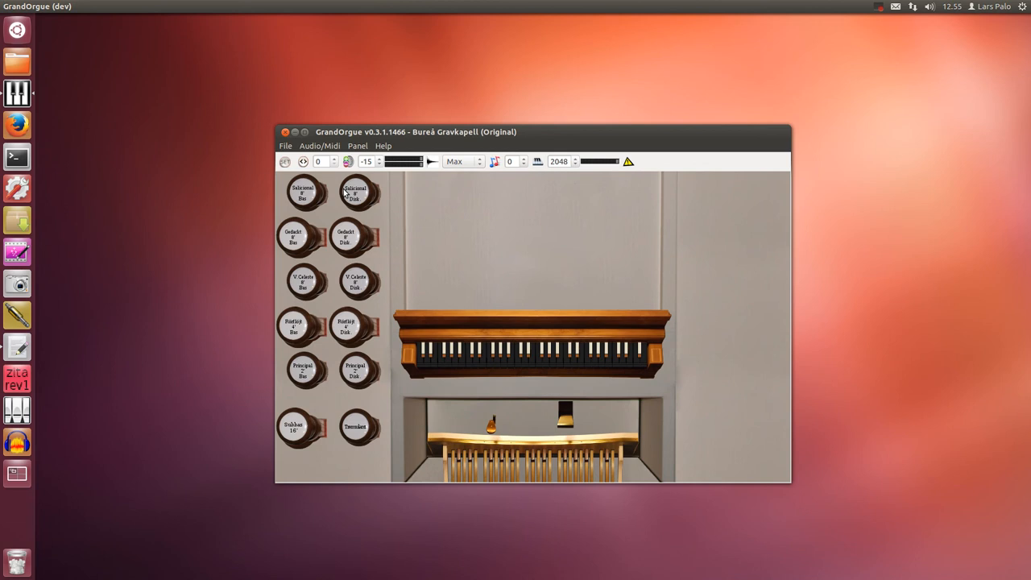
pyautogui.click(358, 193)
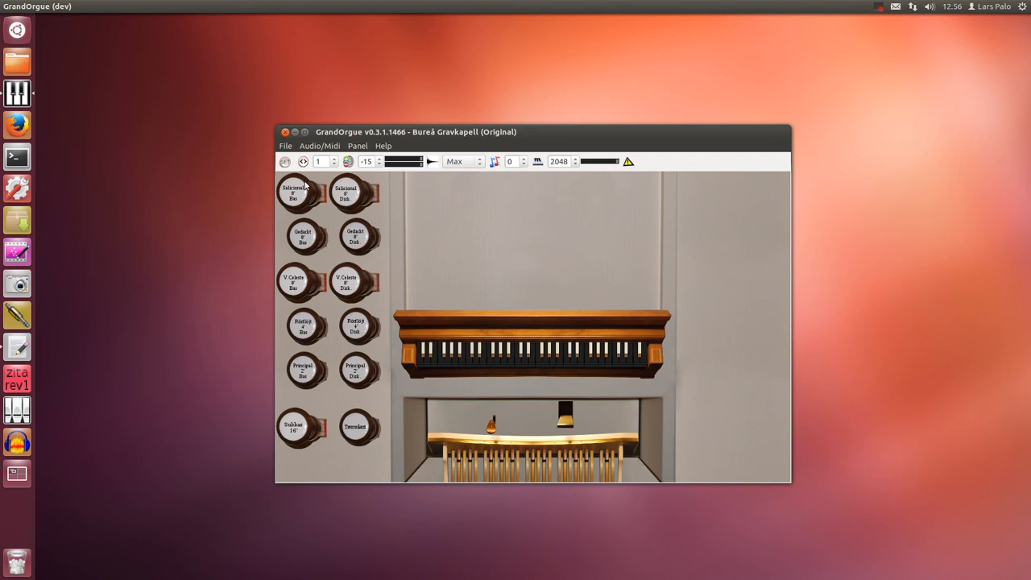
# - Start loading another organ from the Jeuxdorgues2_GrandOrgue folder, triggering the save-changes prompt
pyautogui.click(286, 145)
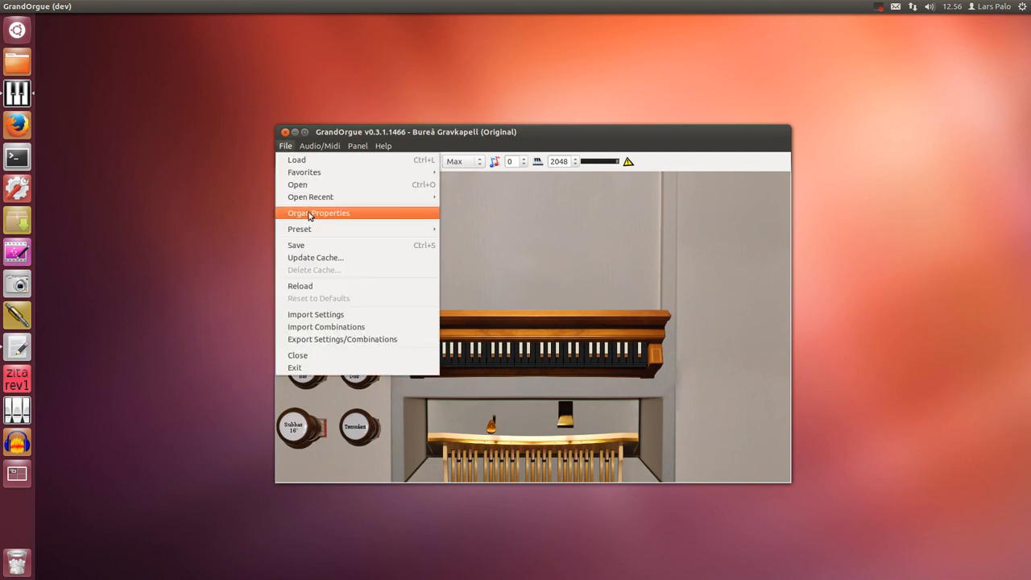
pyautogui.moveTo(296, 184)
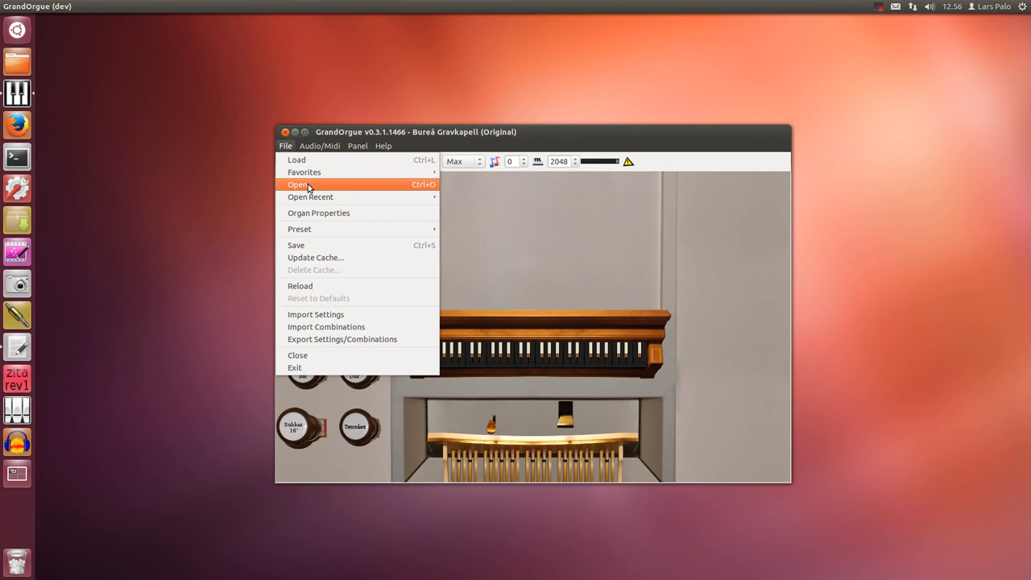
pyautogui.click(296, 184)
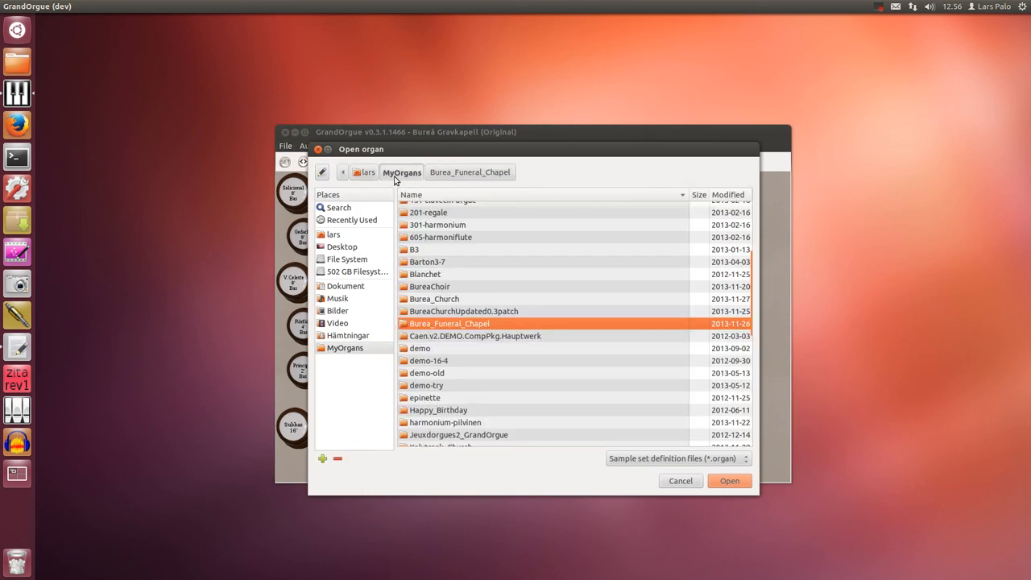
pyautogui.scroll(-3)
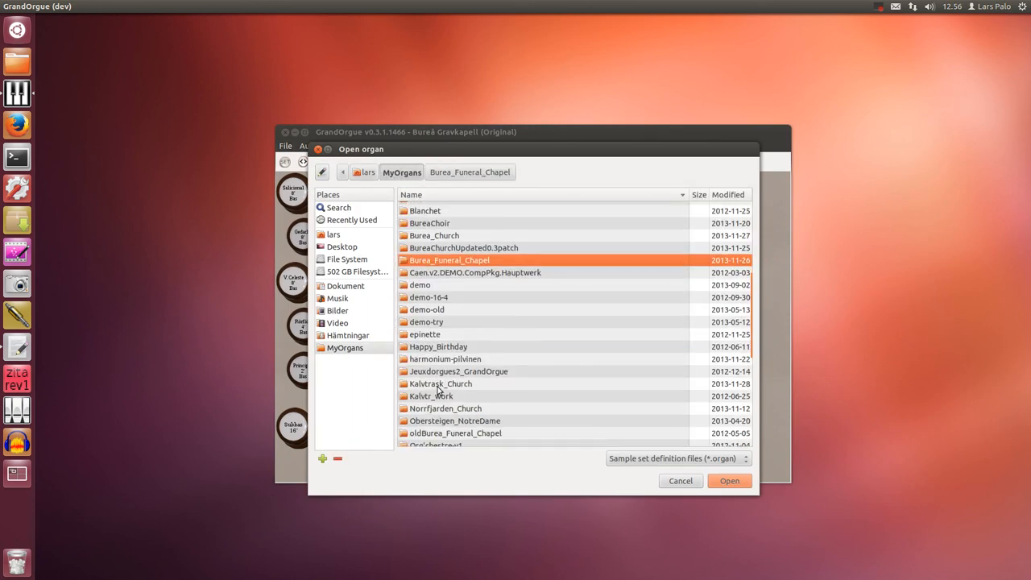
pyautogui.scroll(-3)
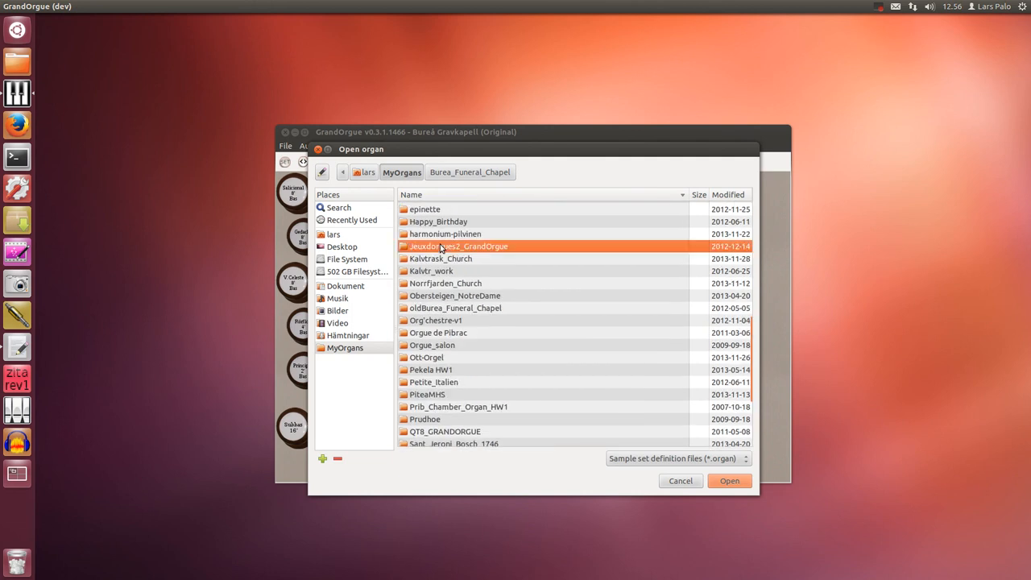
pyautogui.doubleClick(457, 245)
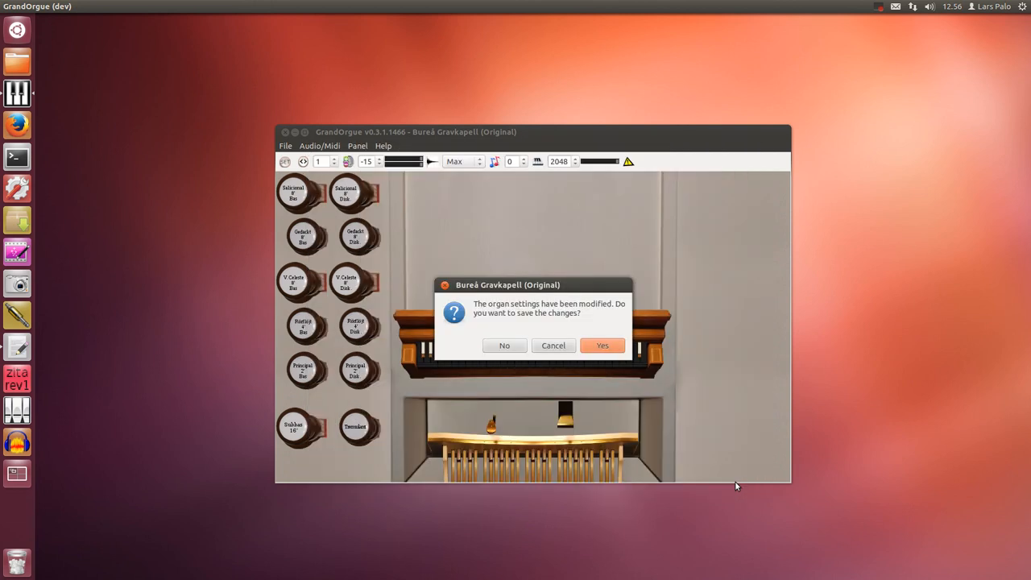
# - Answer the save prompt so the Romanswiller, Eglise protestante organ loads
pyautogui.click(603, 345)
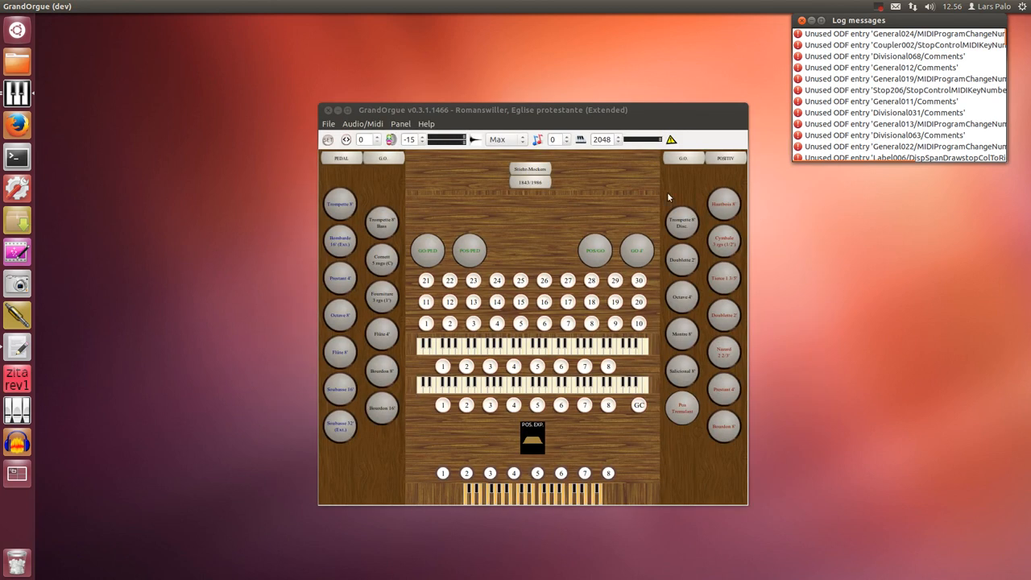
pyautogui.moveTo(383, 385)
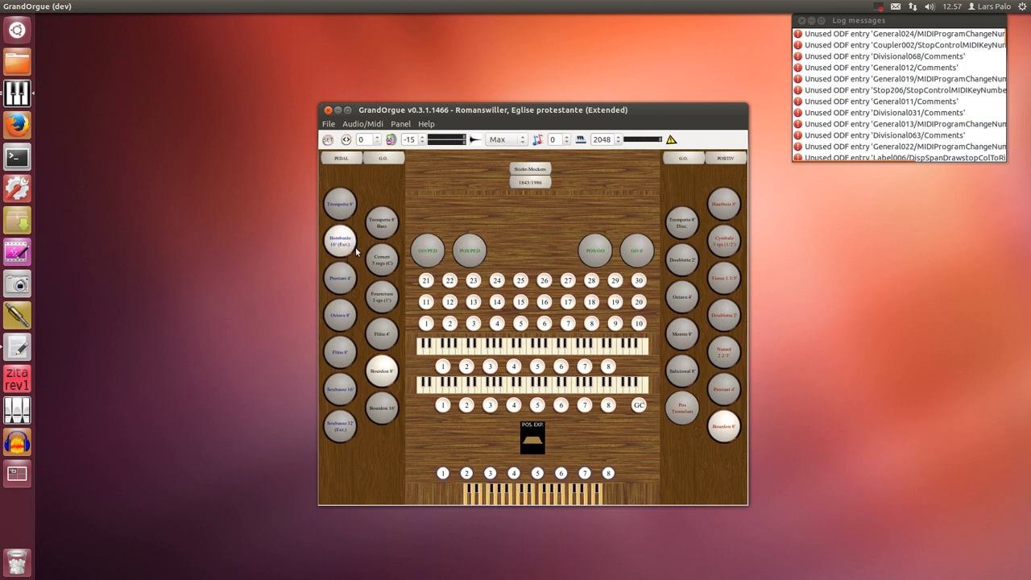
pyautogui.moveTo(368, 251)
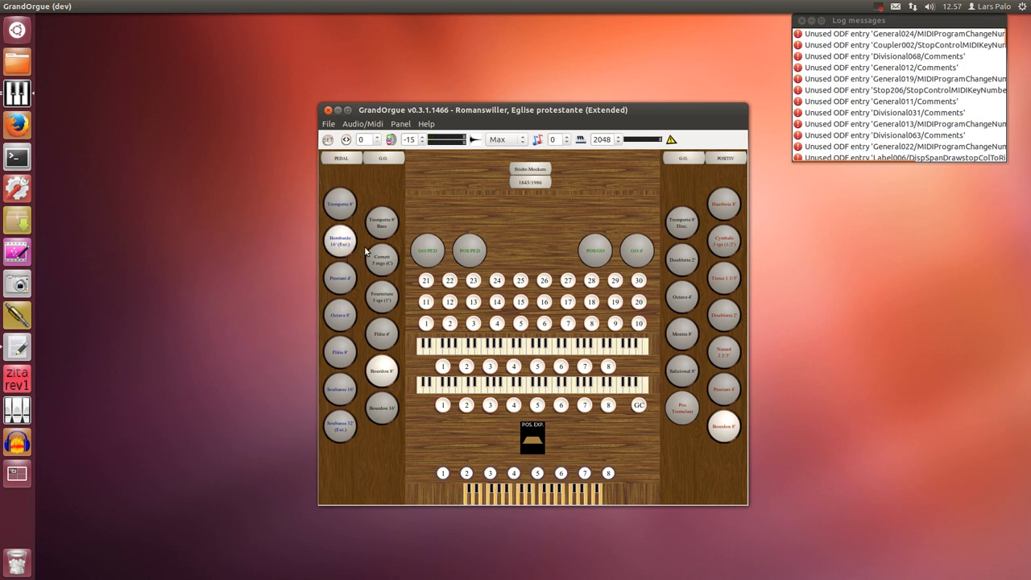
pyautogui.moveTo(464, 282)
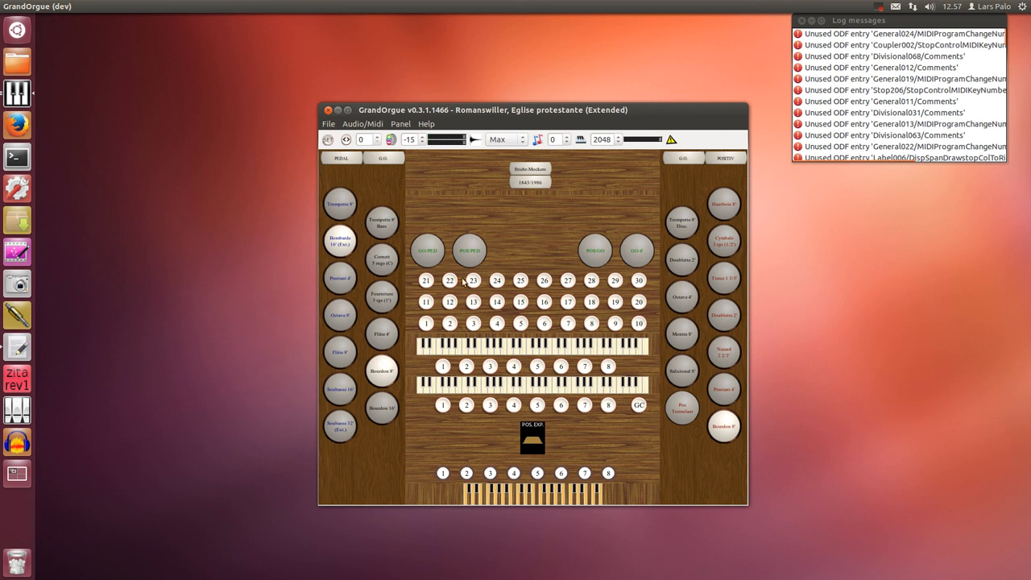
pyautogui.moveTo(500, 321)
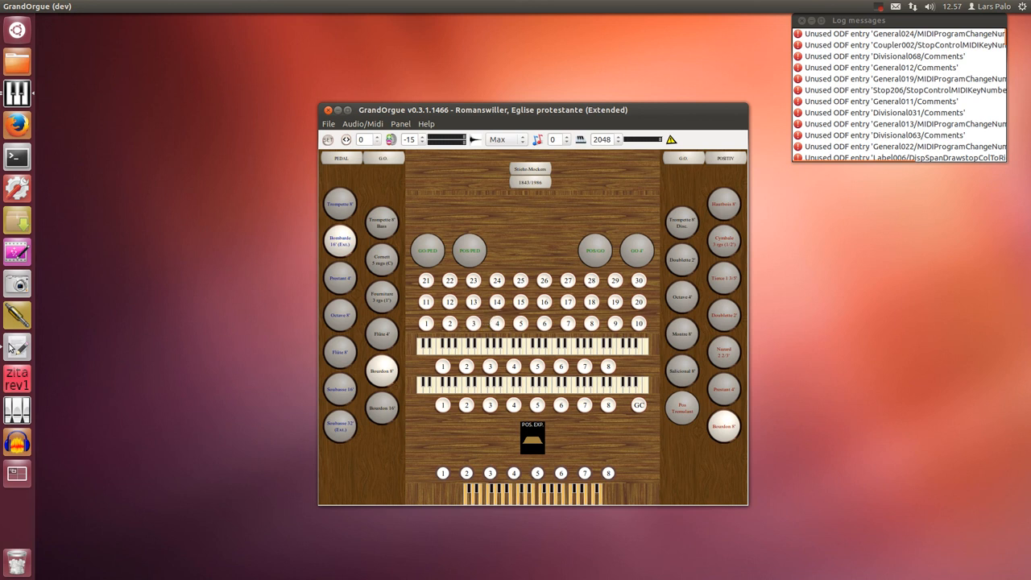
pyautogui.moveTo(16, 346)
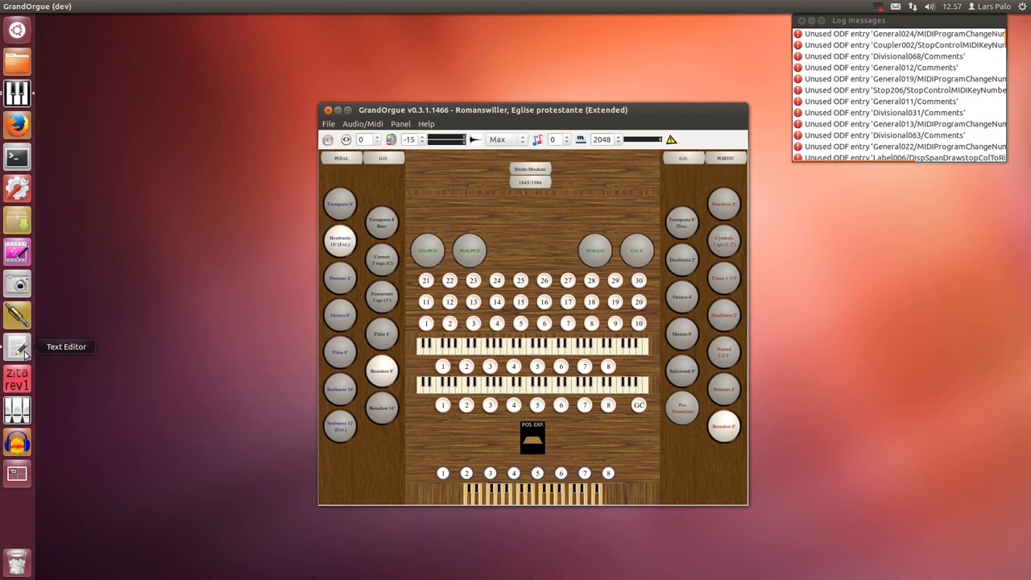
# - In gedit's burea_church_extAGO.organ, set the Positiv manual's MIDIInputNumber to 3 under [Manual002]
pyautogui.click(16, 347)
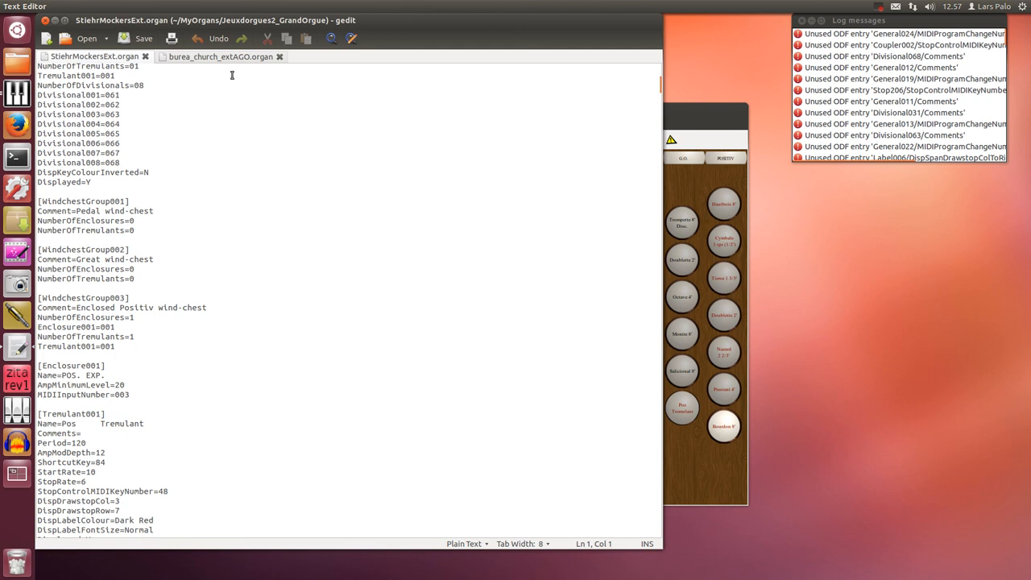
pyautogui.moveTo(234, 62)
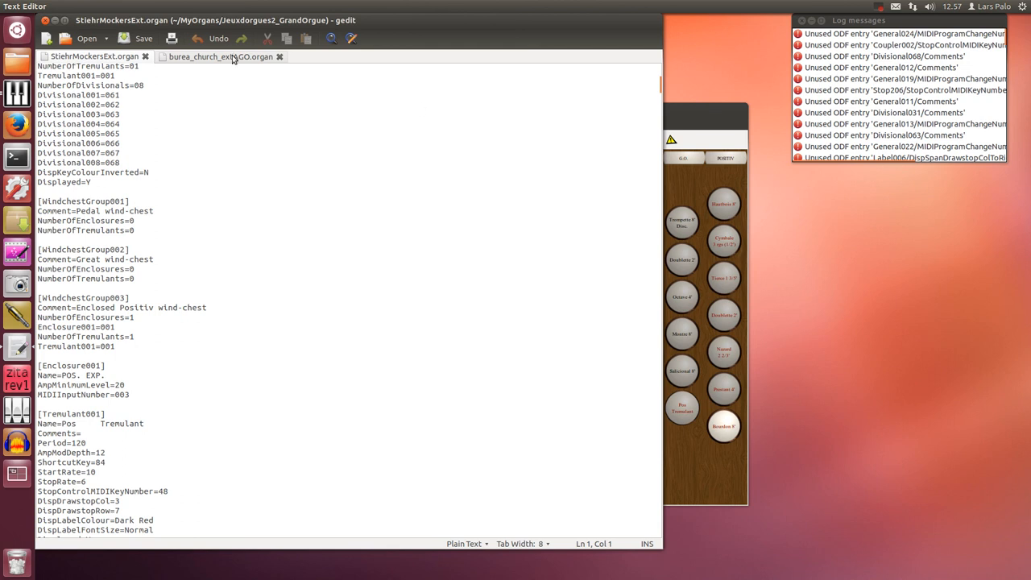
pyautogui.click(219, 57)
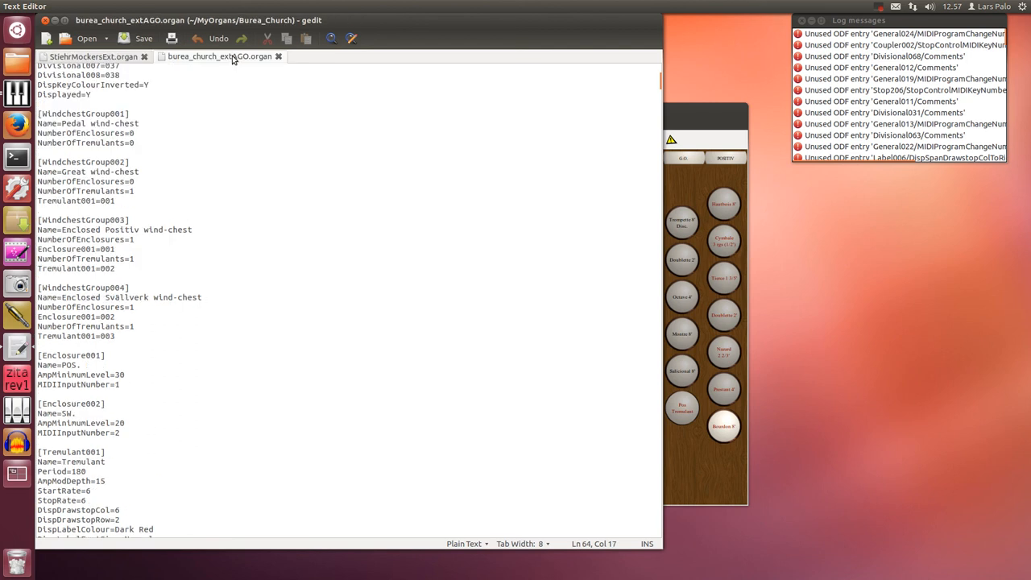
pyautogui.moveTo(18, 347)
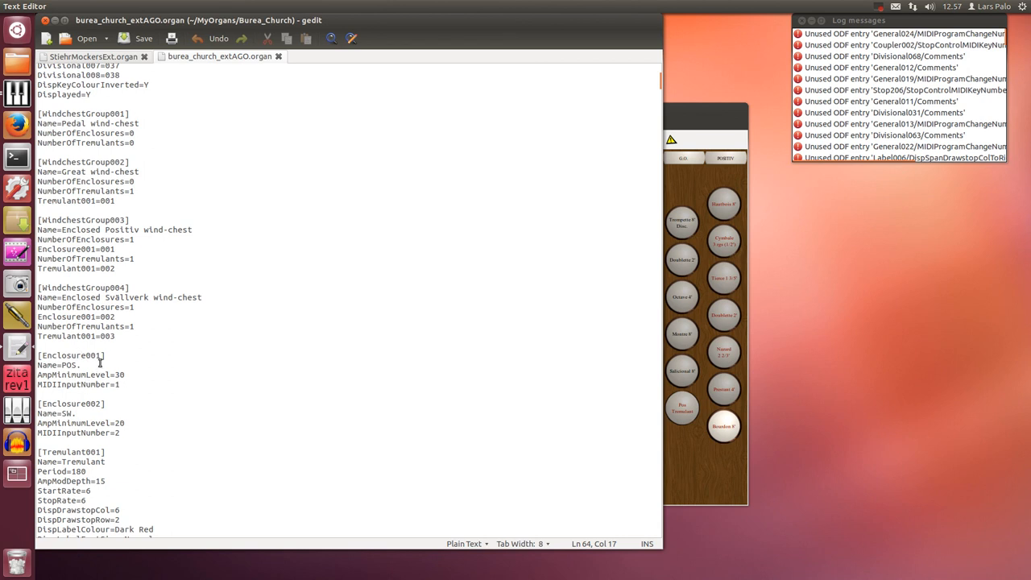
pyautogui.moveTo(78, 356)
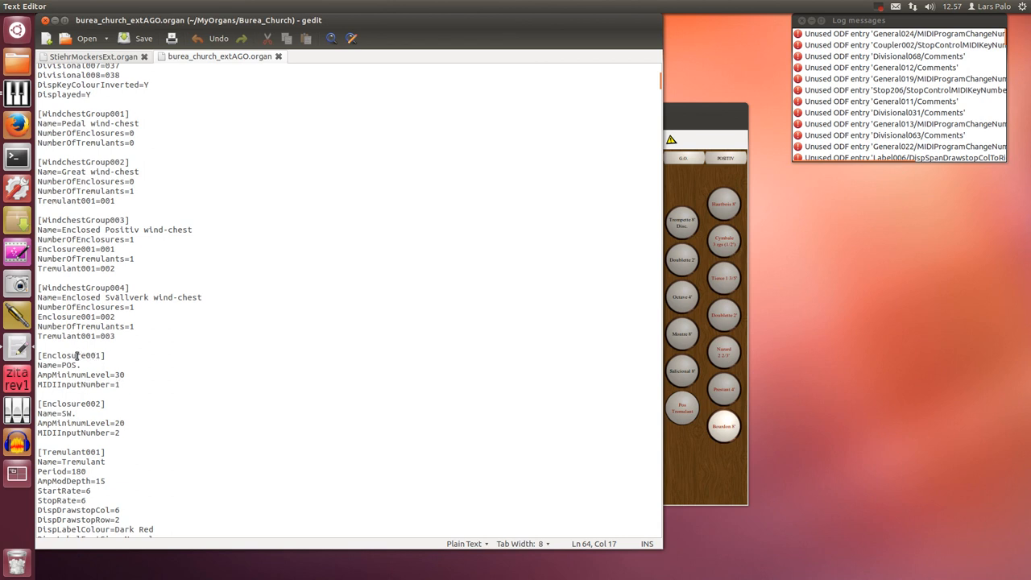
pyautogui.moveTo(125, 397)
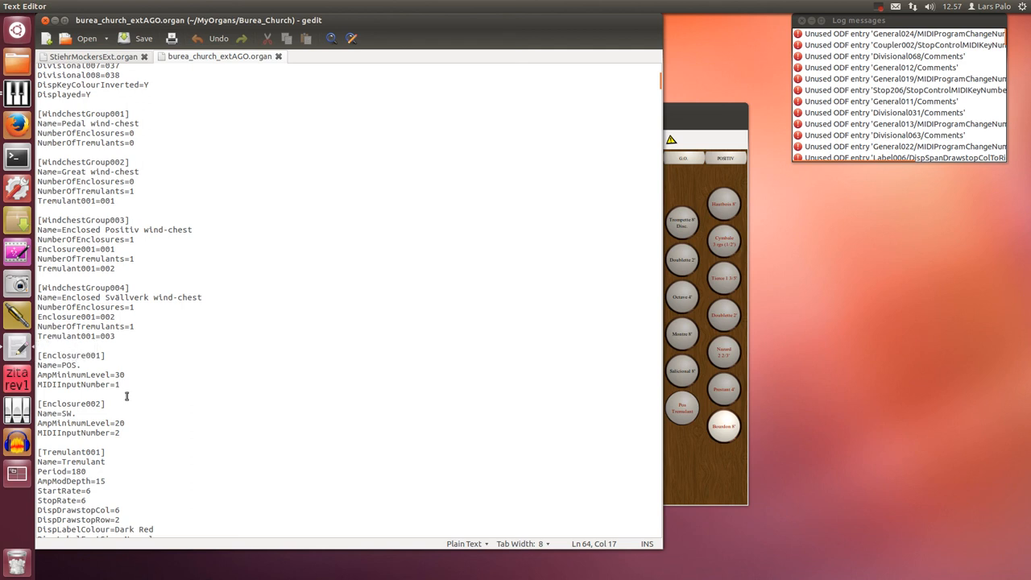
pyautogui.moveTo(132, 434)
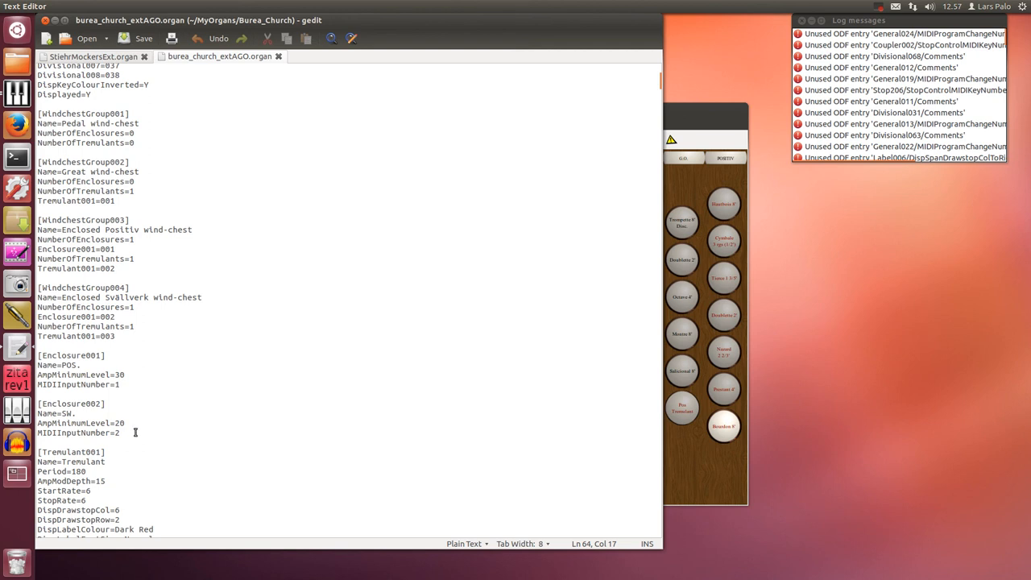
pyautogui.scroll(3)
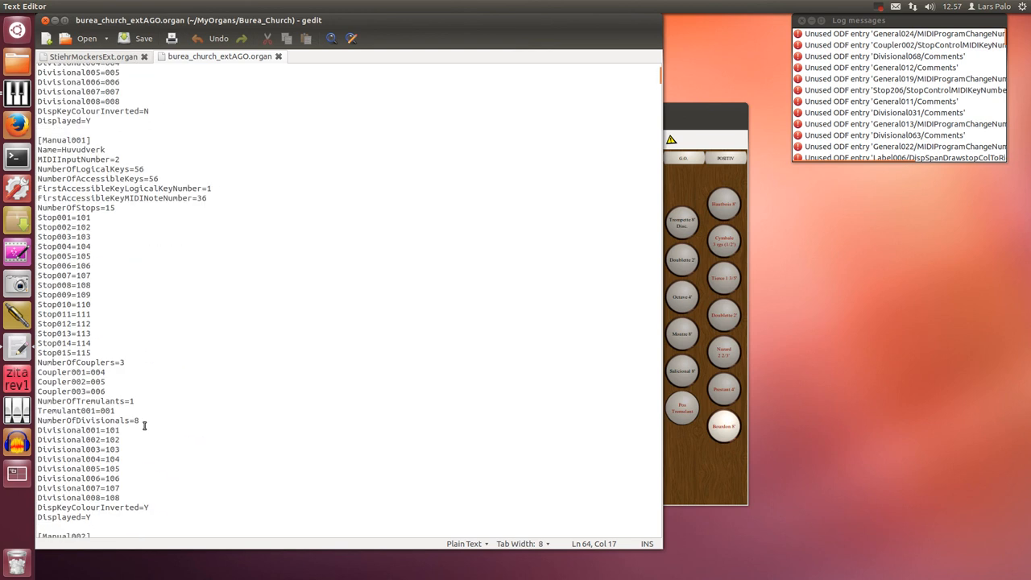
pyautogui.scroll(3)
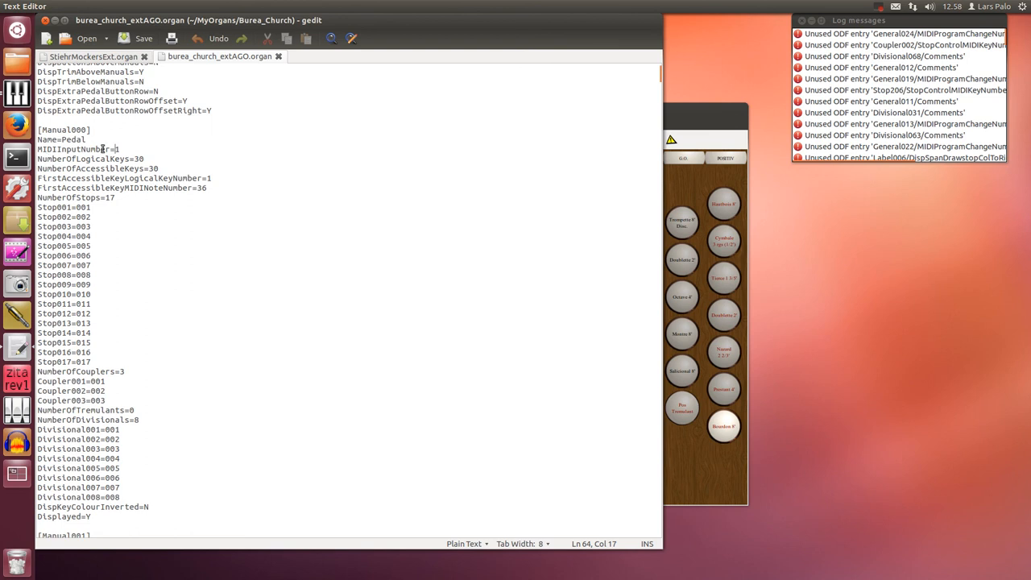
pyautogui.scroll(-3)
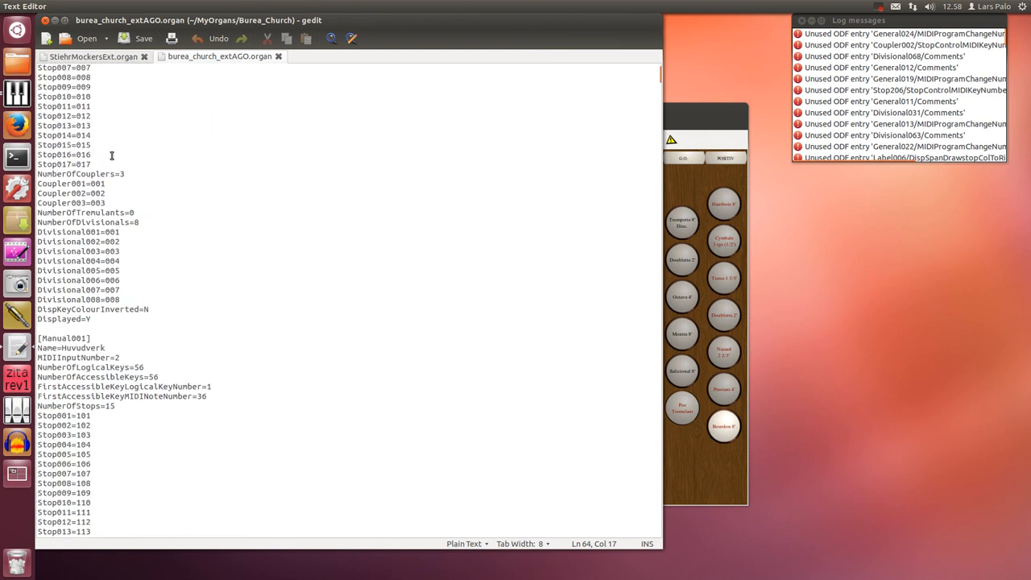
pyautogui.scroll(-3)
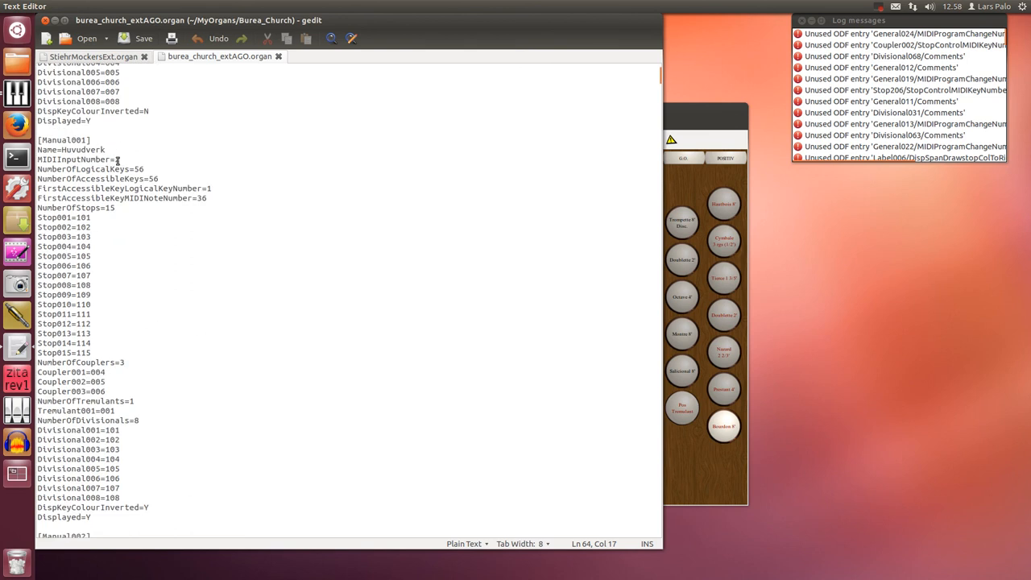
pyautogui.scroll(-3)
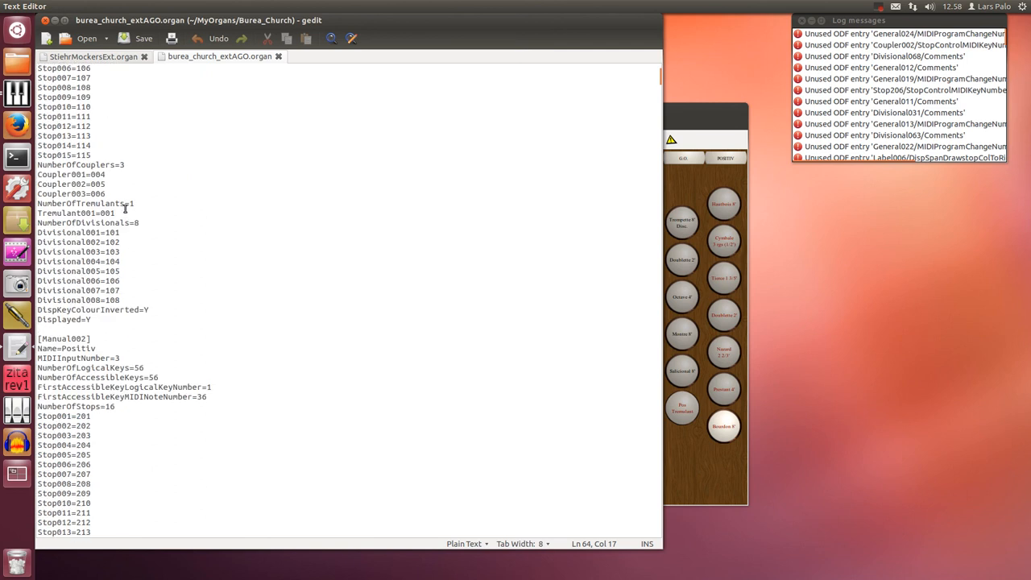
pyautogui.scroll(-3)
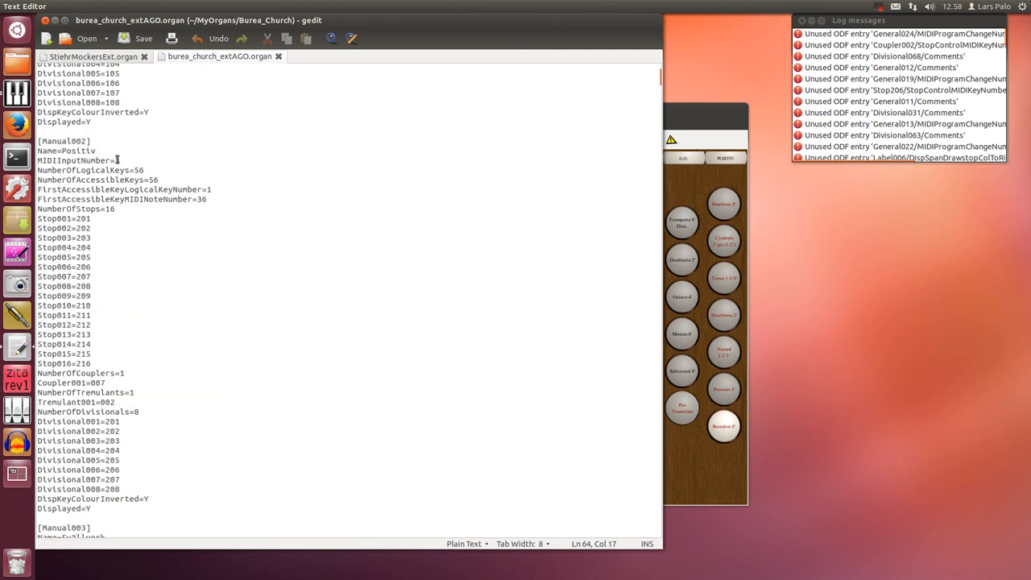
pyautogui.write('3')
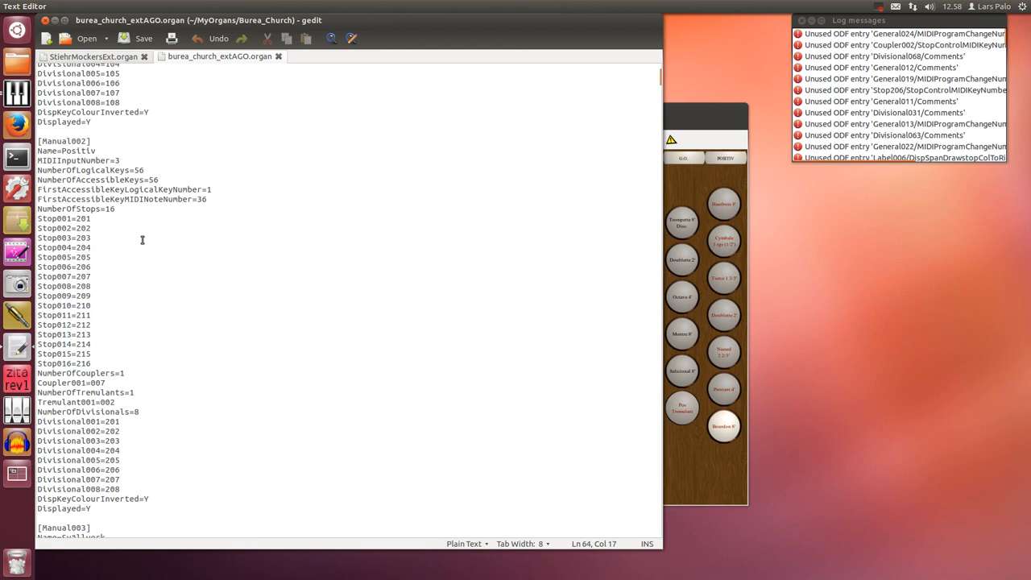
pyautogui.moveTo(644, 122)
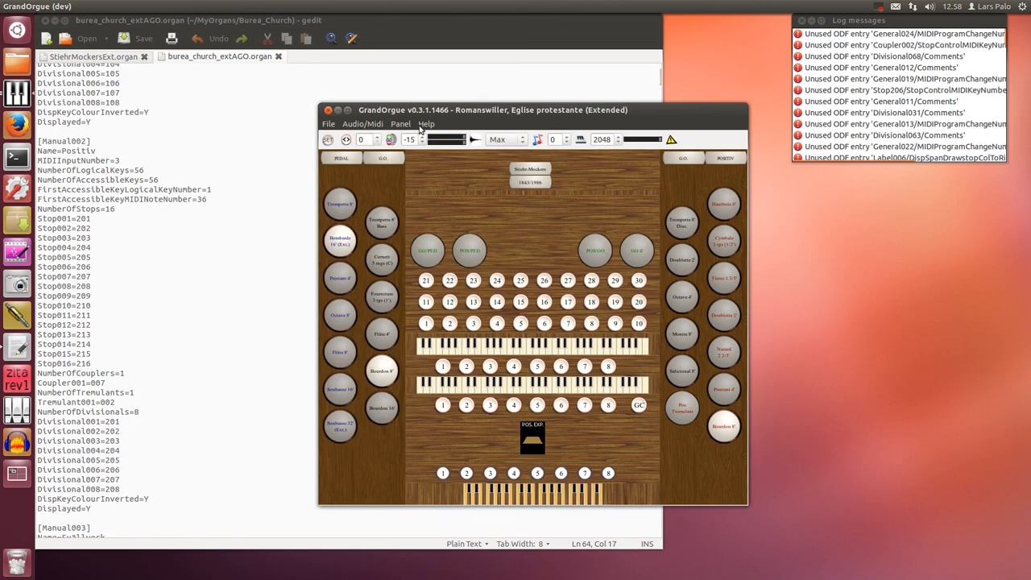
# - View the user manual's chapter on the GrandOrgue organ definition file format
pyautogui.click(426, 123)
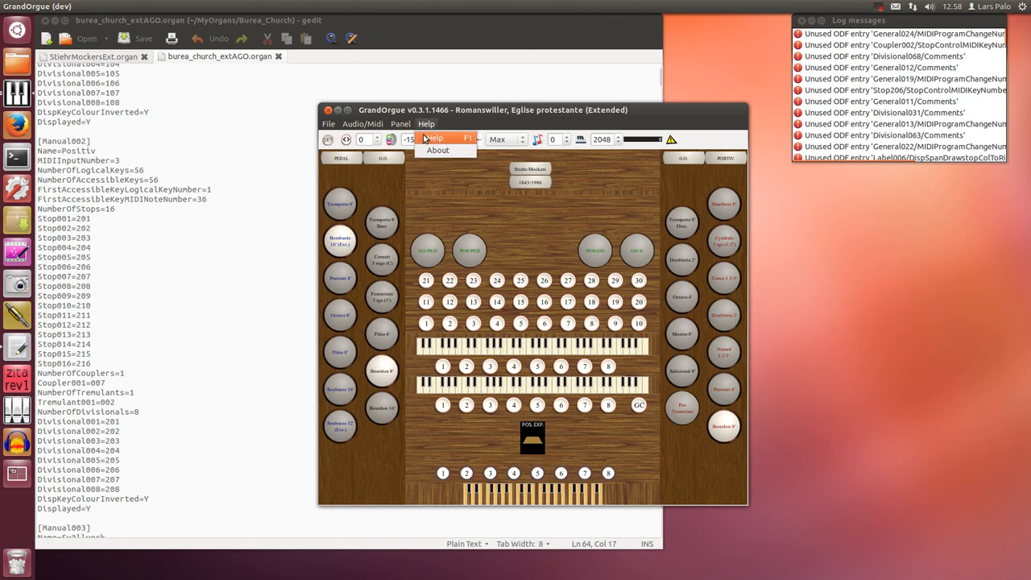
pyautogui.click(434, 139)
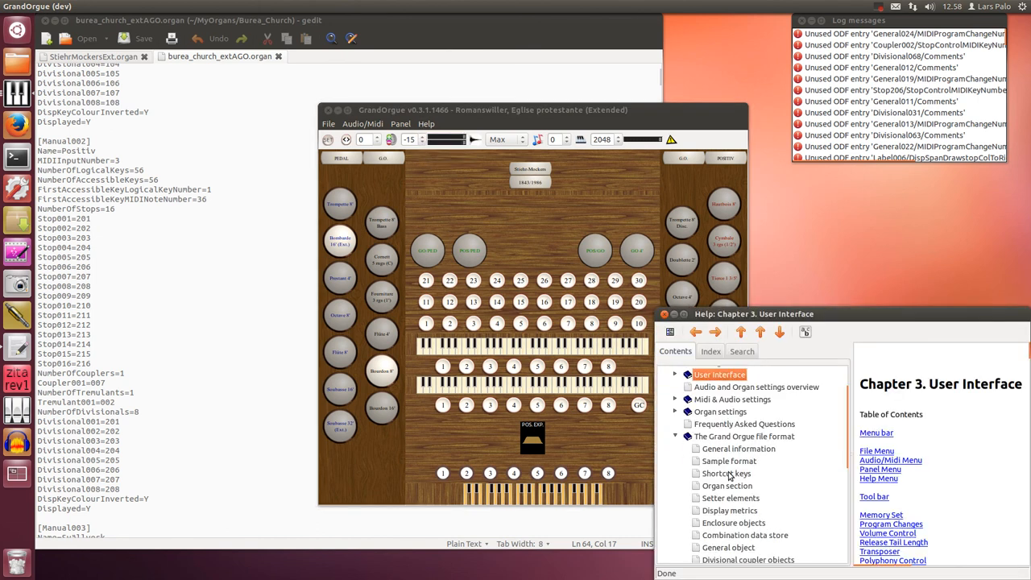
pyautogui.click(728, 471)
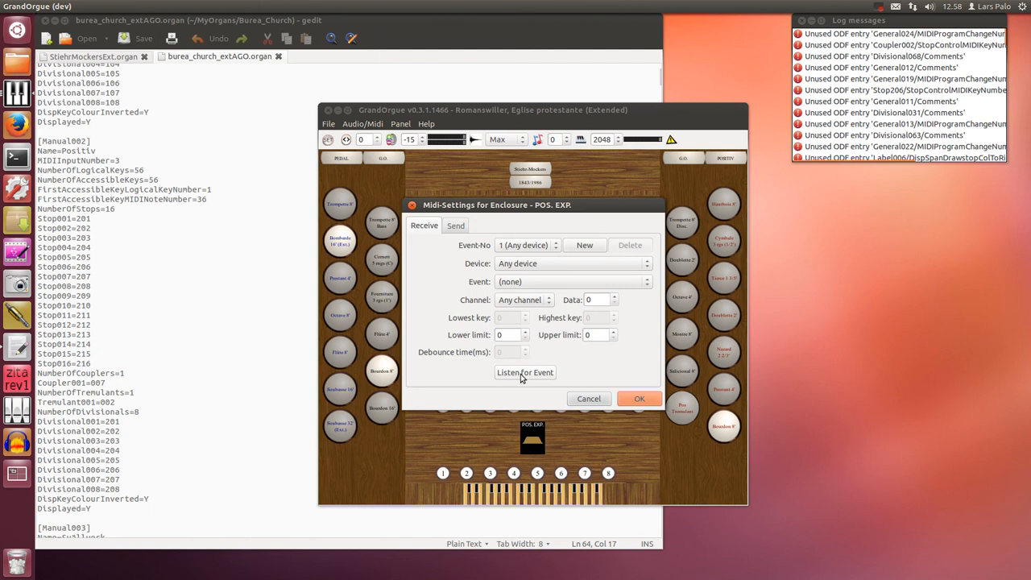
# - Capture Ploytec controller 27 on channel 1 for the POS. EXP. enclosure and confirm the assignment
pyautogui.click(526, 372)
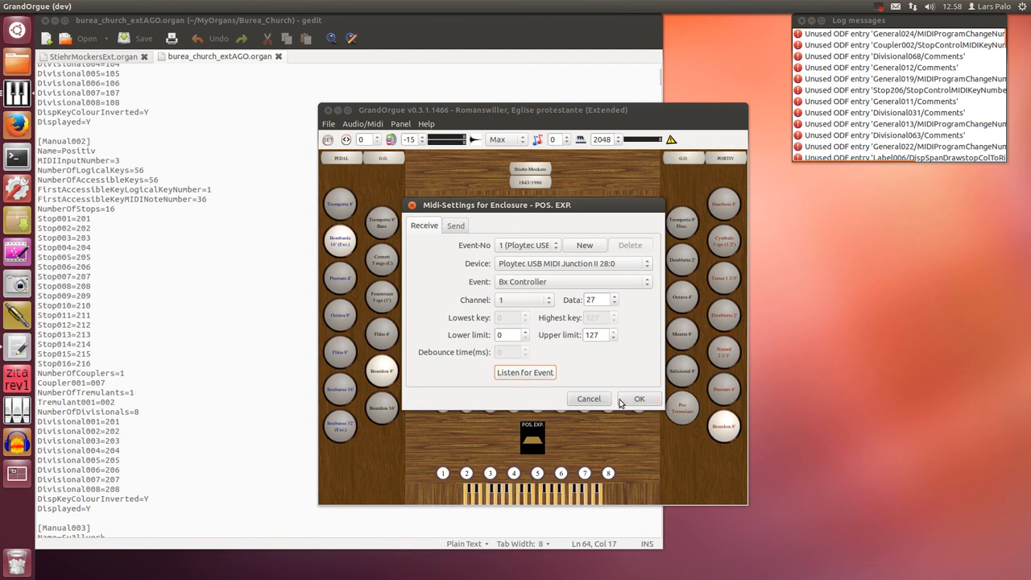
pyautogui.click(638, 399)
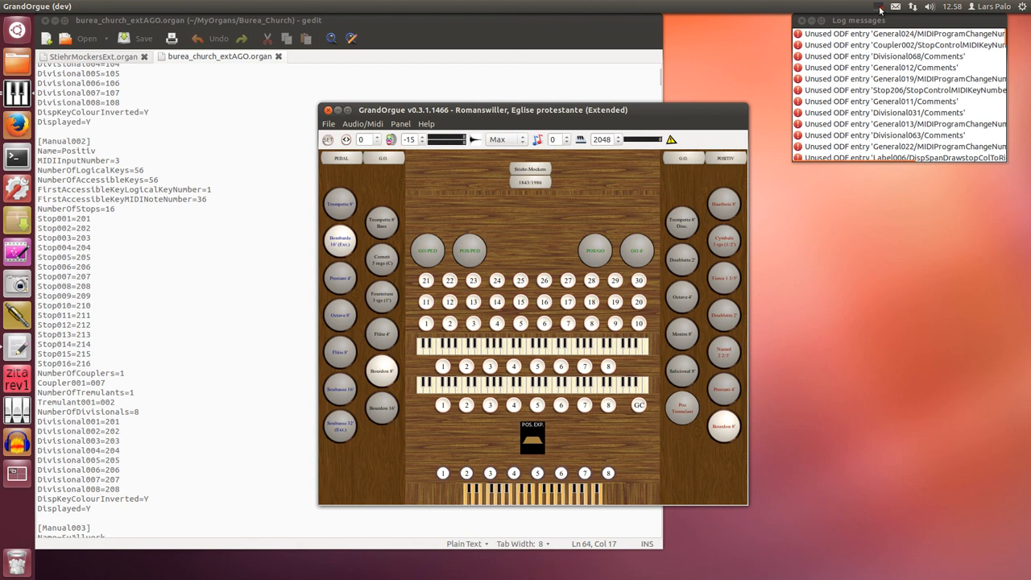
pyautogui.click(880, 6)
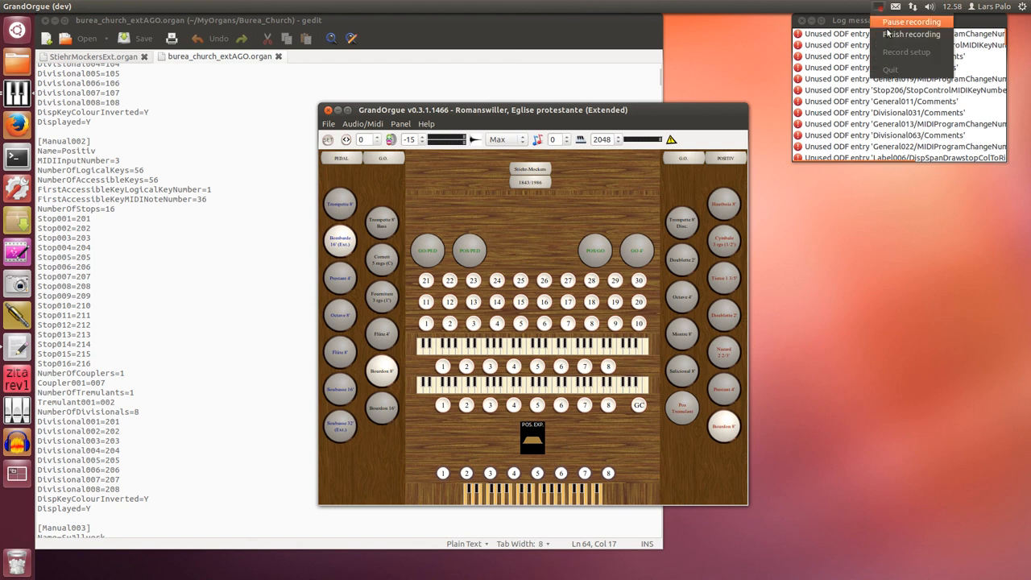